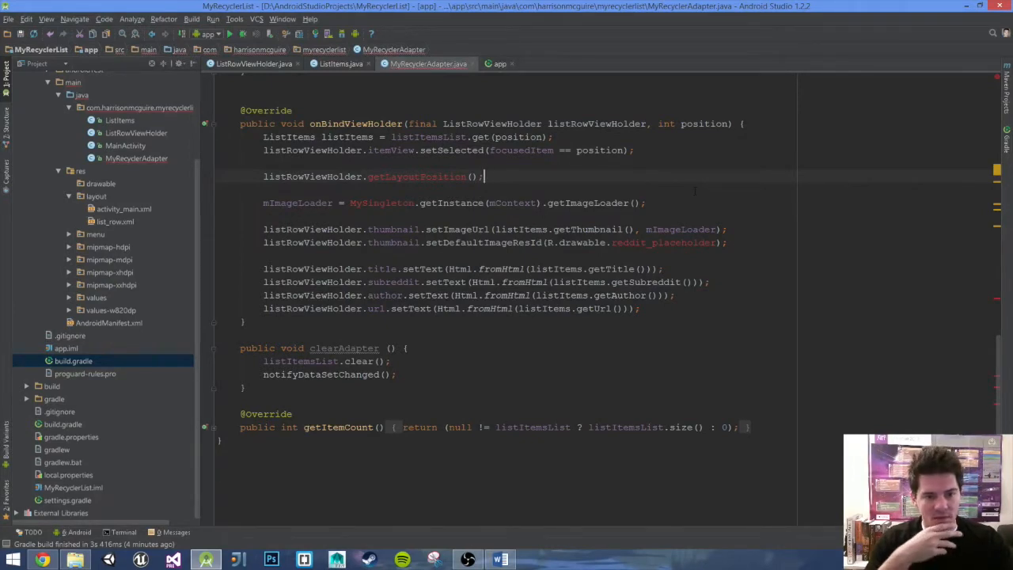
{"action": "mouse_move", "coordinate": [418, 176]}
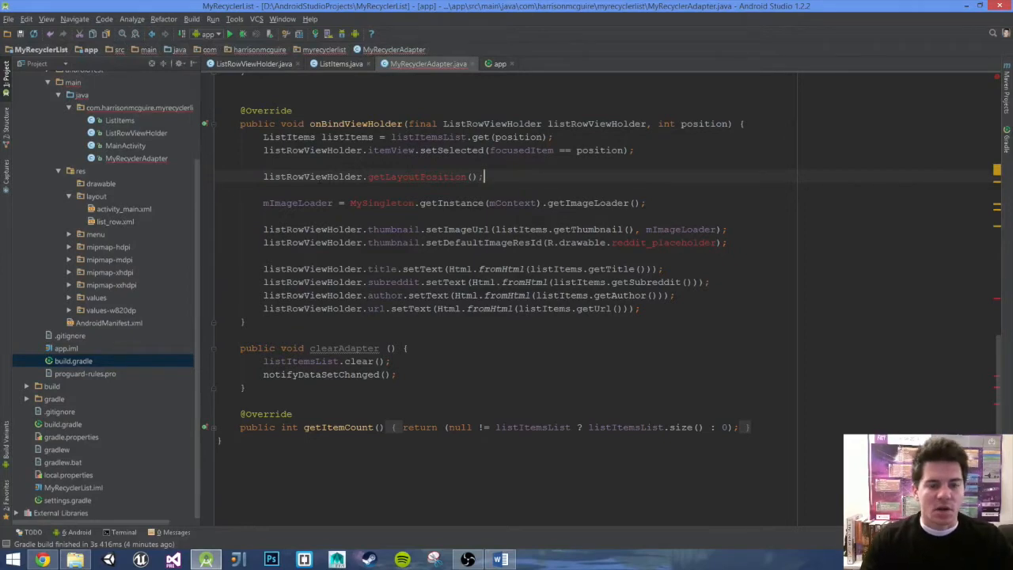
Replace getLayoutPosition with getPosition via autocomplete, then delete the whole statement leaving the line blank
{"action": "double_click", "coordinate": [414, 176]}
{"action": "type", "text": "ListRow"}
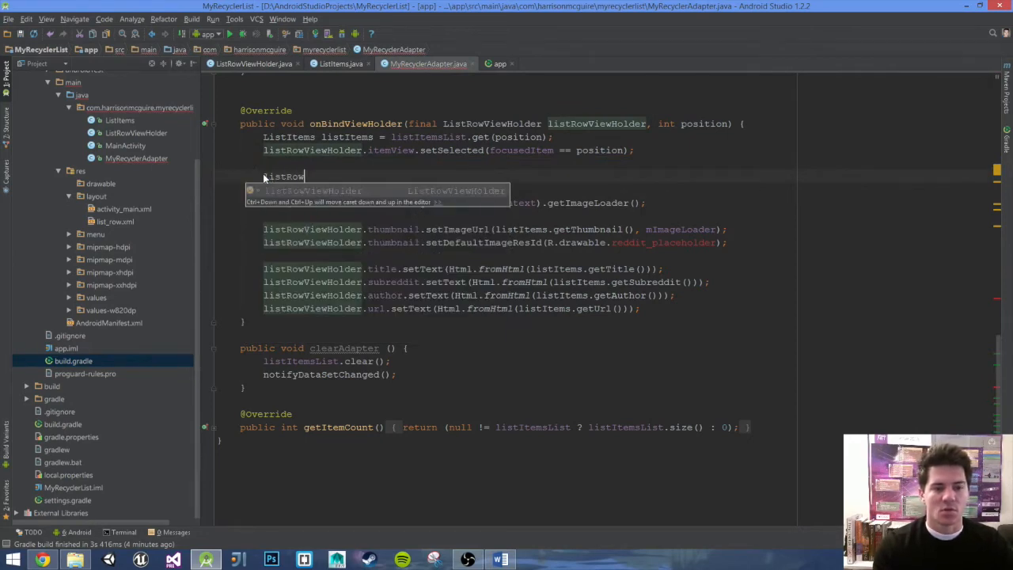
{"action": "type", "text": "."}
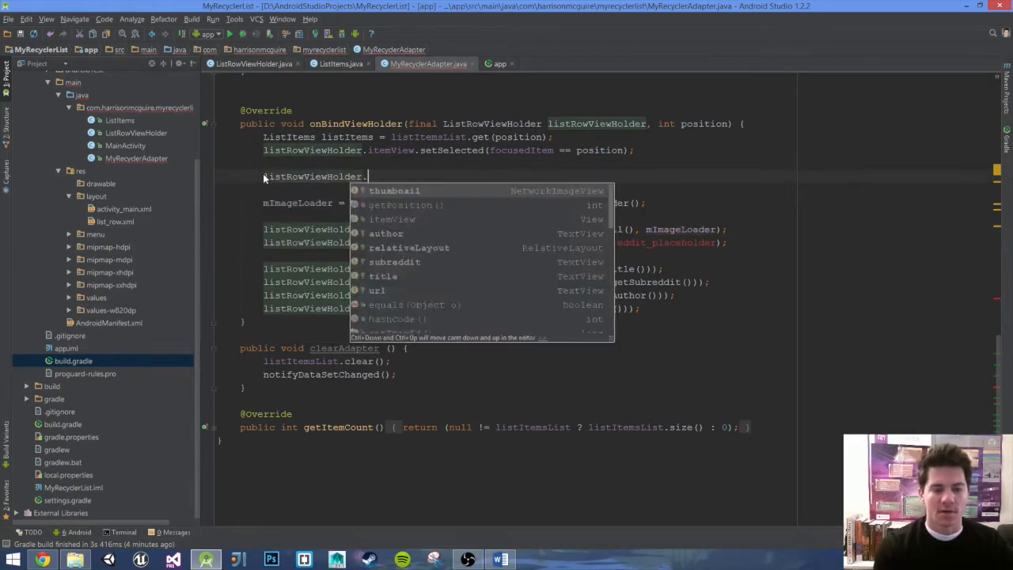
{"action": "type", "text": "get"}
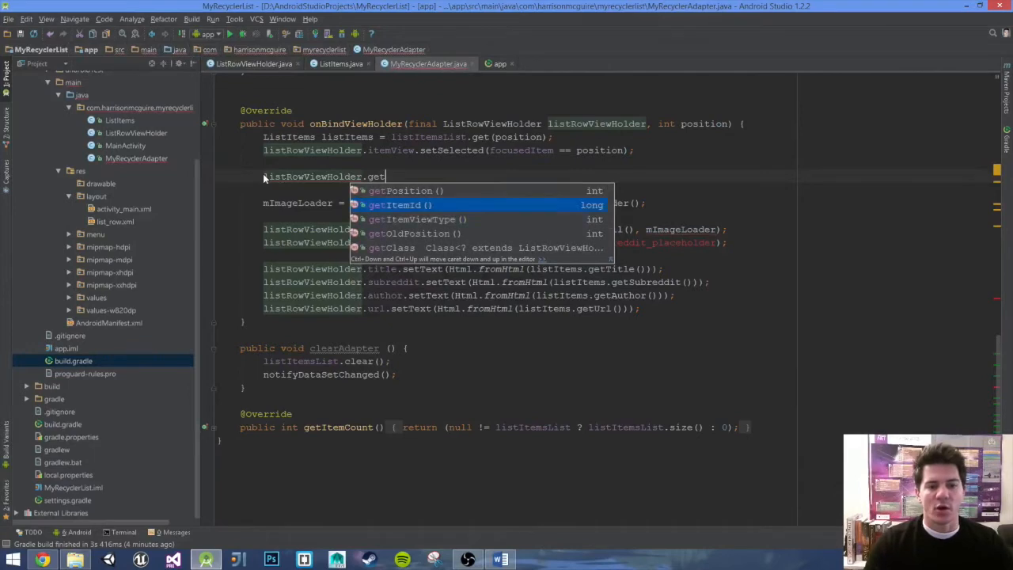
{"action": "key", "text": "Up"}
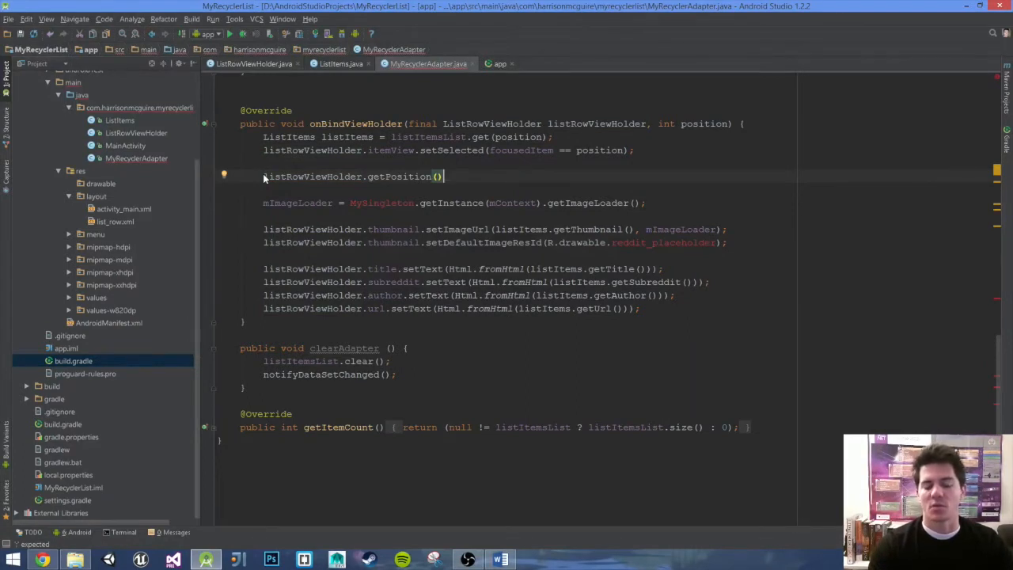
{"action": "key", "text": "BackSpace"}
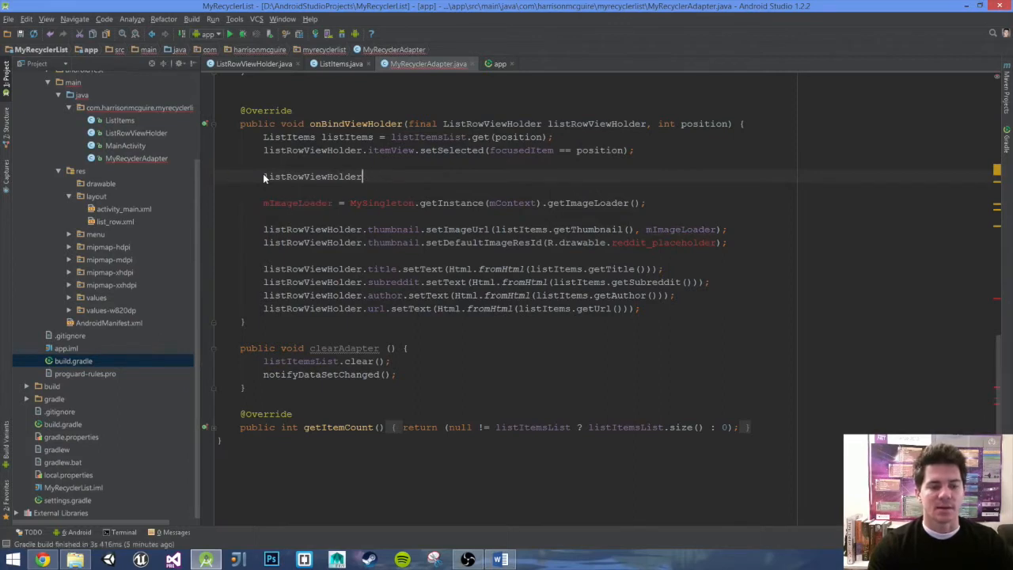
{"action": "key", "text": "Backspace"}
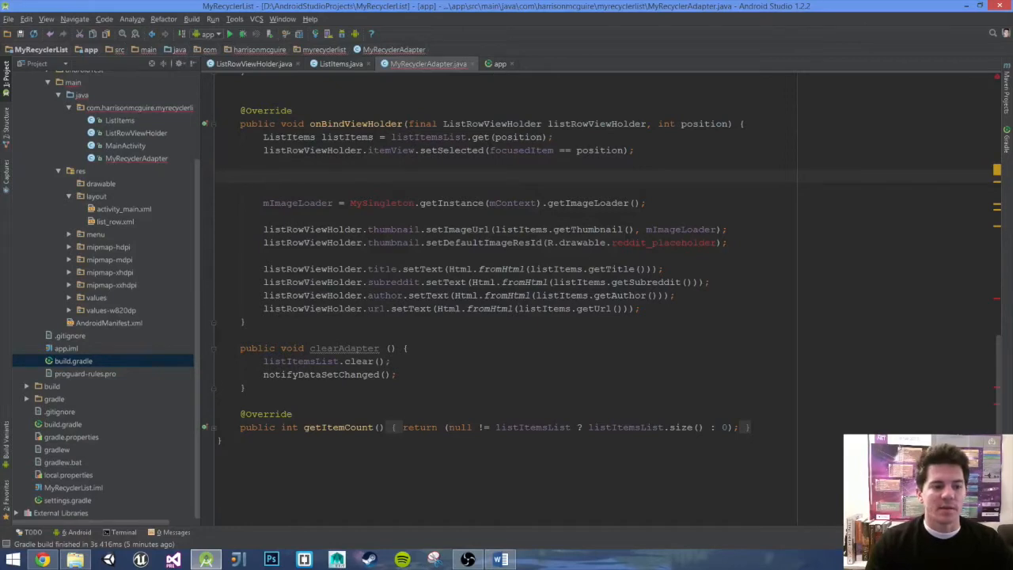
In the app build.gradle, change recyclerview-v7 from 21.0.0 to the dynamic '+' version
{"action": "left_click", "coordinate": [511, 63]}
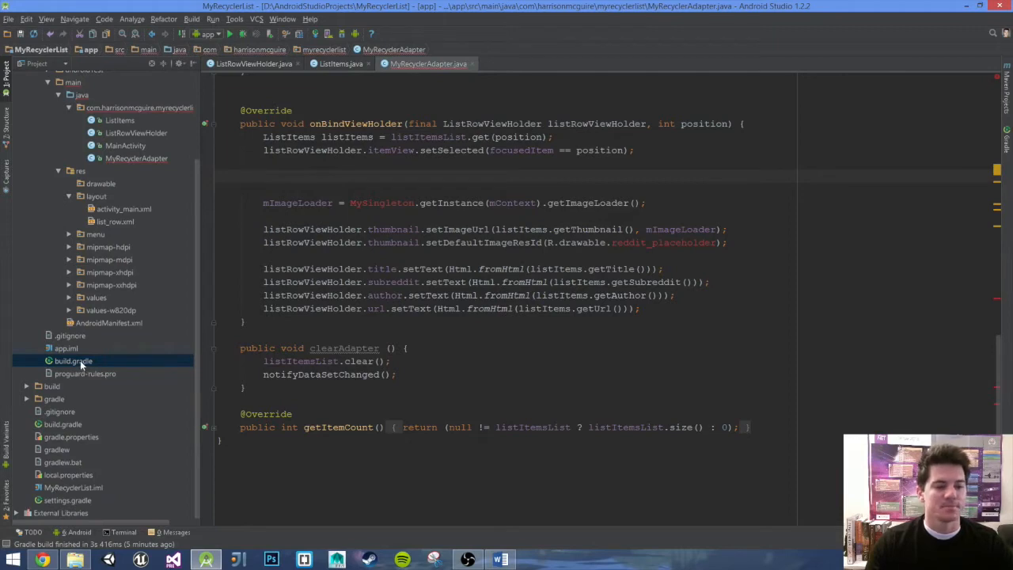
{"action": "double_click", "coordinate": [73, 361]}
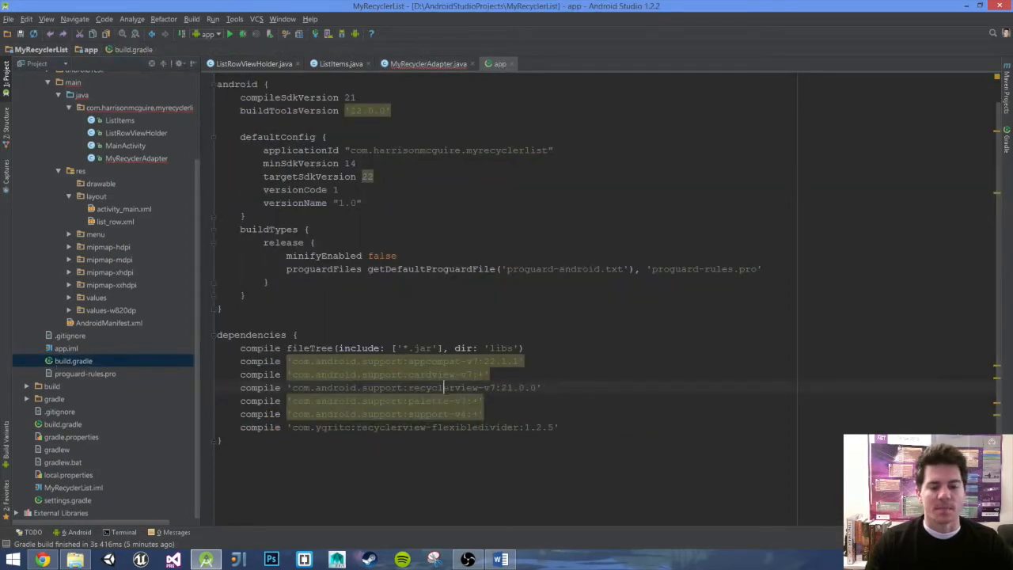
{"action": "left_click", "coordinate": [444, 386]}
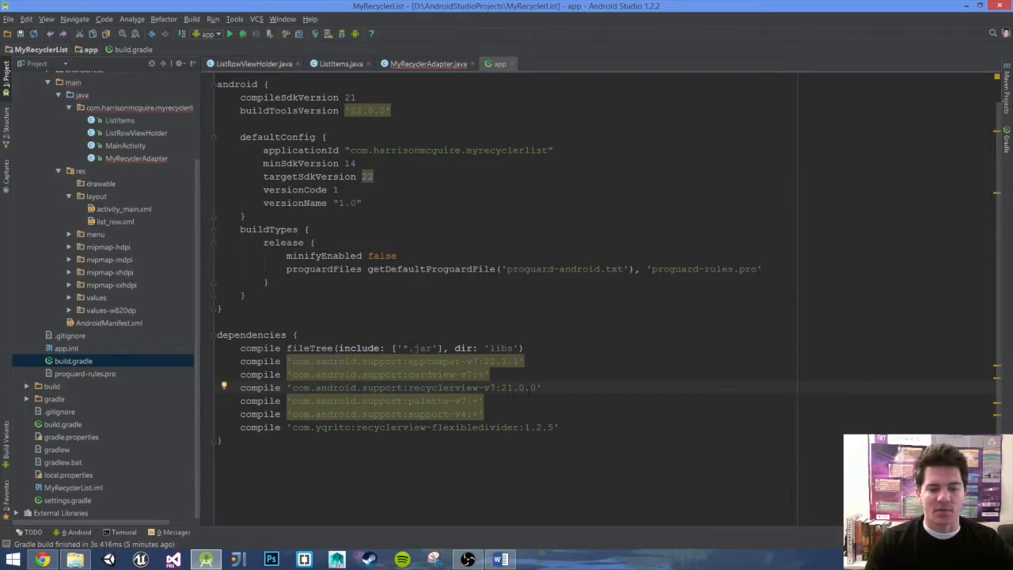
{"action": "left_click", "coordinate": [538, 386]}
{"action": "type", "text": "+"}
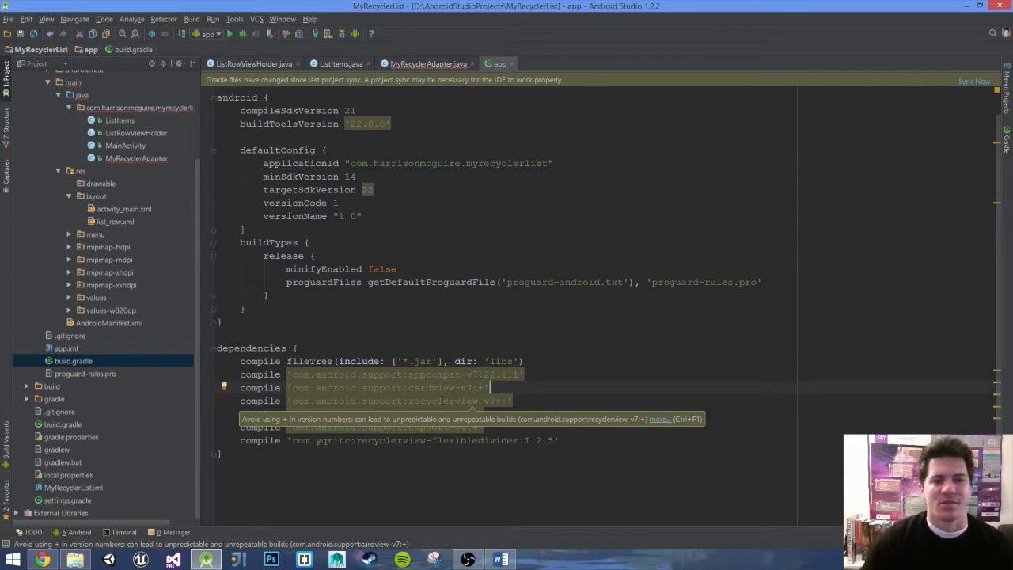
Back in MyRecyclerAdapter, start a listRowViewHolder.get statement and undo it, leaving the line empty
{"action": "left_click", "coordinate": [428, 63]}
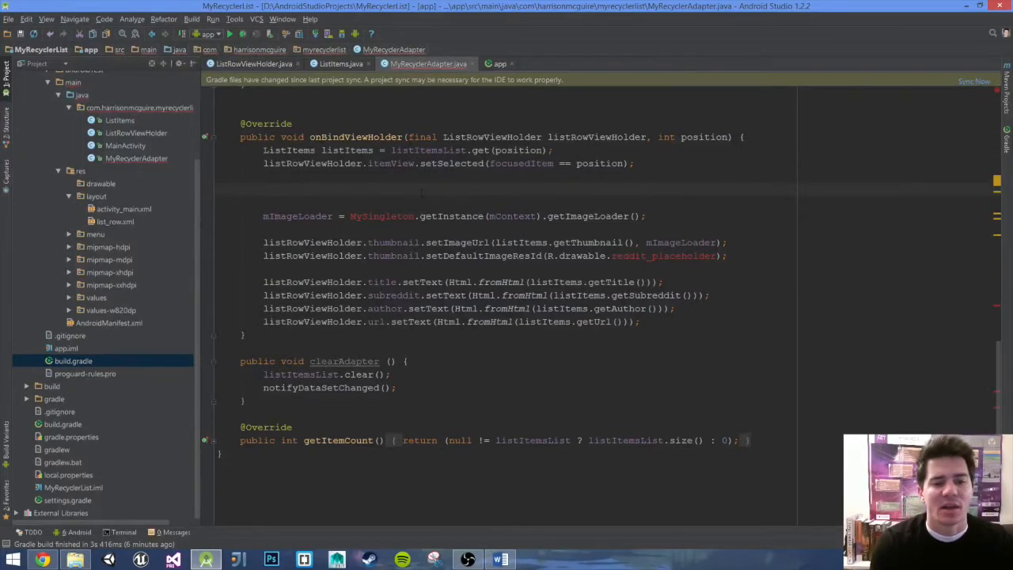
{"action": "type", "text": "l"}
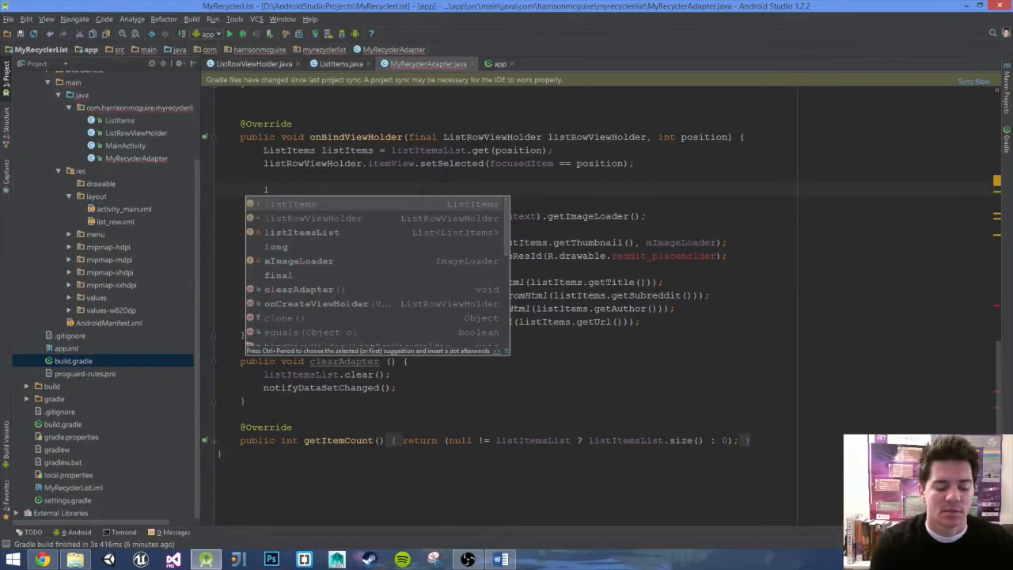
{"action": "type", "text": "istRowViewHolder"}
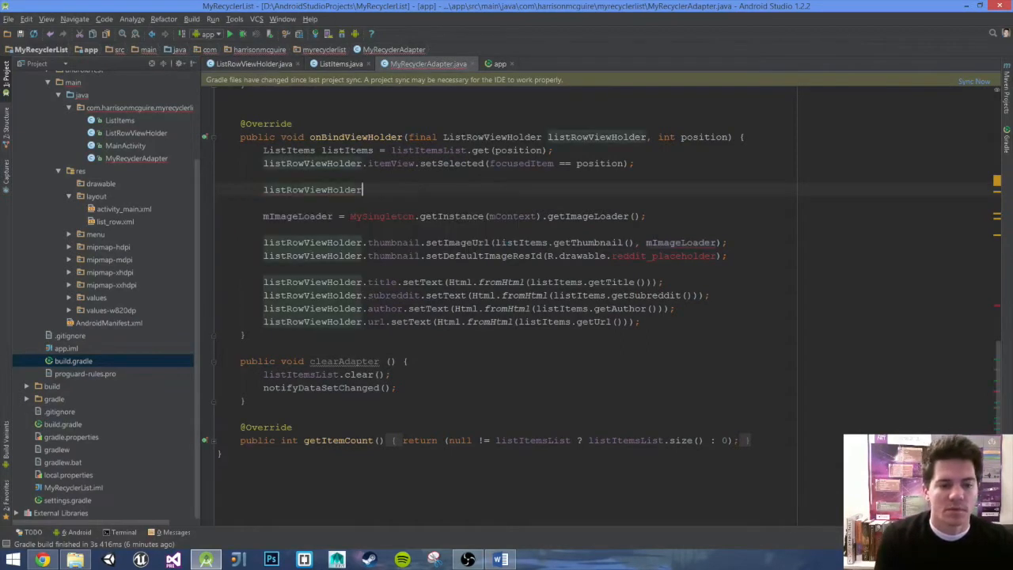
{"action": "type", "text": ".get"}
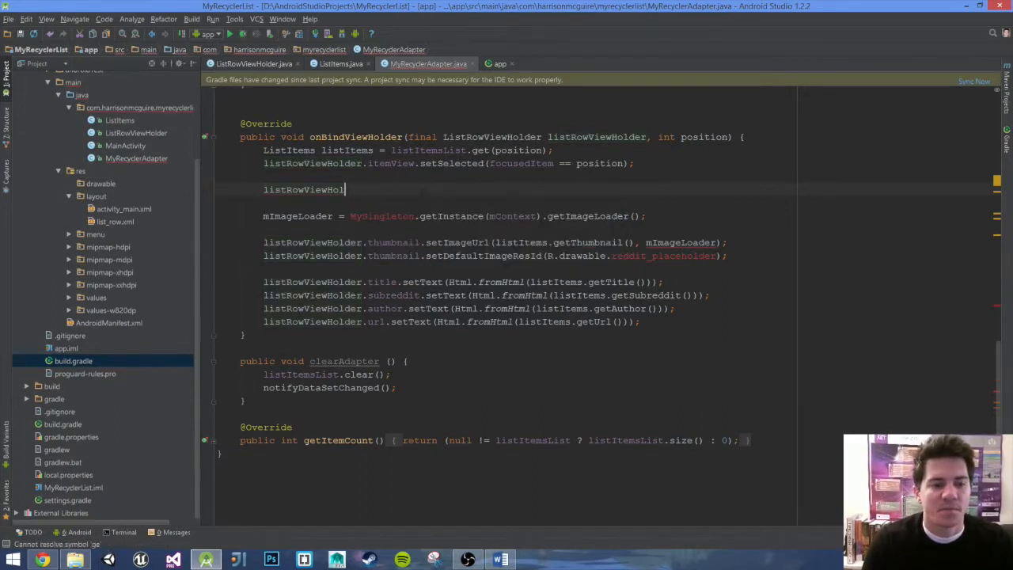
{"action": "key", "text": "ctrl+z"}
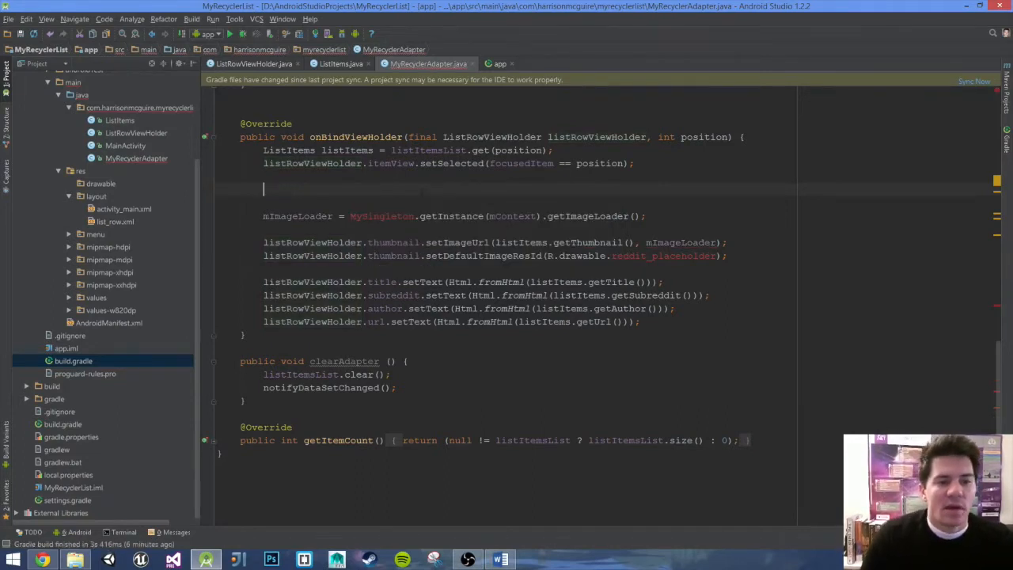
{"action": "mouse_move", "coordinate": [315, 33]}
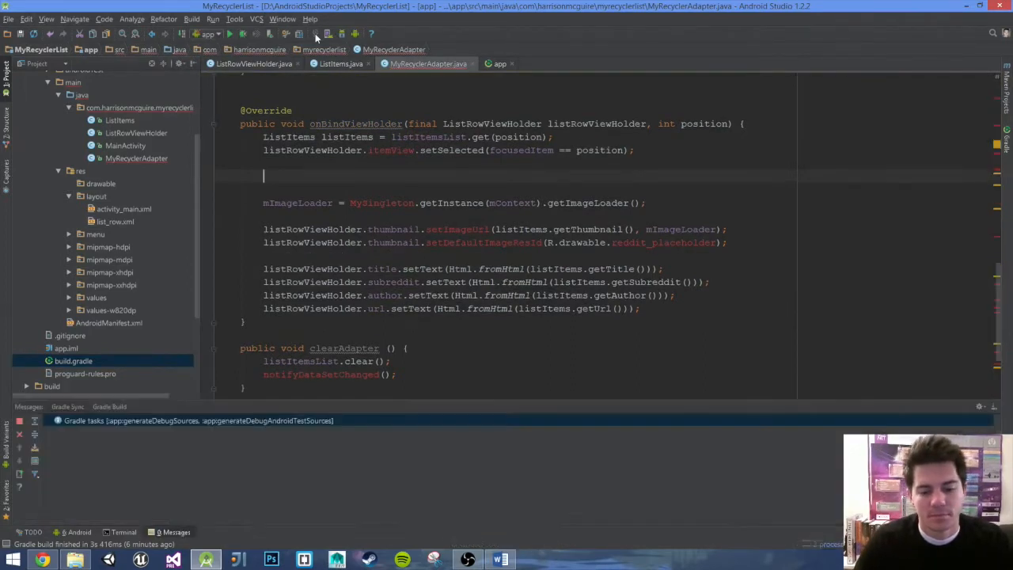
Hide the build output and restore listRowViewHolder.getLayoutPosition() on the blank onBindViewHolder line
{"action": "left_click", "coordinate": [315, 33]}
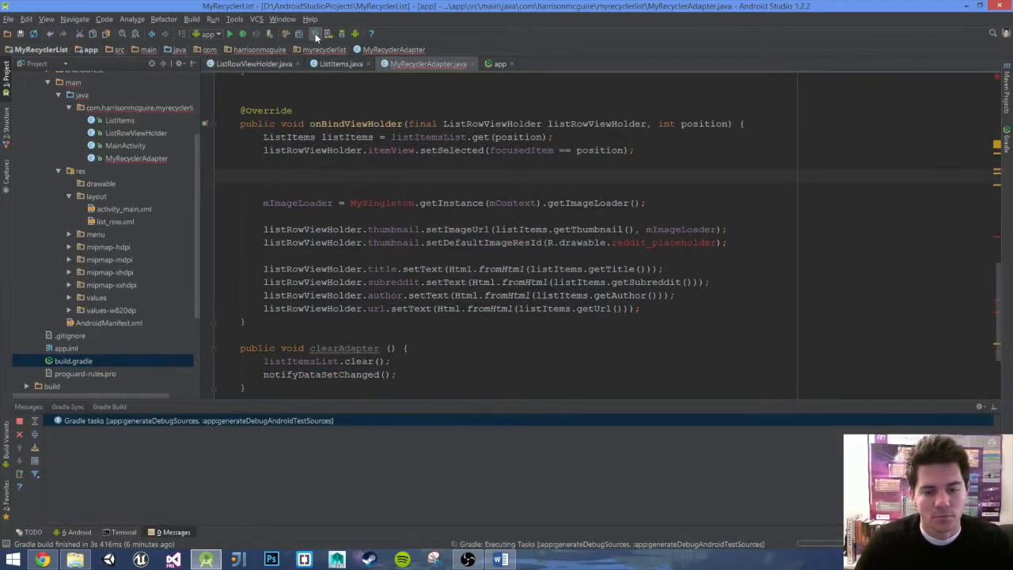
{"action": "left_click", "coordinate": [314, 33]}
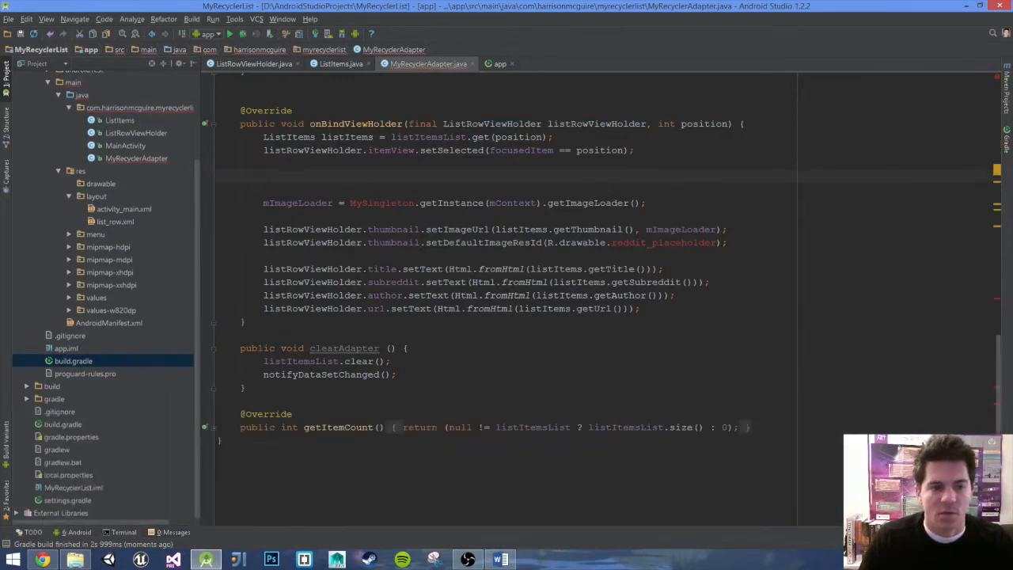
{"action": "type", "text": "list"}
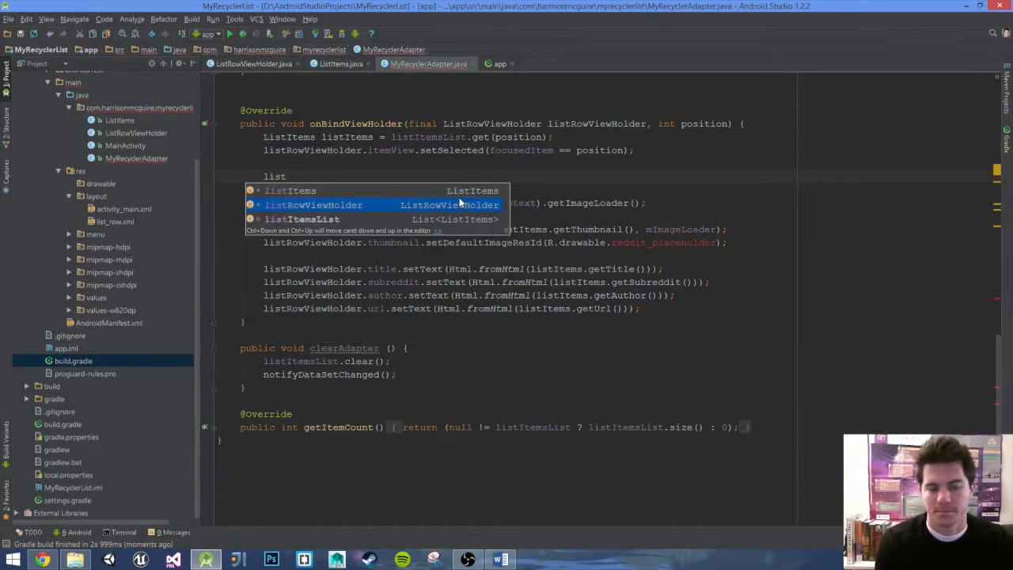
{"action": "type", "text": "listRowViewHolder.get"}
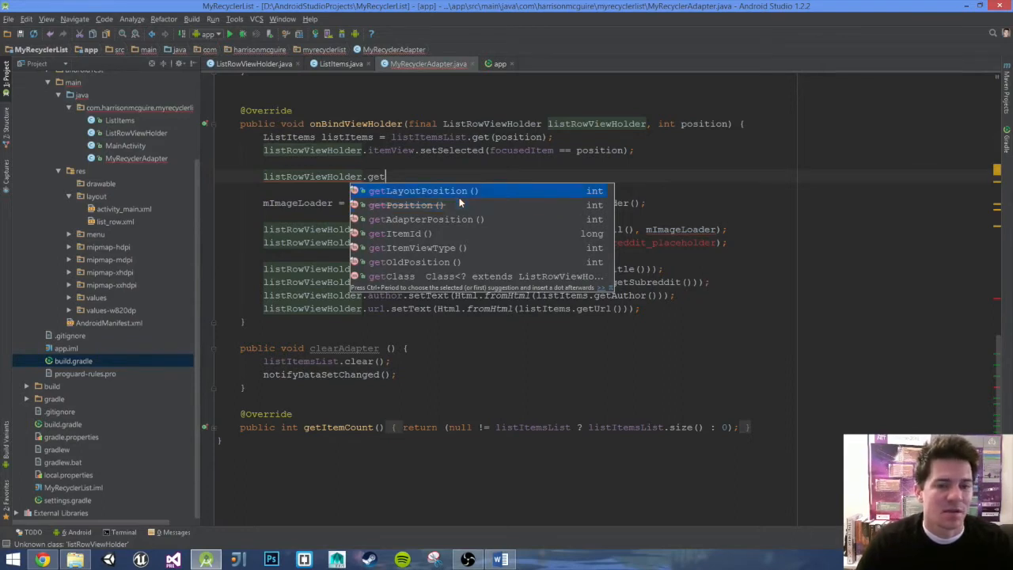
{"action": "left_click", "coordinate": [422, 190]}
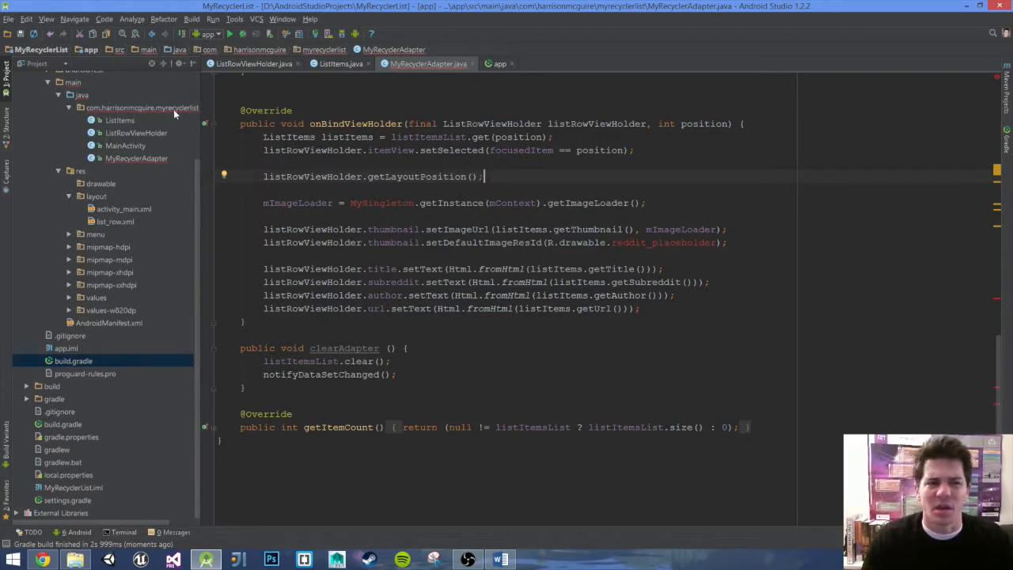
Create a new Java class named MySingleton in the app's main package
{"action": "left_click", "coordinate": [143, 108]}
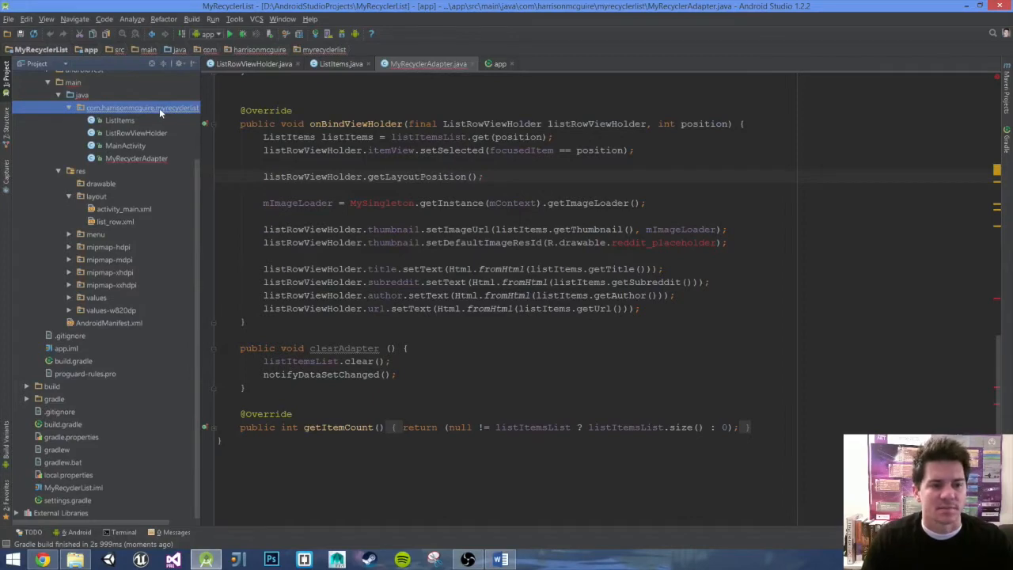
{"action": "right_click", "coordinate": [142, 107]}
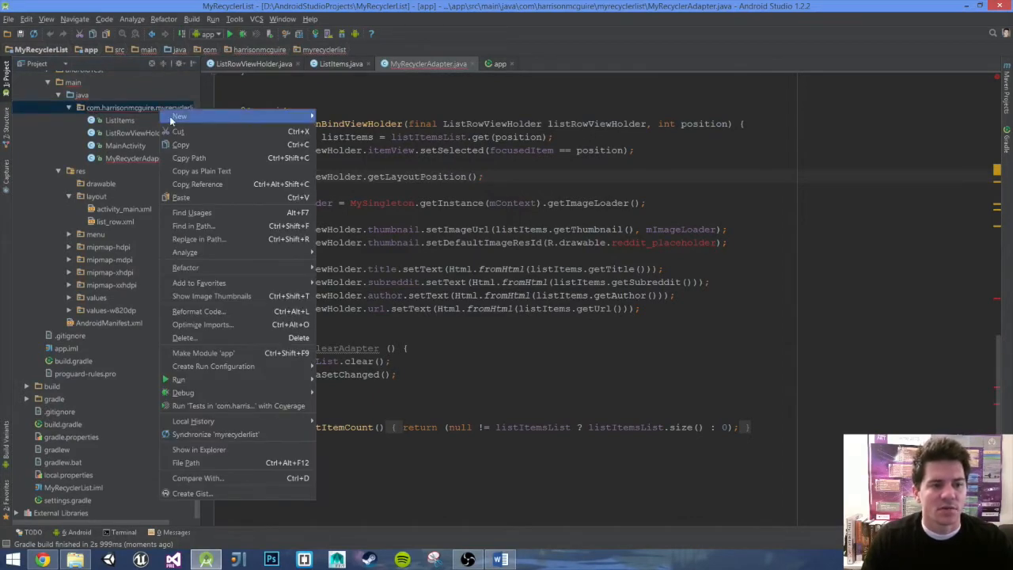
{"action": "left_click", "coordinate": [180, 117]}
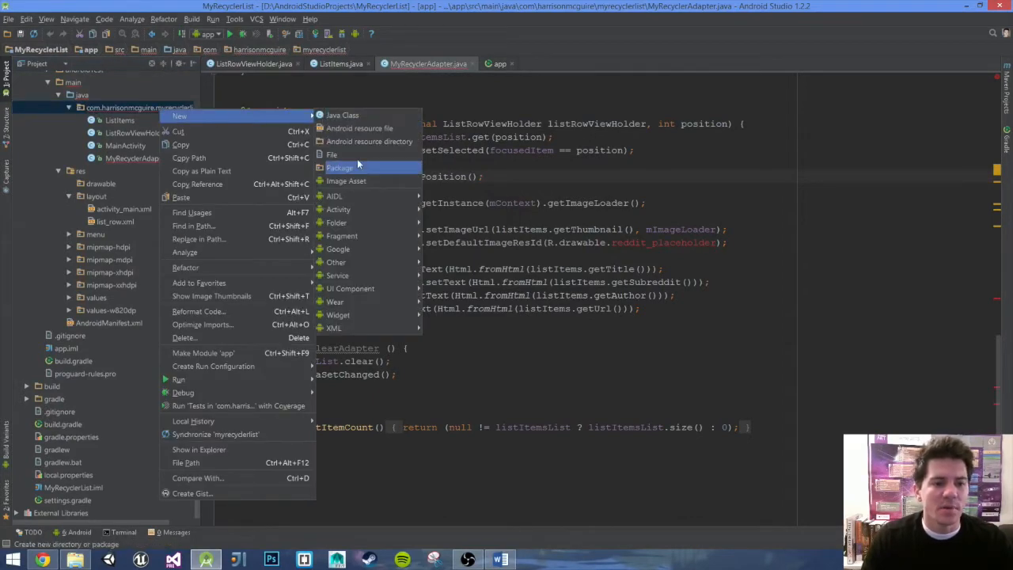
{"action": "mouse_move", "coordinate": [342, 114]}
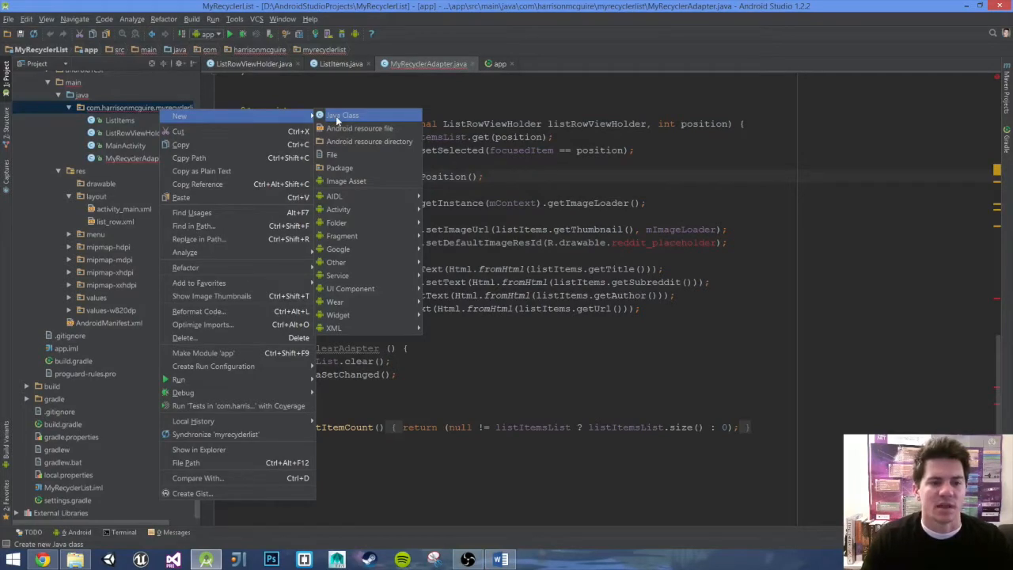
{"action": "left_click", "coordinate": [342, 114]}
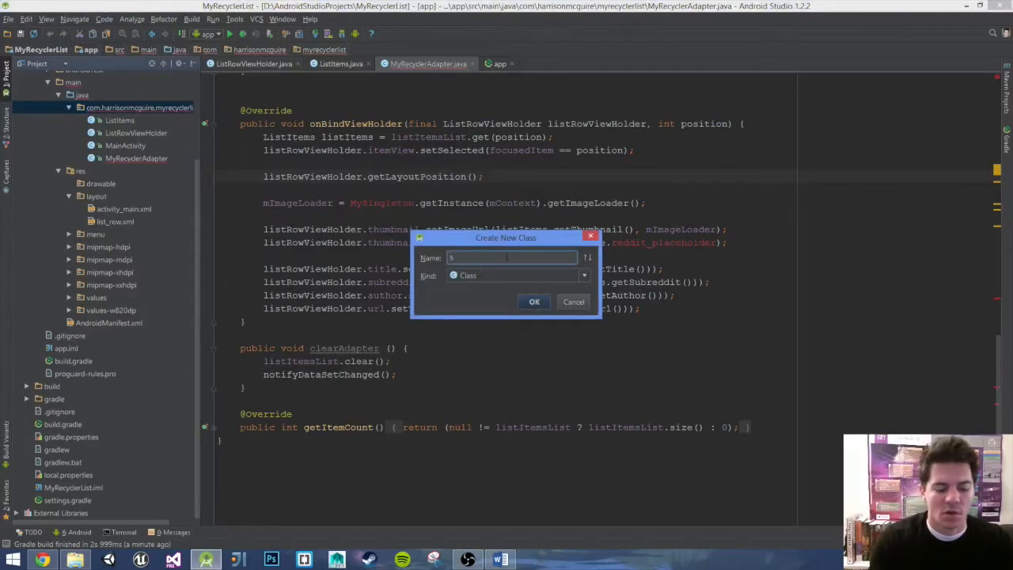
{"action": "type", "text": "MySingleton"}
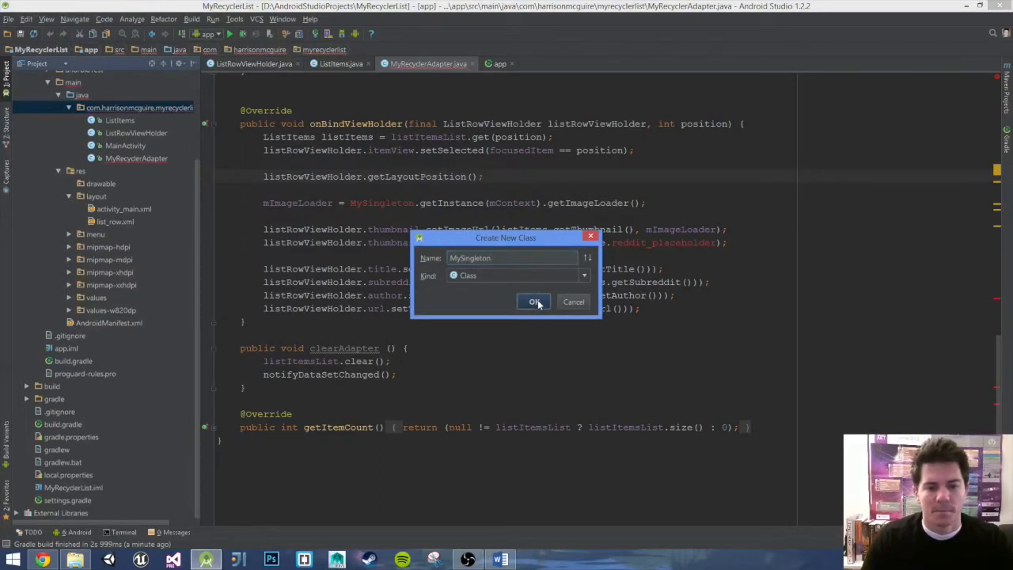
{"action": "left_click", "coordinate": [533, 301]}
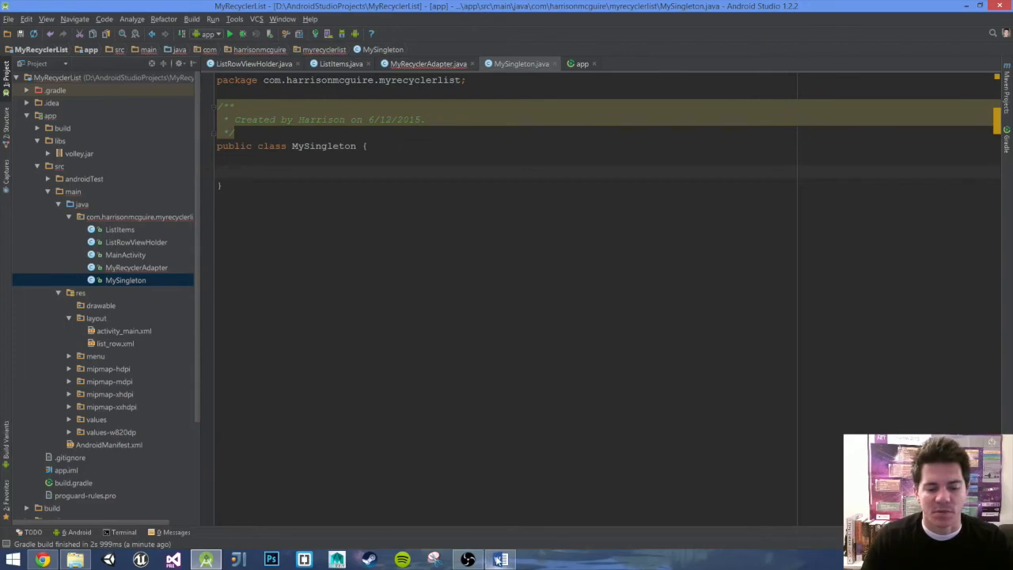
In the Word notes, scroll to the singleton link and open the RequestQueue guide page
{"action": "left_click", "coordinate": [500, 560]}
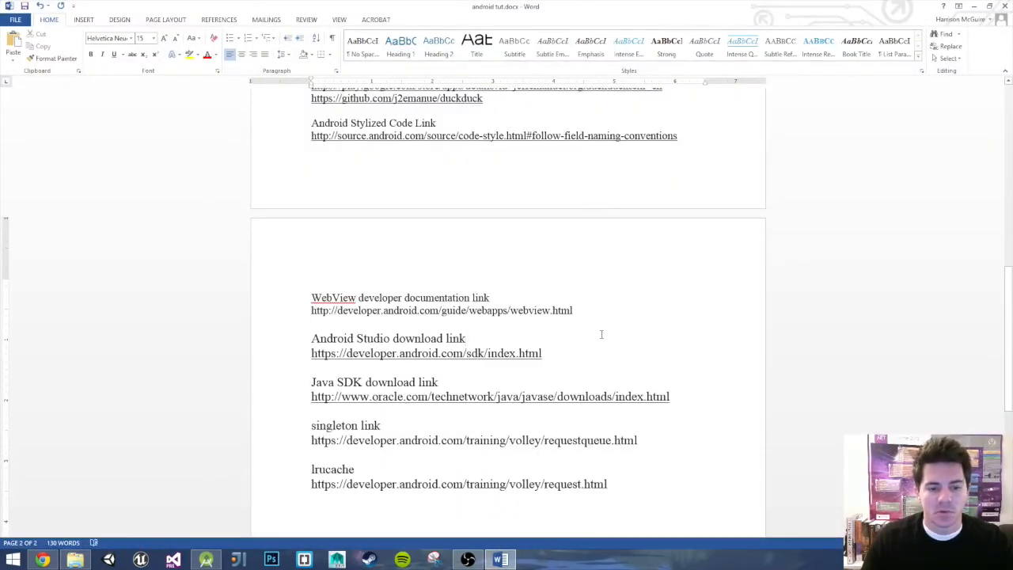
{"action": "scroll", "scroll_direction": "down", "scroll_amount": 3}
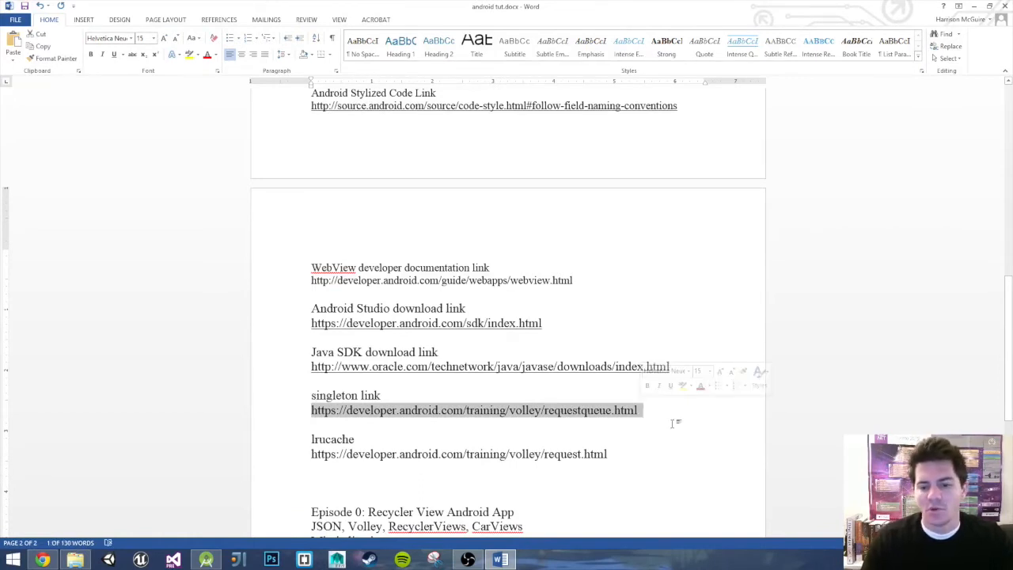
{"action": "left_click", "coordinate": [205, 560]}
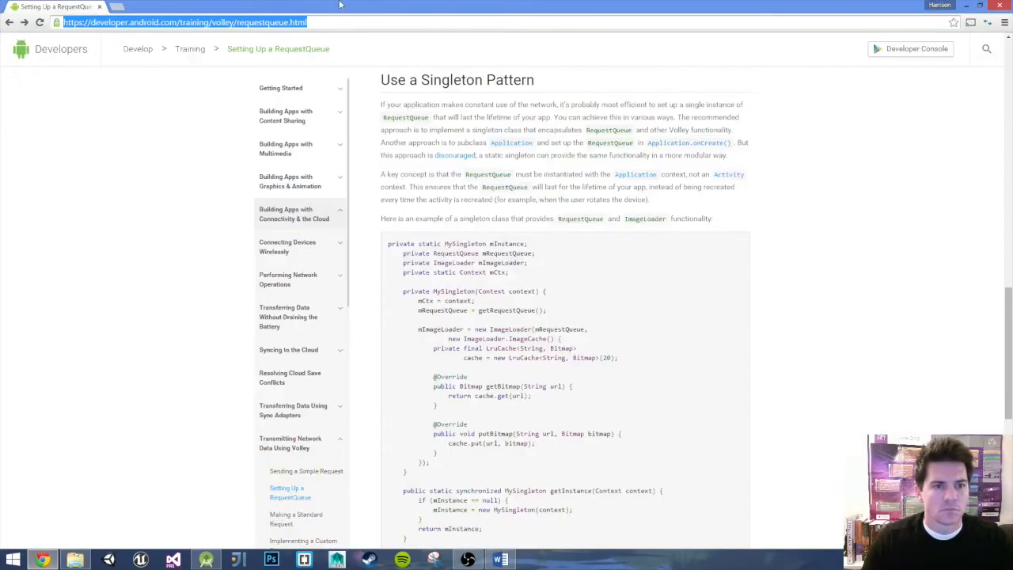
{"action": "mouse_move", "coordinate": [329, 16]}
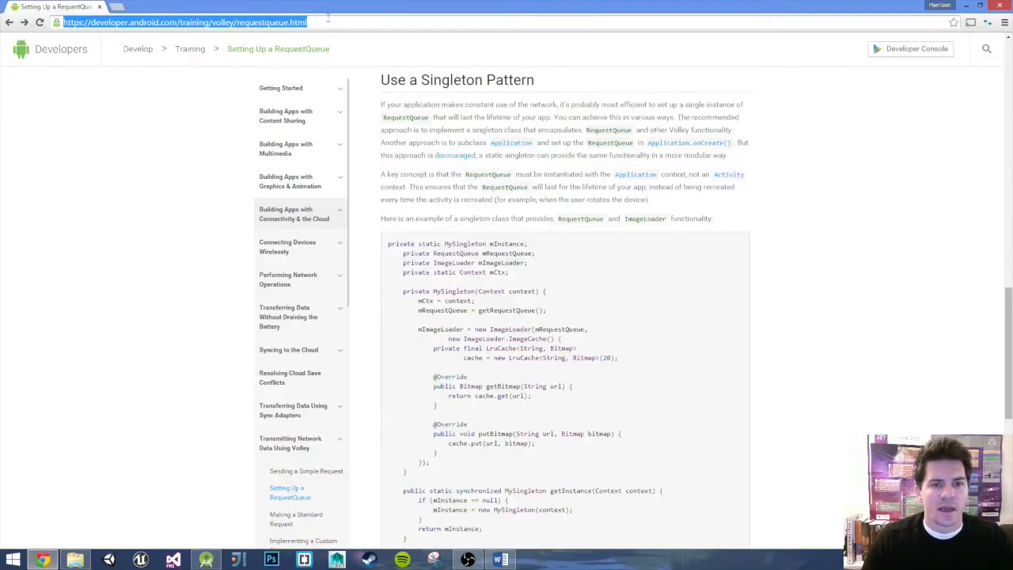
Reload the guide and scroll from the network setup down to the Use a Singleton Pattern example
{"action": "left_click", "coordinate": [182, 23]}
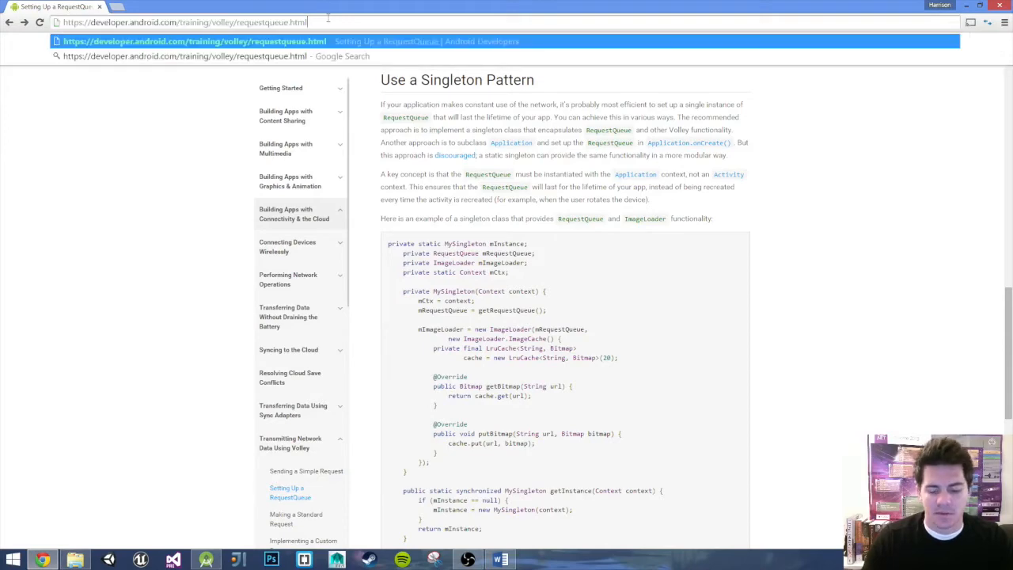
{"action": "key", "text": "Return"}
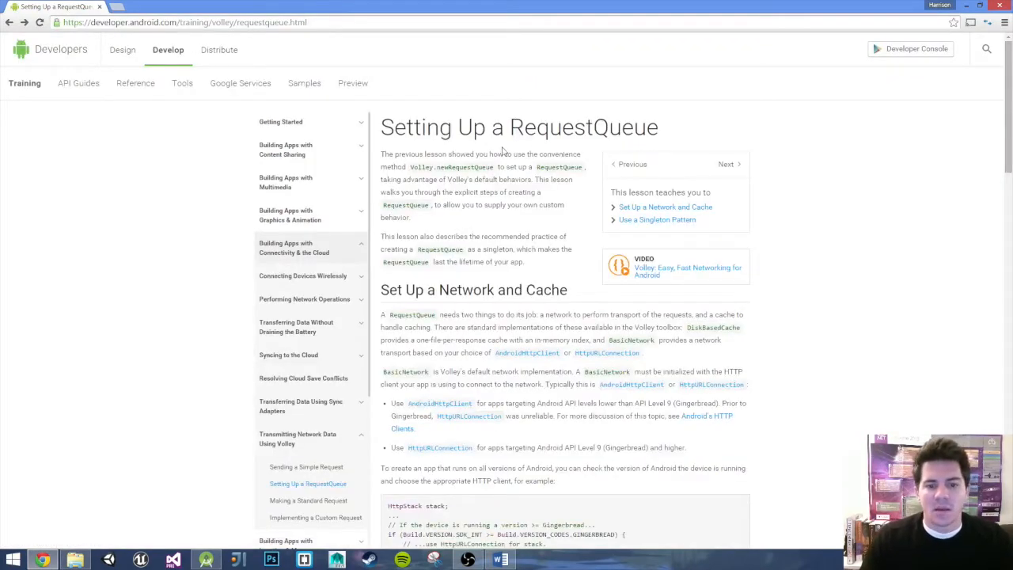
{"action": "scroll", "scroll_direction": "down", "scroll_amount": 3}
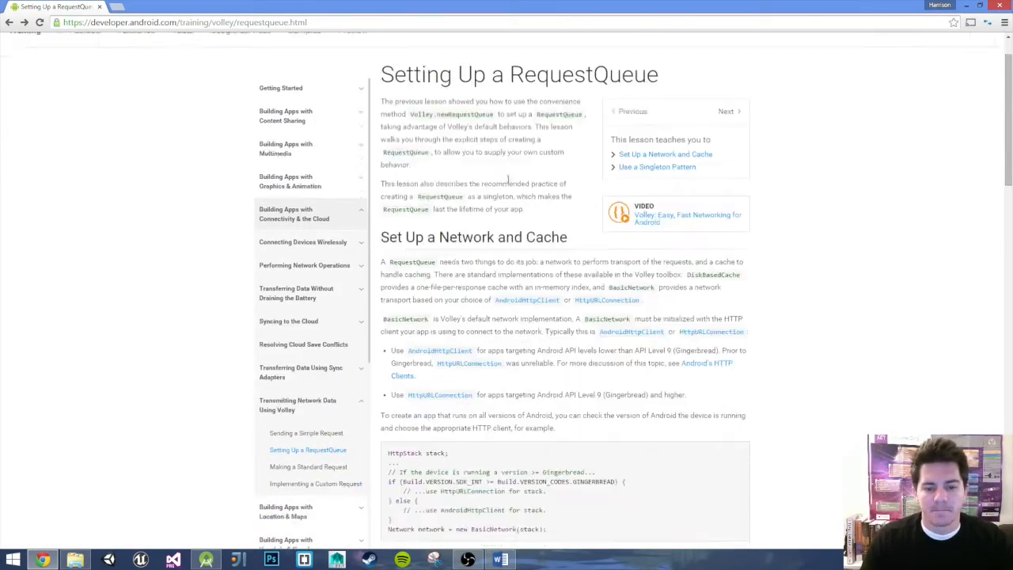
{"action": "scroll", "scroll_direction": "down", "scroll_amount": 3}
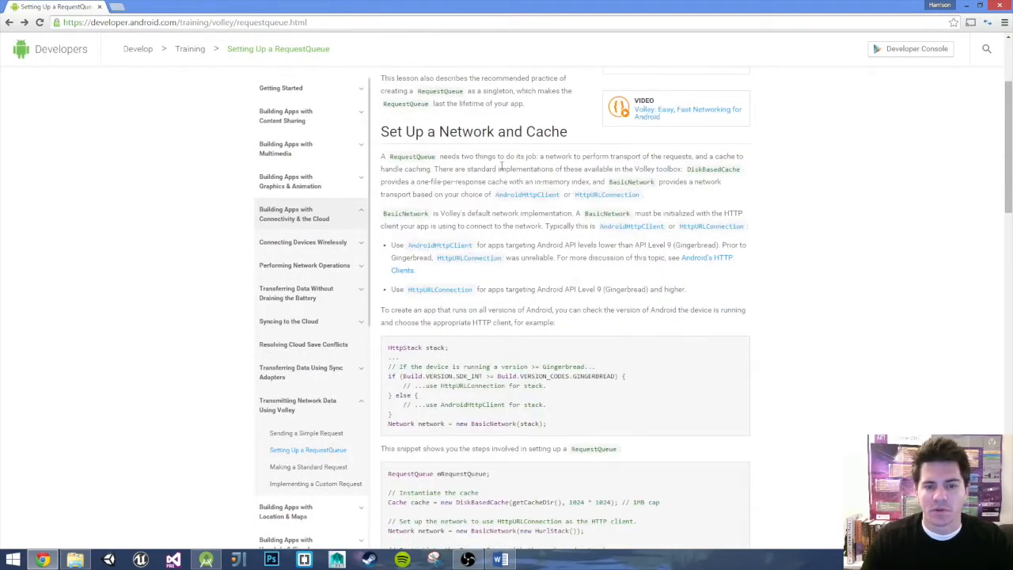
{"action": "scroll", "scroll_direction": "up", "scroll_amount": 3}
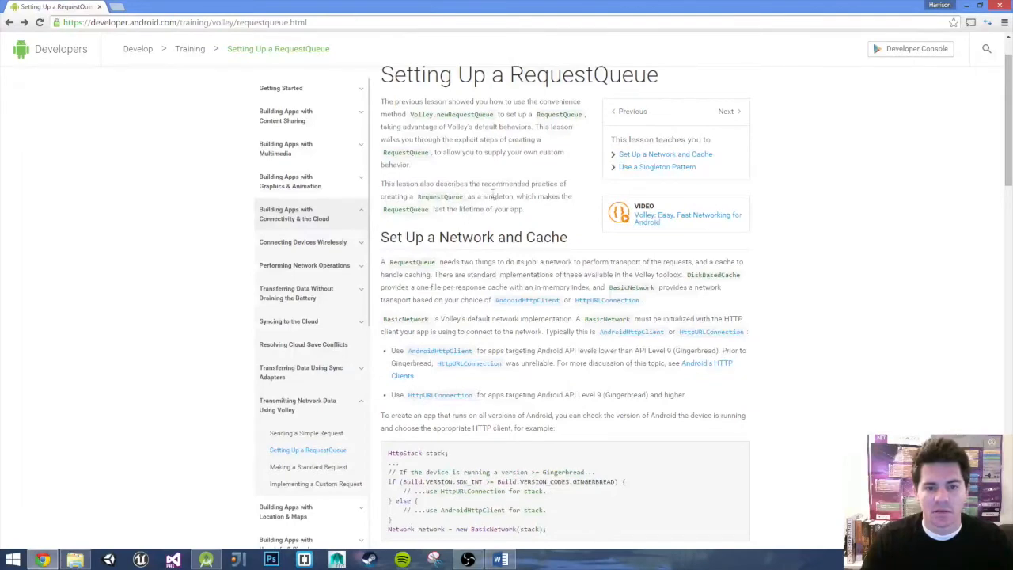
{"action": "scroll", "scroll_direction": "down", "scroll_amount": 3}
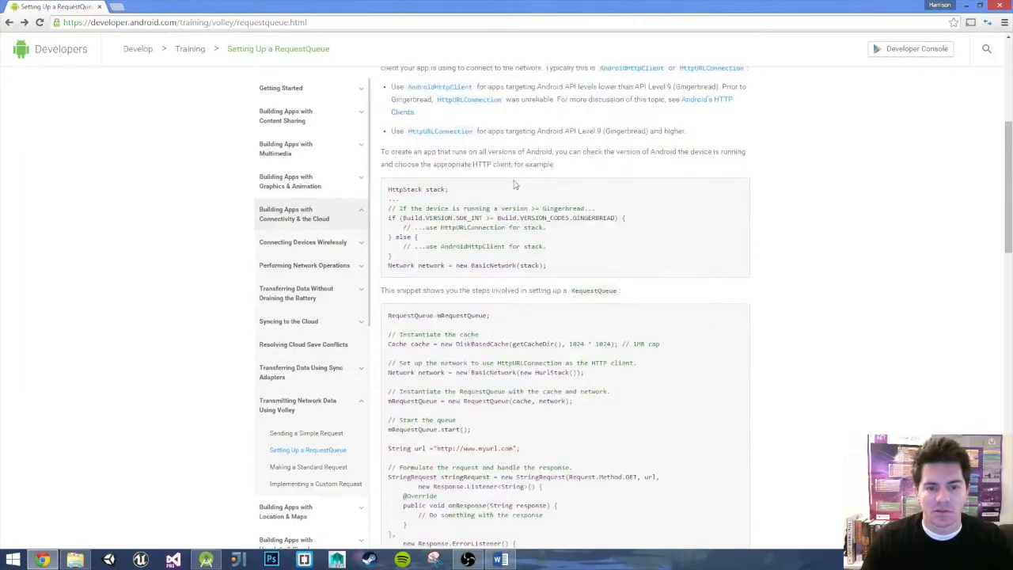
{"action": "scroll", "scroll_direction": "down", "scroll_amount": 3}
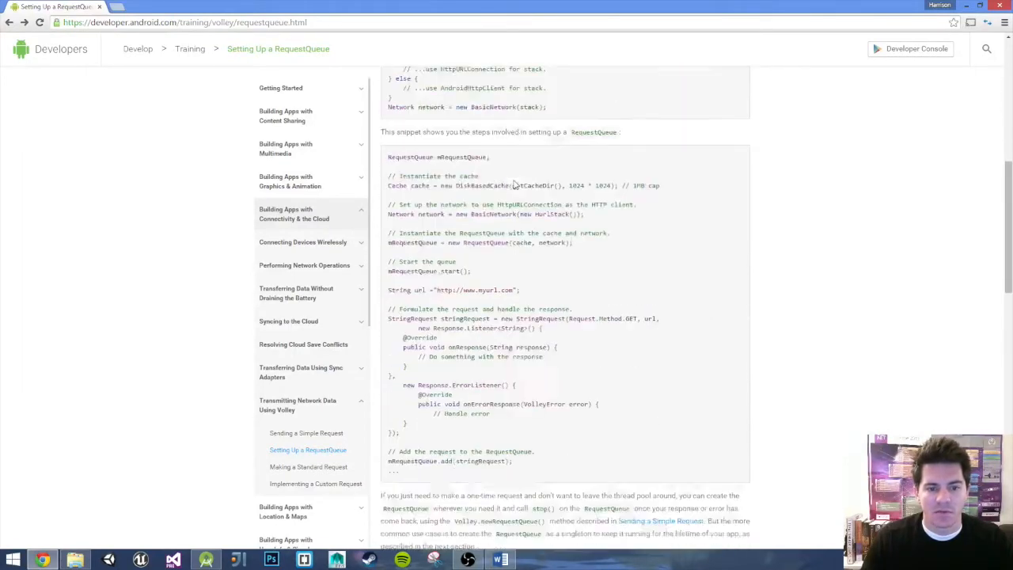
{"action": "scroll", "scroll_direction": "down", "scroll_amount": 3}
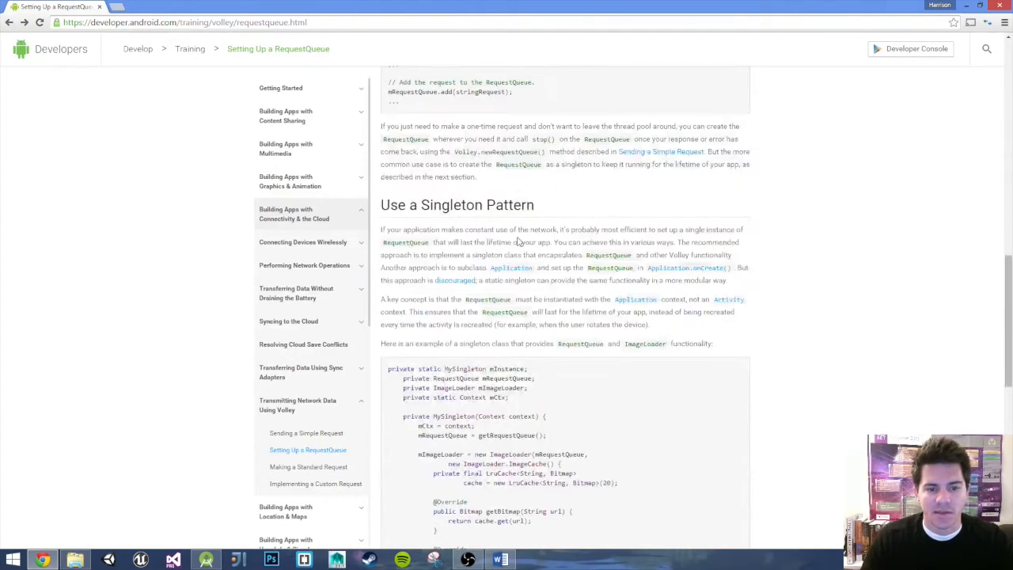
{"action": "mouse_move", "coordinate": [516, 246]}
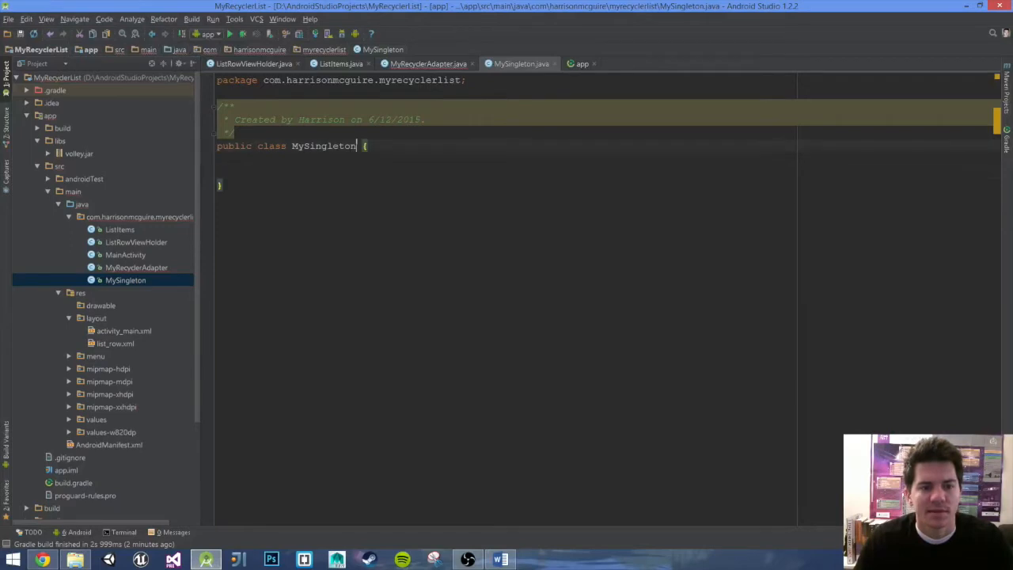
Add 'extends Application' after the MySingleton class name with the android.app.Application import
{"action": "type", "text": "extends"}
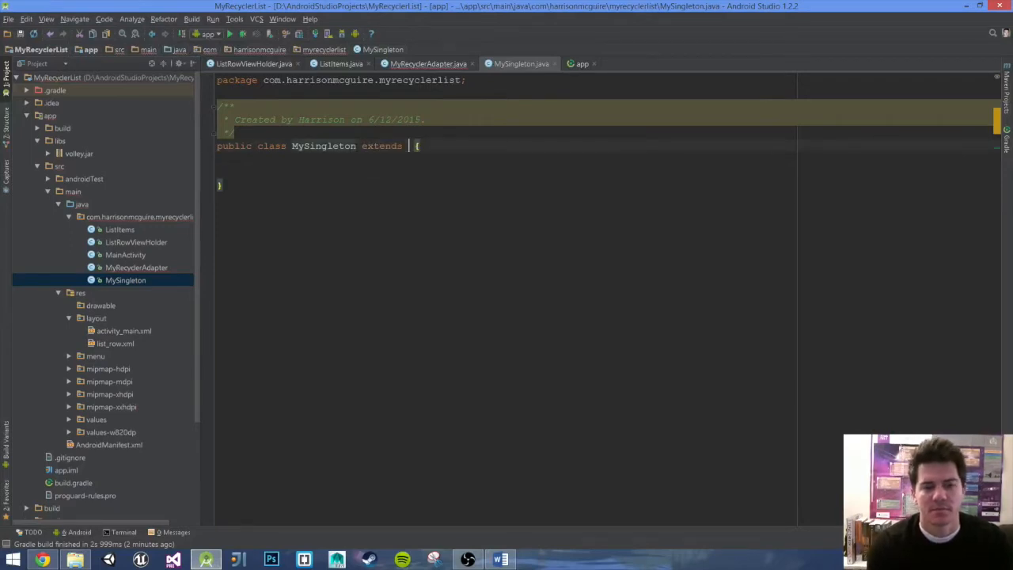
{"action": "type", "text": "Application"}
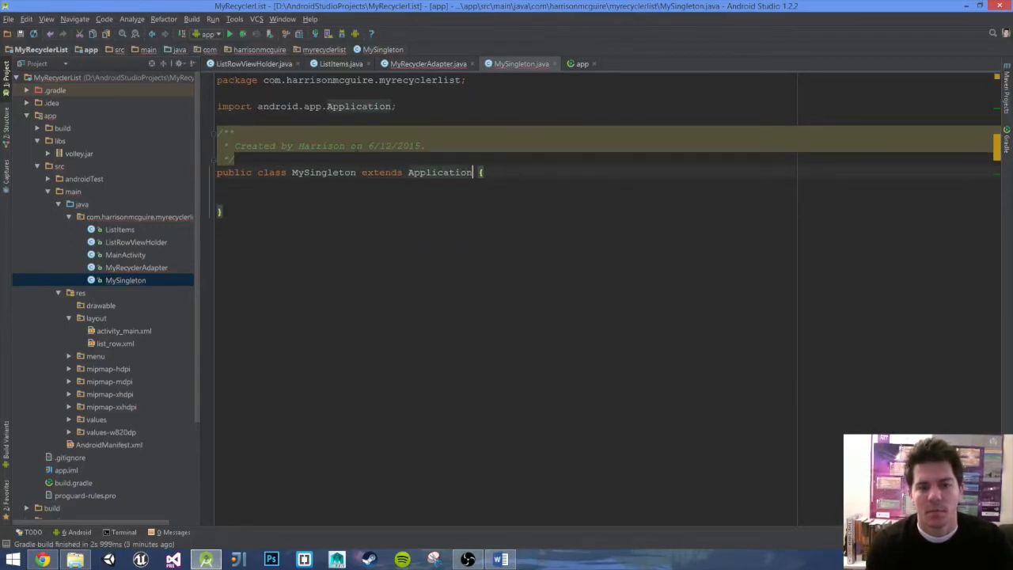
{"action": "key", "text": "BackSpace"}
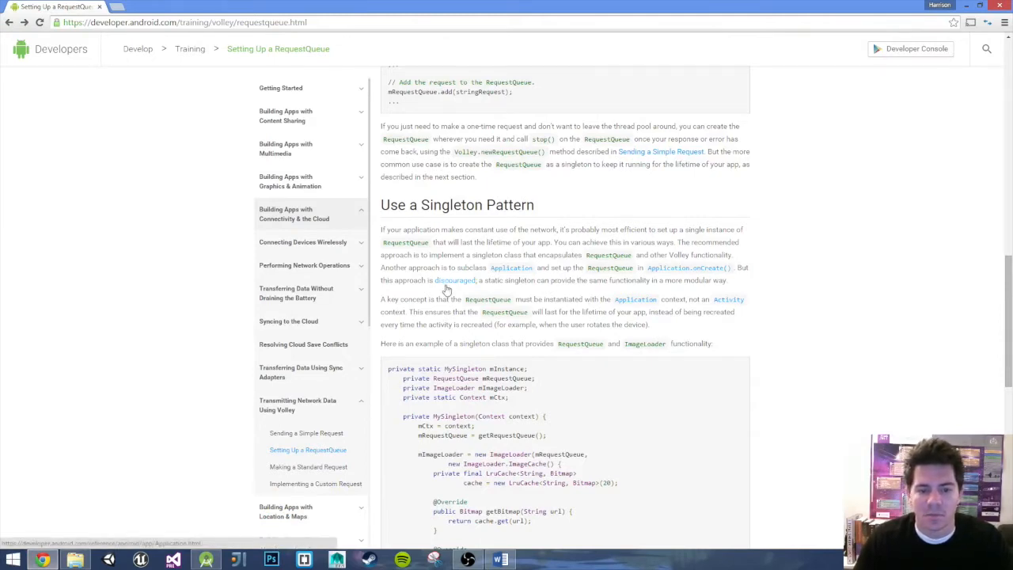
{"action": "mouse_move", "coordinate": [557, 285]}
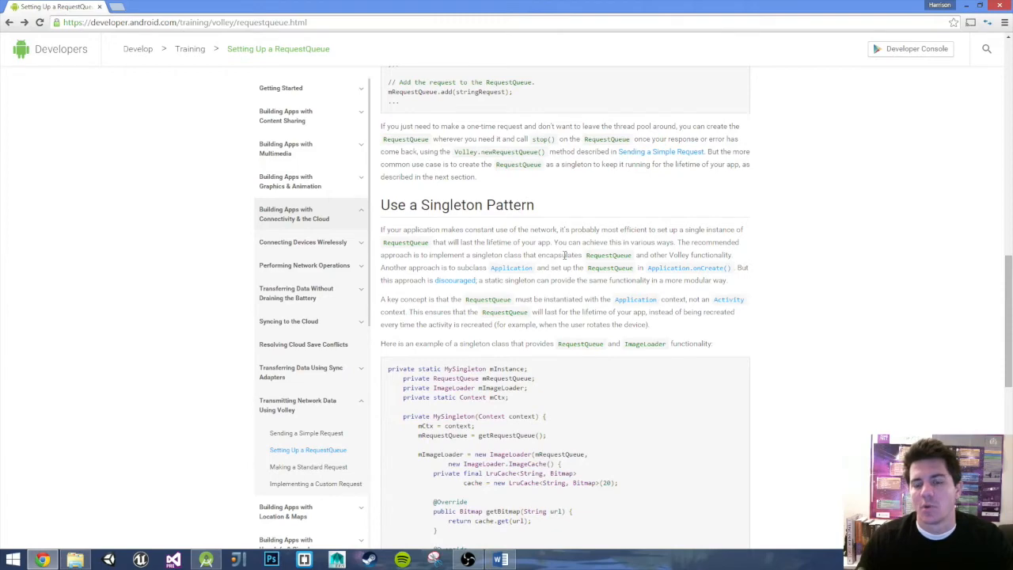
Scroll down to the guide's MySingleton code sample so it can be selected and copied
{"action": "scroll", "scroll_direction": "down", "scroll_amount": 3}
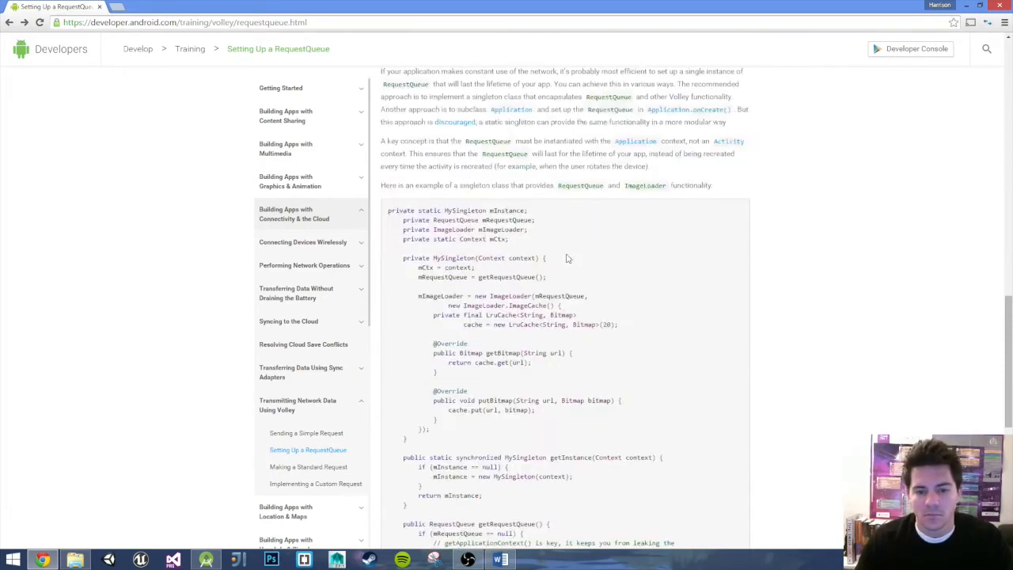
{"action": "scroll", "scroll_direction": "down", "scroll_amount": 3}
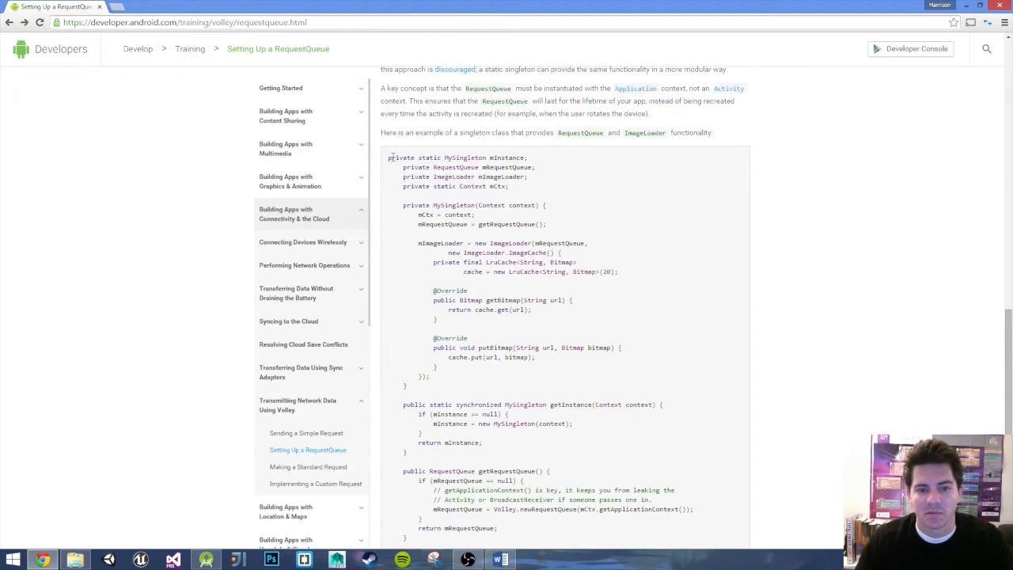
{"action": "mouse_move", "coordinate": [390, 160]}
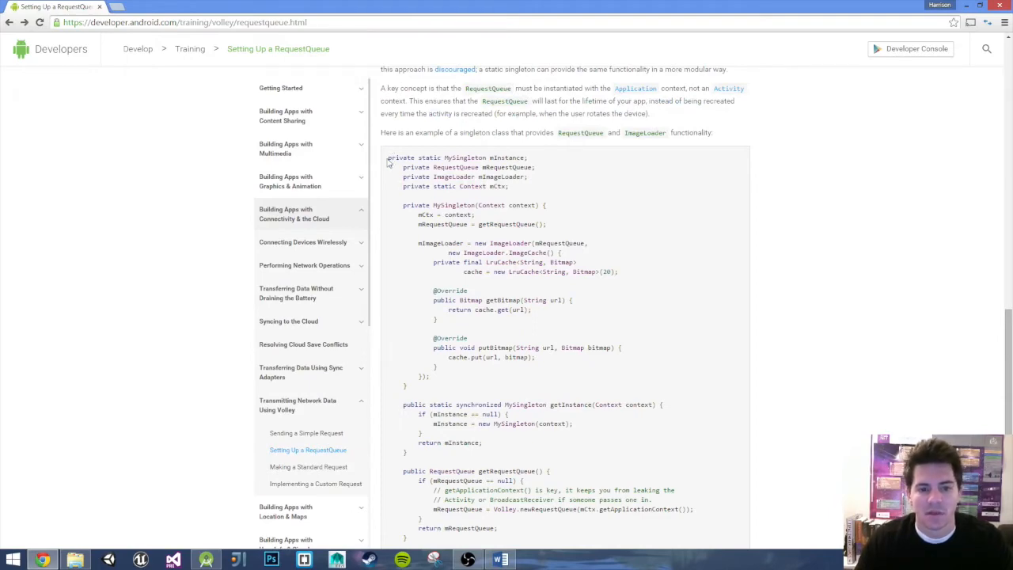
{"action": "scroll", "scroll_direction": "down", "scroll_amount": 3}
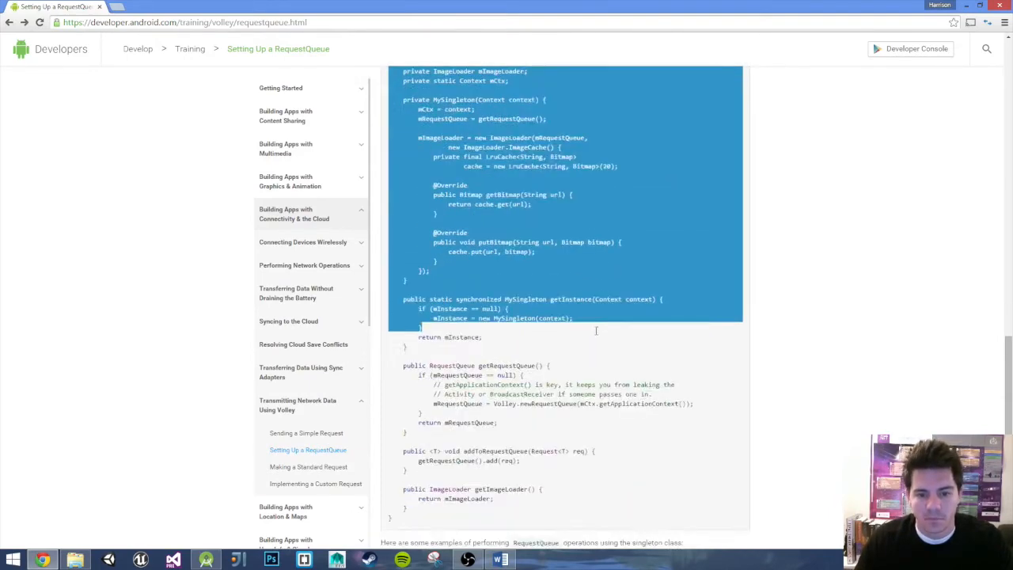
{"action": "scroll", "scroll_direction": "down", "scroll_amount": 3}
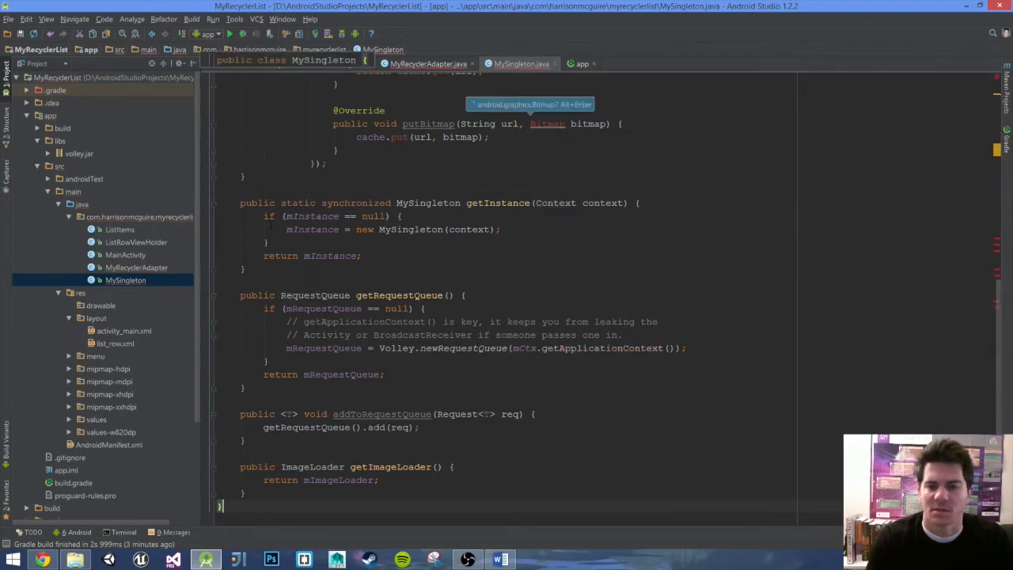
Import the LruCache class for the ImageLoader's 20-entry bitmap cache and review the pasted singleton code
{"action": "scroll", "scroll_direction": "up", "scroll_amount": 3}
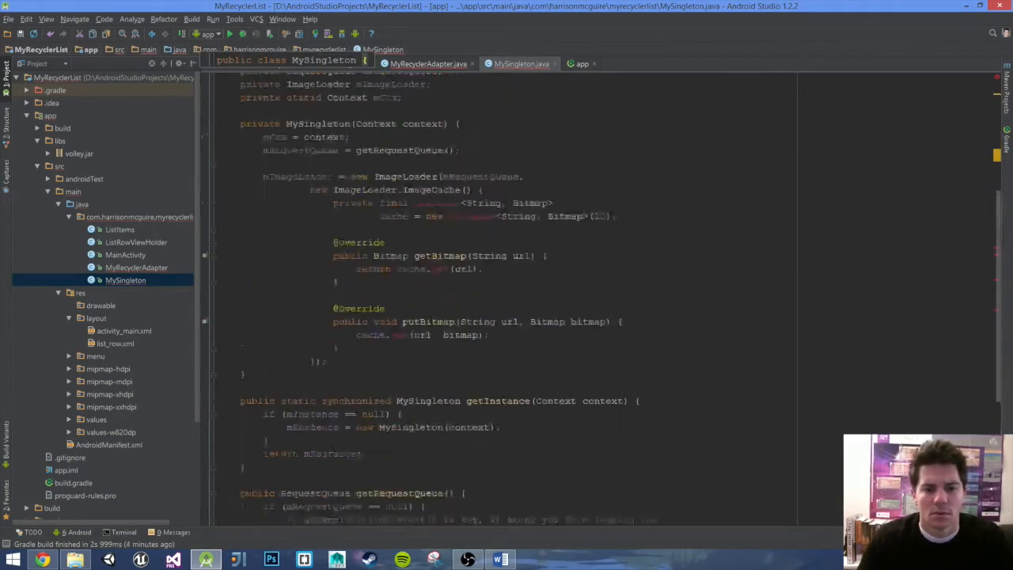
{"action": "scroll", "scroll_direction": "up", "scroll_amount": 3}
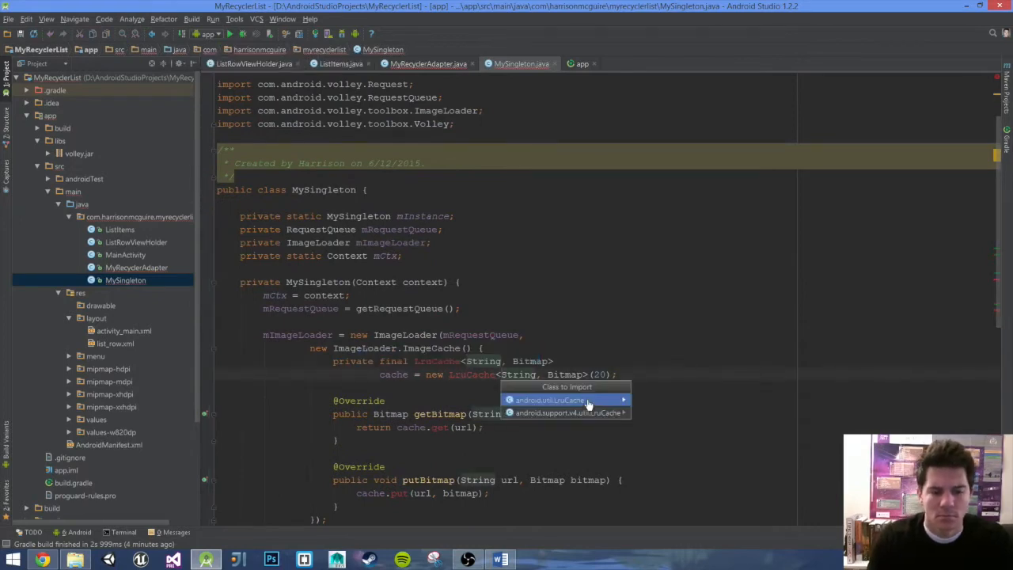
{"action": "left_click", "coordinate": [551, 399]}
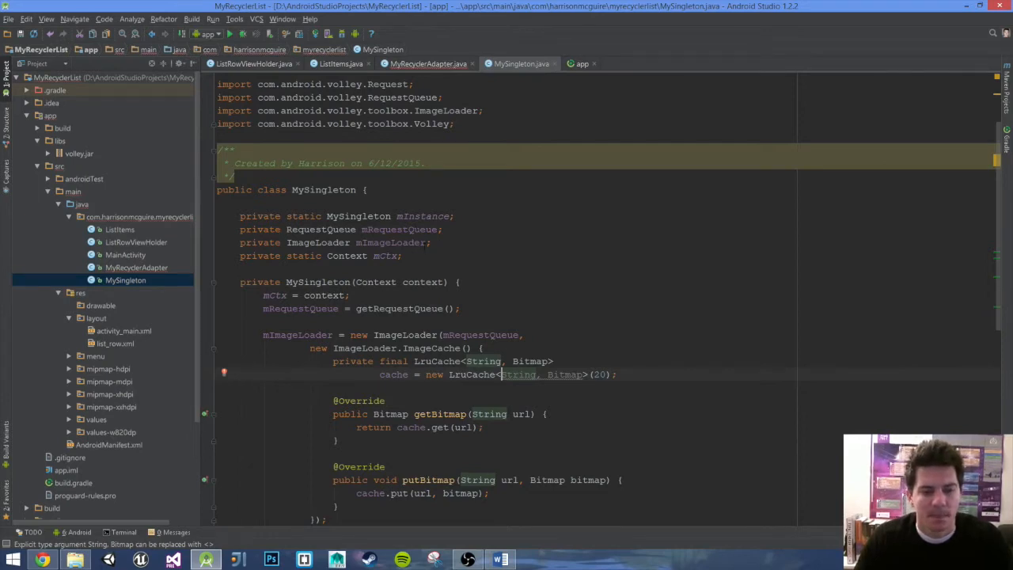
{"action": "scroll", "scroll_direction": "down", "scroll_amount": 3}
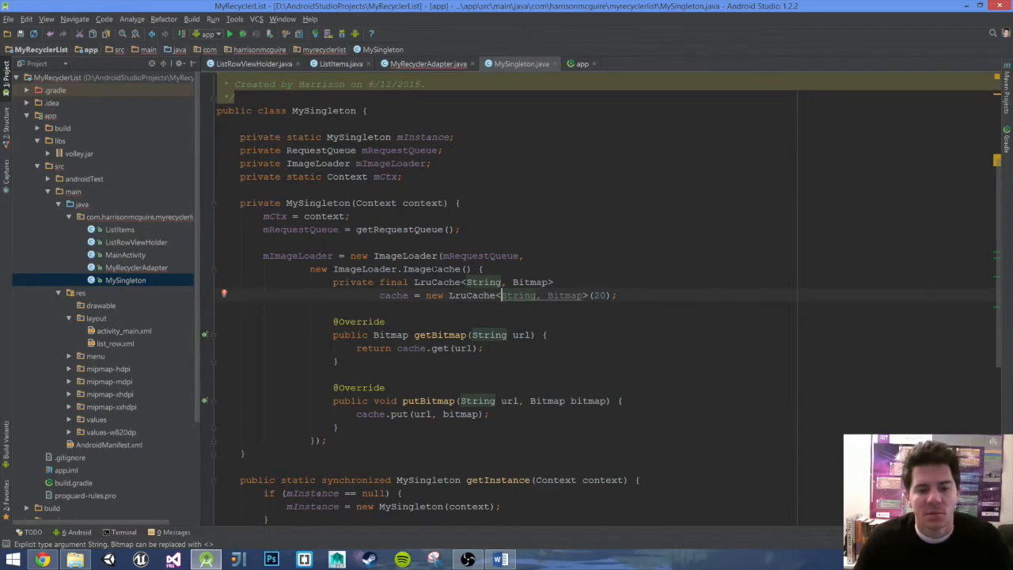
{"action": "scroll", "scroll_direction": "down", "scroll_amount": 3}
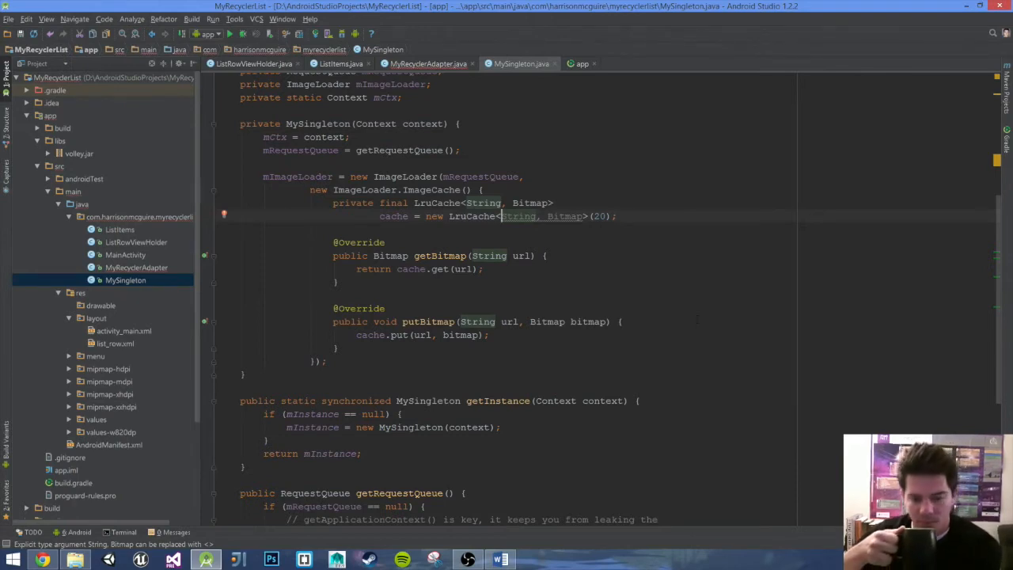
{"action": "scroll", "scroll_direction": "down", "scroll_amount": 3}
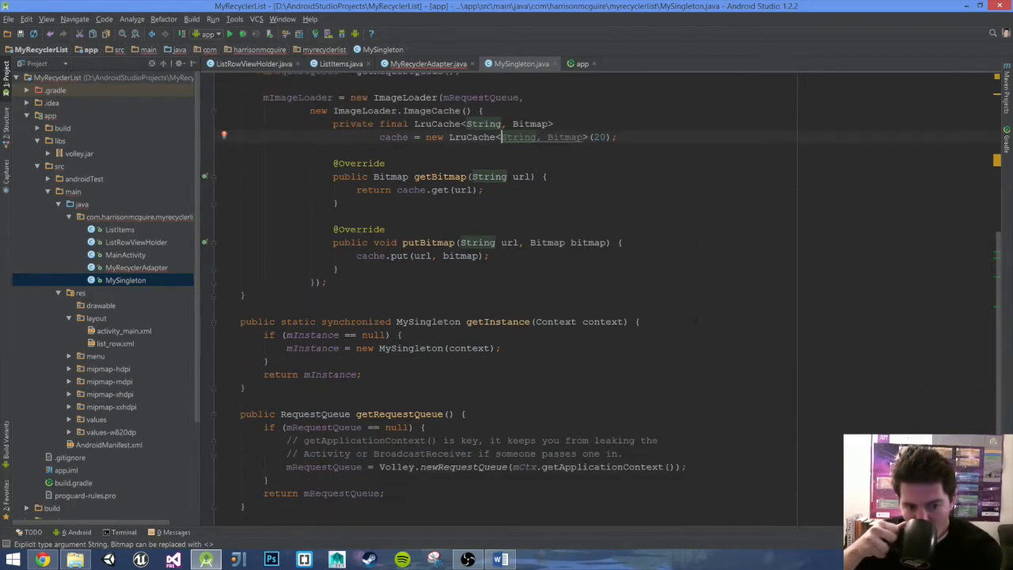
{"action": "scroll", "scroll_direction": "down", "scroll_amount": 3}
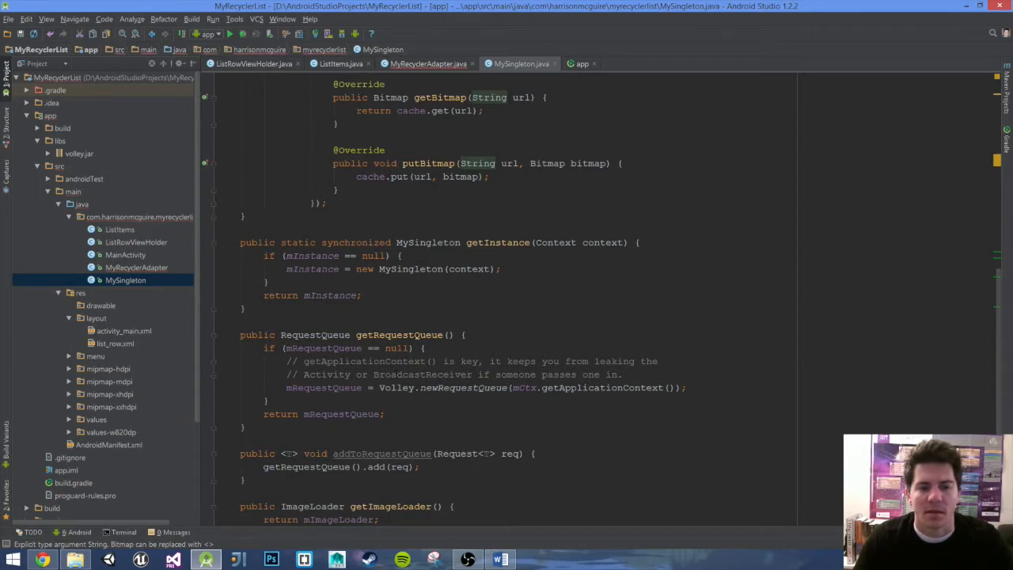
{"action": "scroll", "scroll_direction": "down", "scroll_amount": 3}
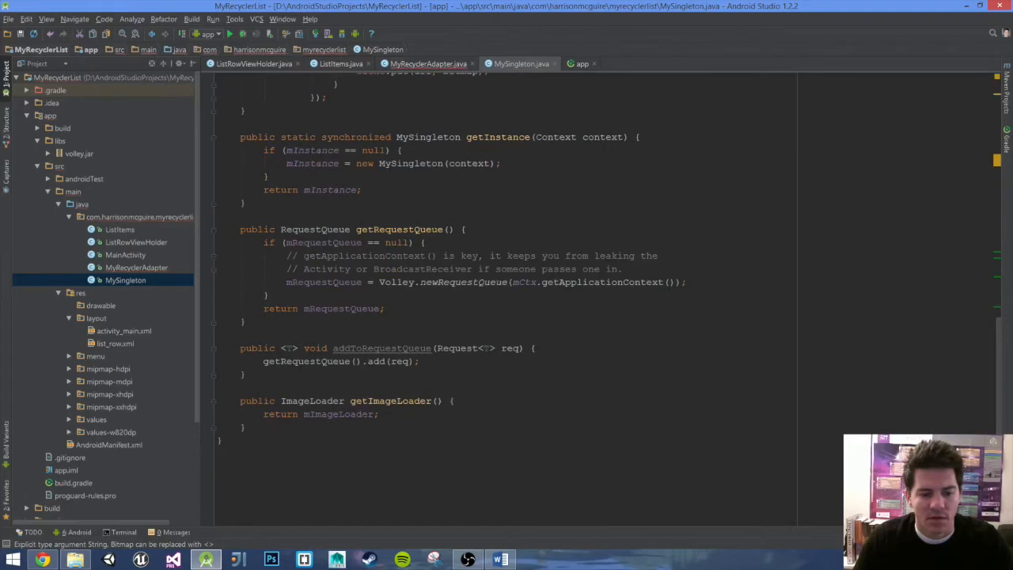
{"action": "left_click", "coordinate": [310, 400]}
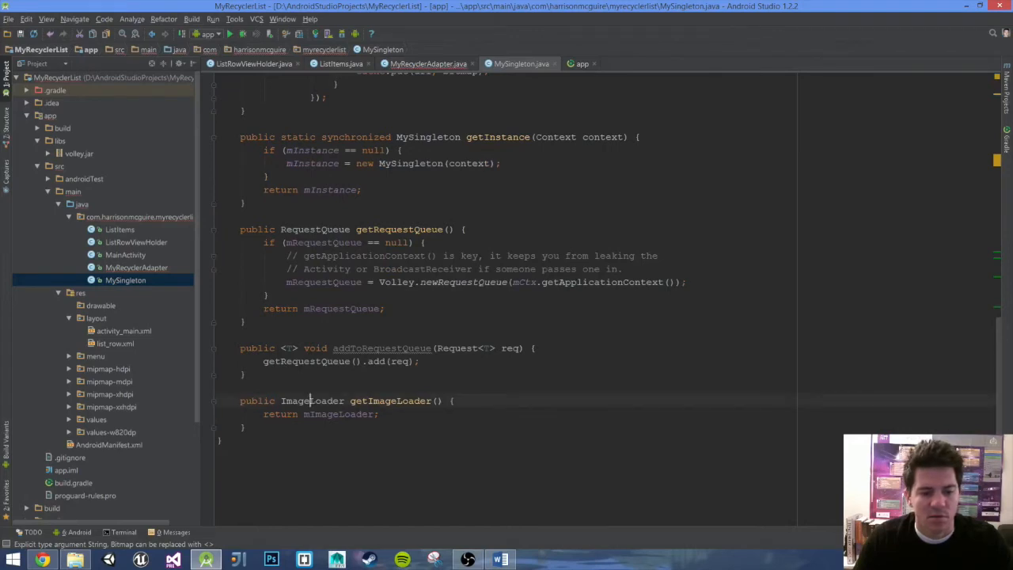
{"action": "mouse_move", "coordinate": [382, 349]}
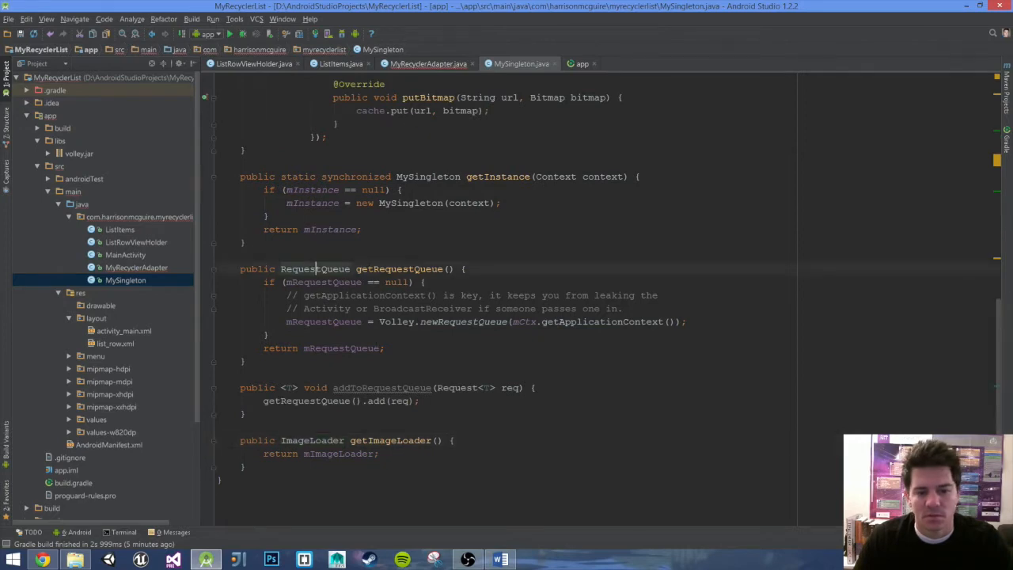
{"action": "scroll", "scroll_direction": "up", "scroll_amount": 3}
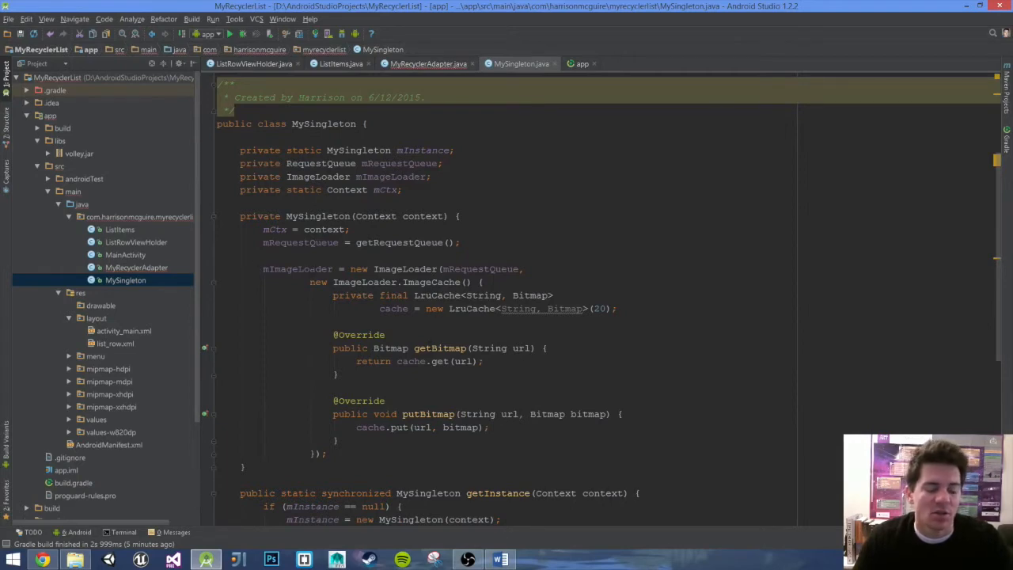
{"action": "mouse_move", "coordinate": [158, 221]}
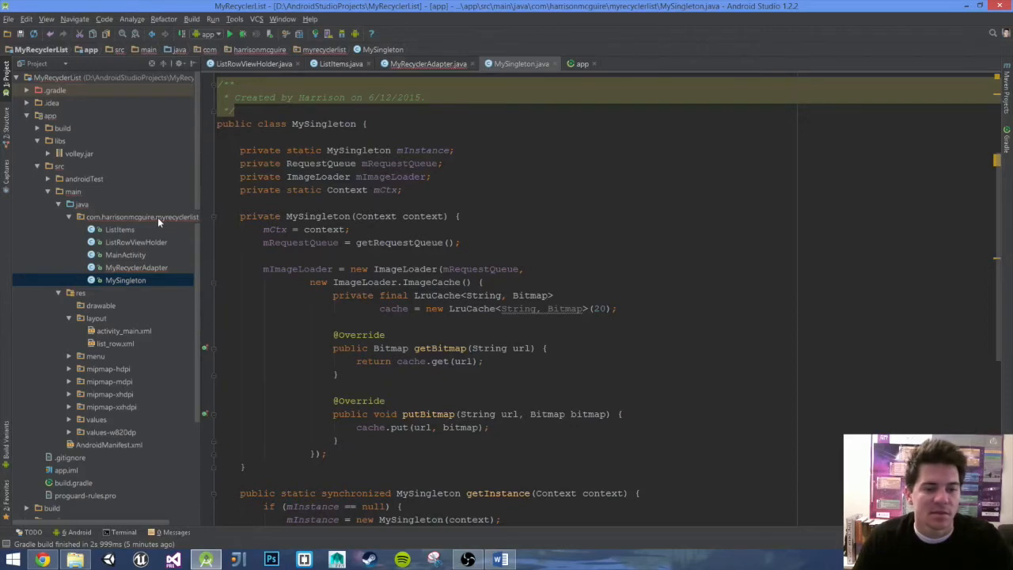
Create an empty Java class named LruBitmapCache in the app's main package
{"action": "left_click", "coordinate": [143, 217]}
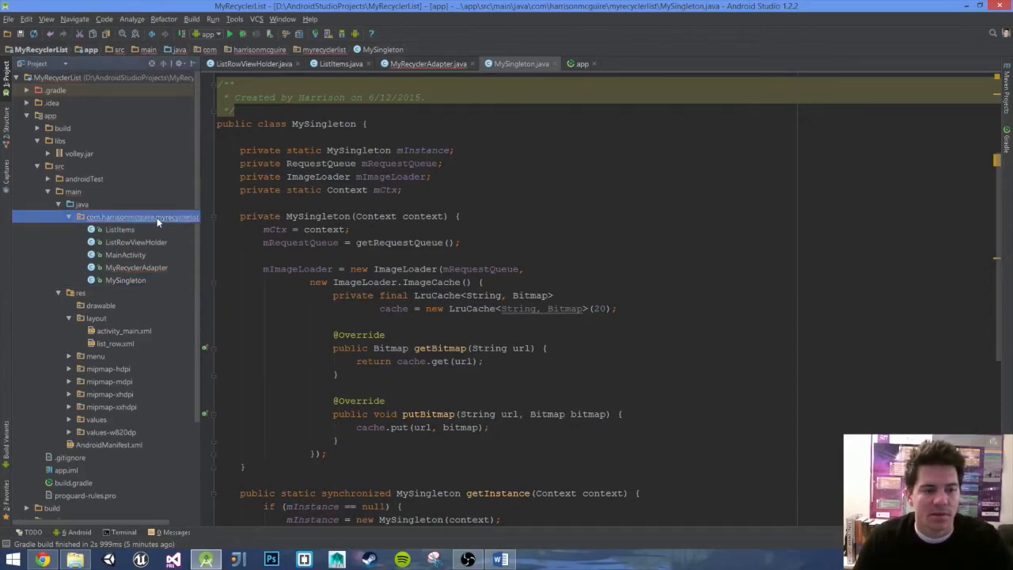
{"action": "right_click", "coordinate": [143, 217]}
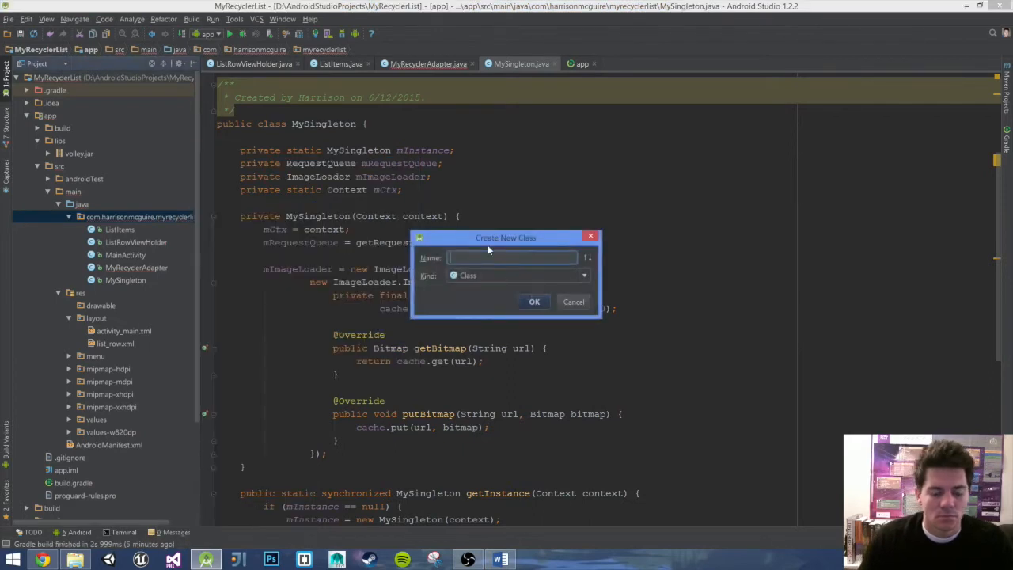
{"action": "type", "text": "L"}
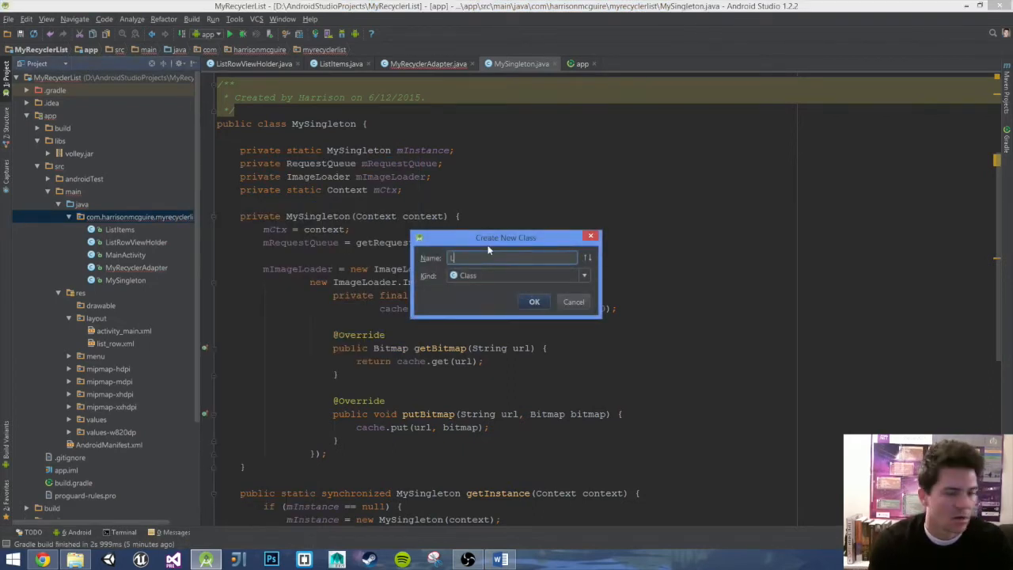
{"action": "type", "text": "LruBitmap"}
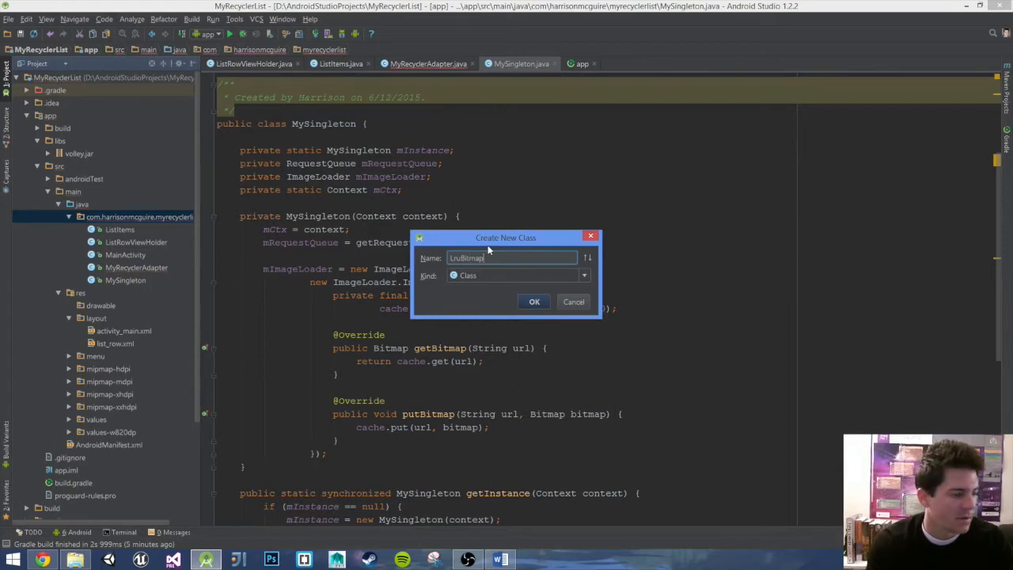
{"action": "type", "text": "Cache"}
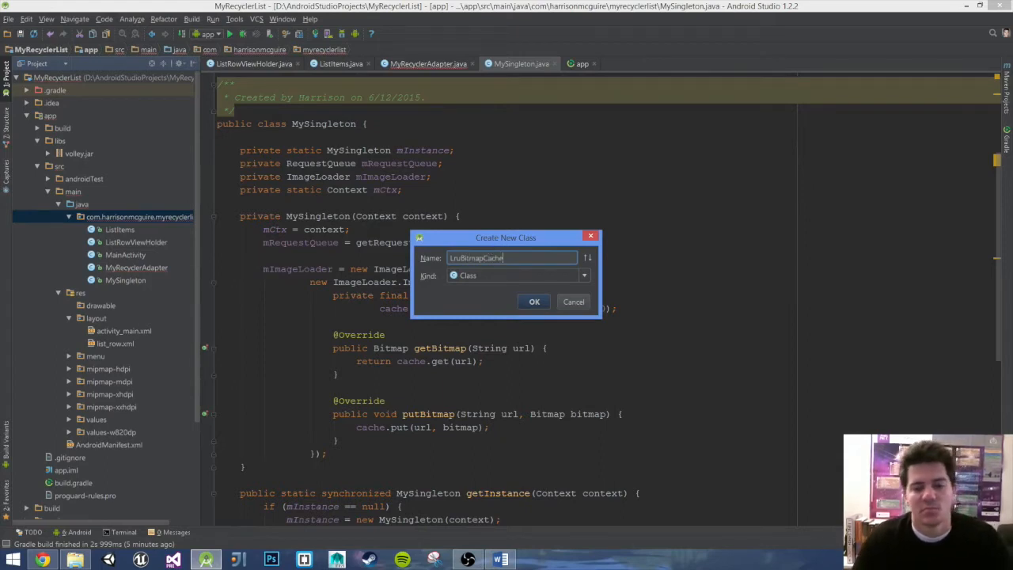
{"action": "left_click", "coordinate": [534, 301]}
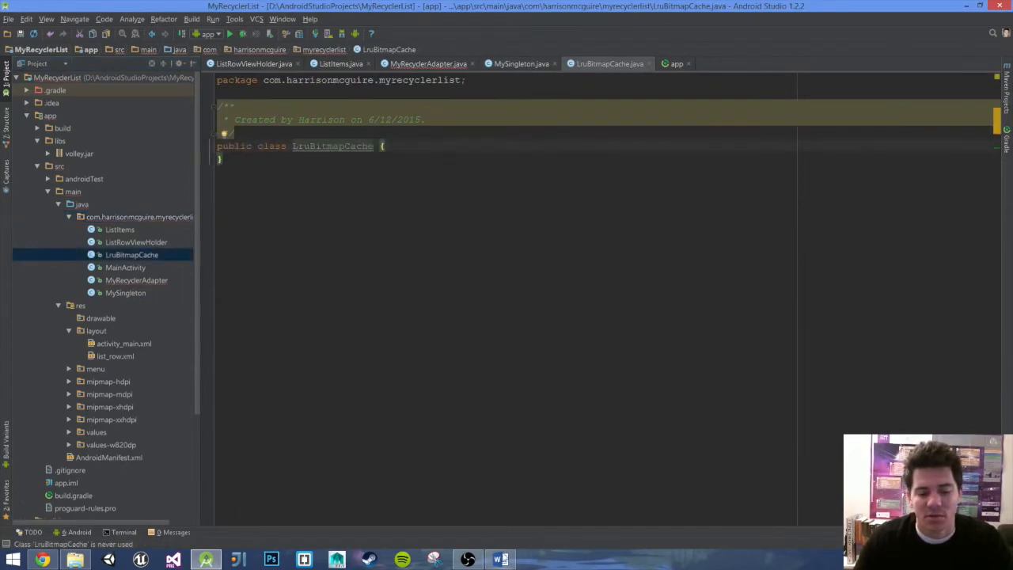
{"action": "left_click", "coordinate": [500, 560]}
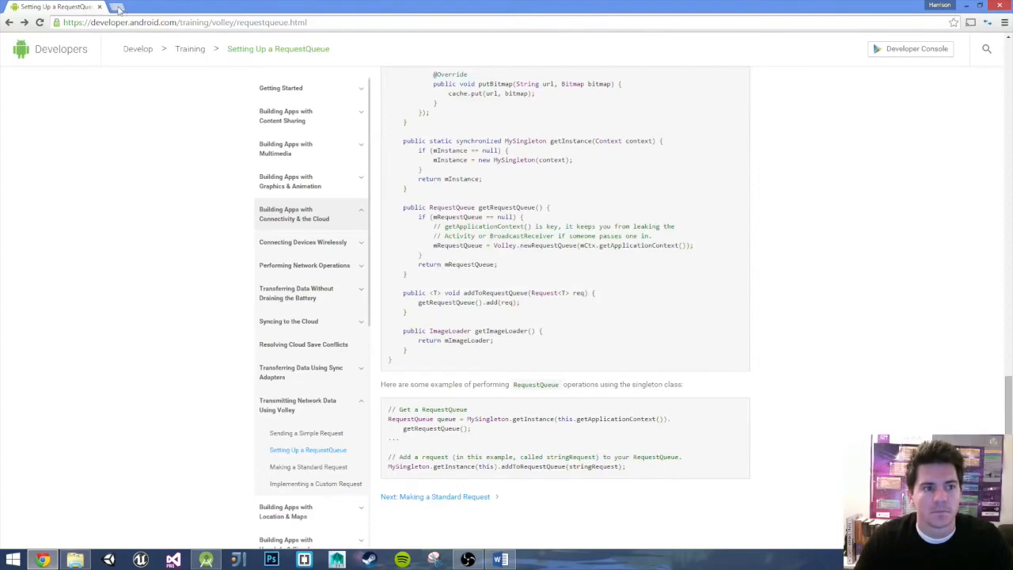
Go to the Volley 'Making a Standard Request' lesson from the RequestQueue page
{"action": "left_click", "coordinate": [186, 22]}
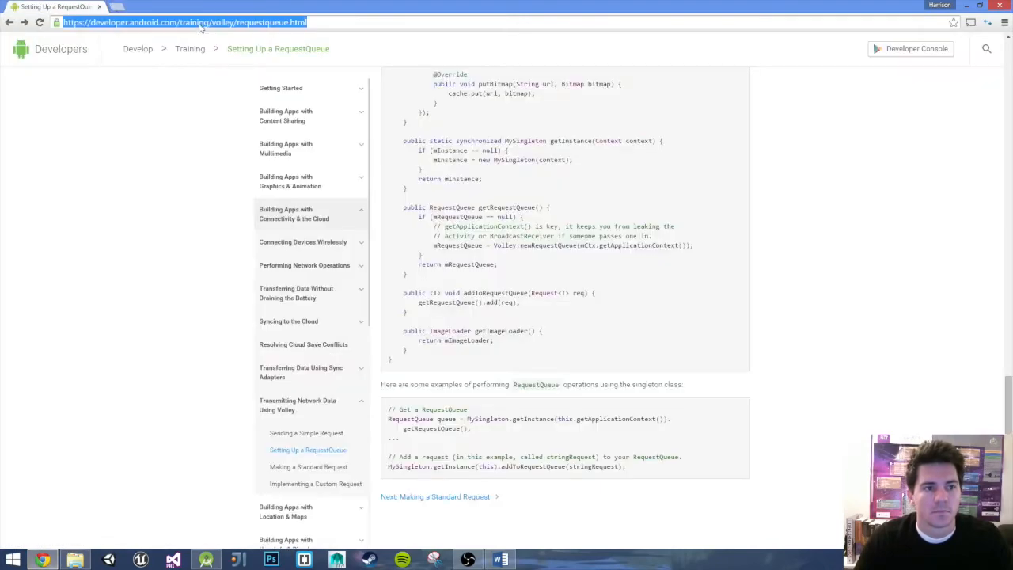
{"action": "left_click", "coordinate": [434, 497]}
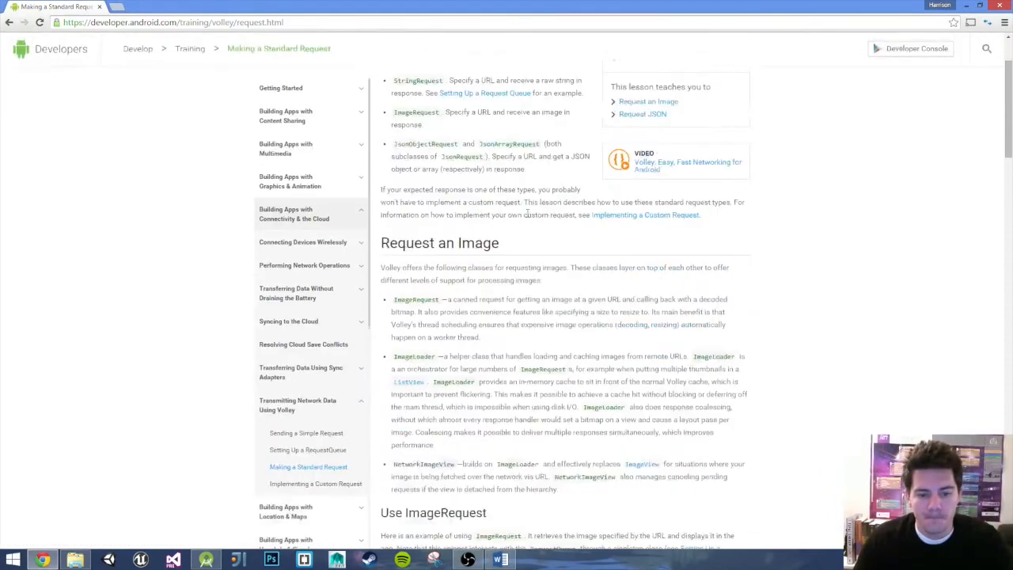
{"action": "scroll", "scroll_direction": "down", "scroll_amount": 3}
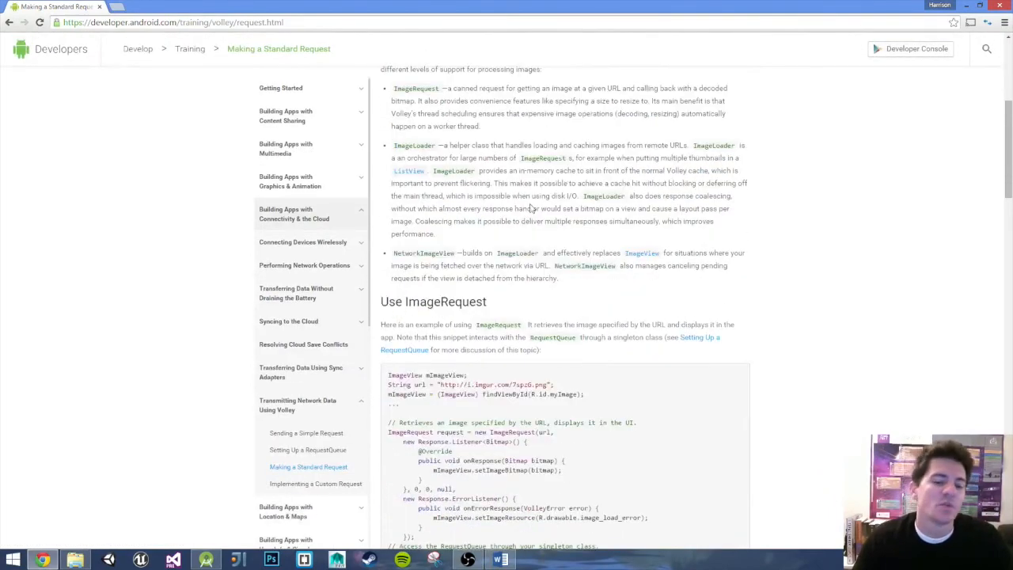
{"action": "mouse_move", "coordinate": [532, 209]}
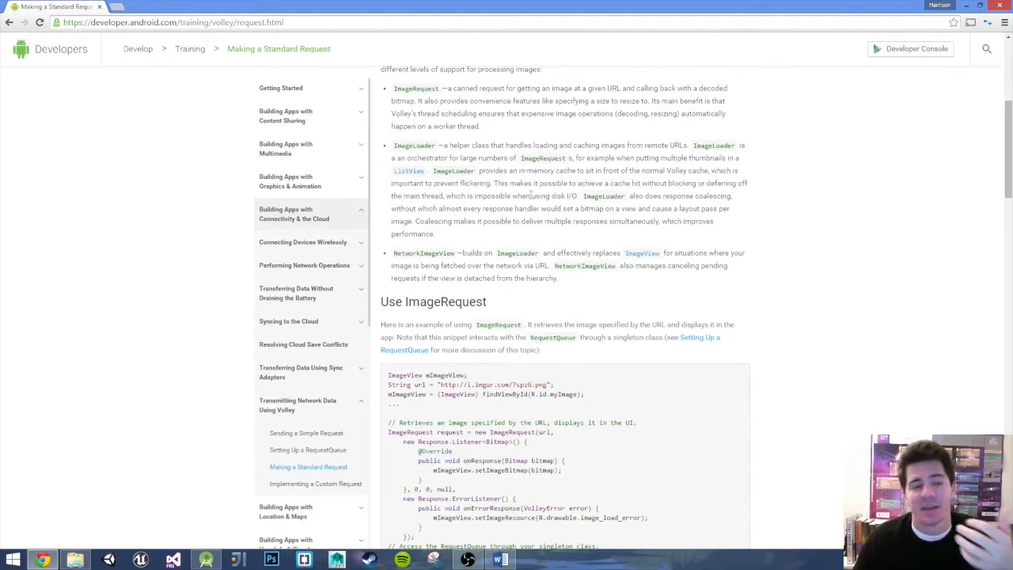
{"action": "scroll", "scroll_direction": "down", "scroll_amount": 3}
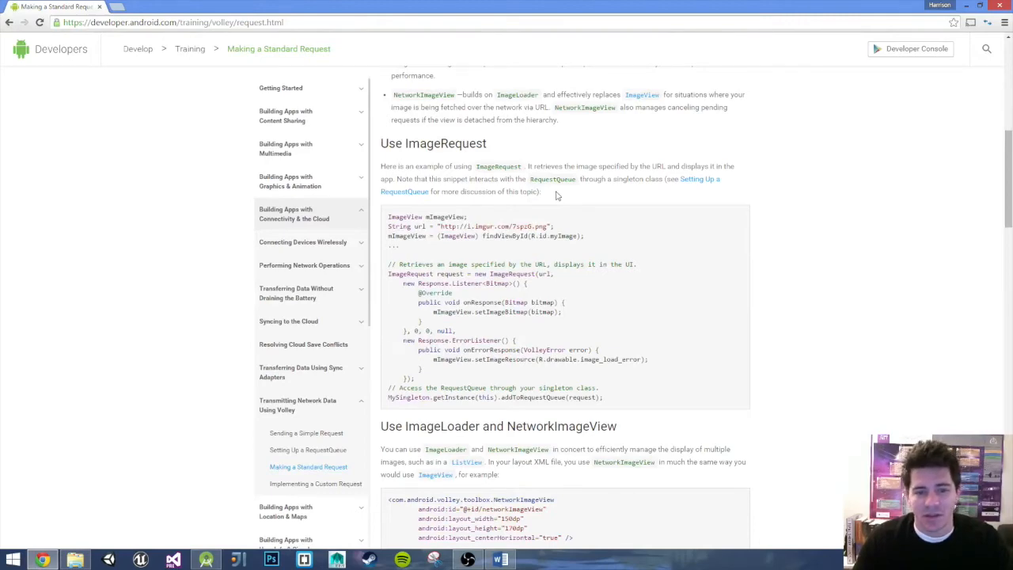
Scroll down to the Example LRU cache section with the LruBitmapCache sample
{"action": "scroll", "scroll_direction": "down", "scroll_amount": 3}
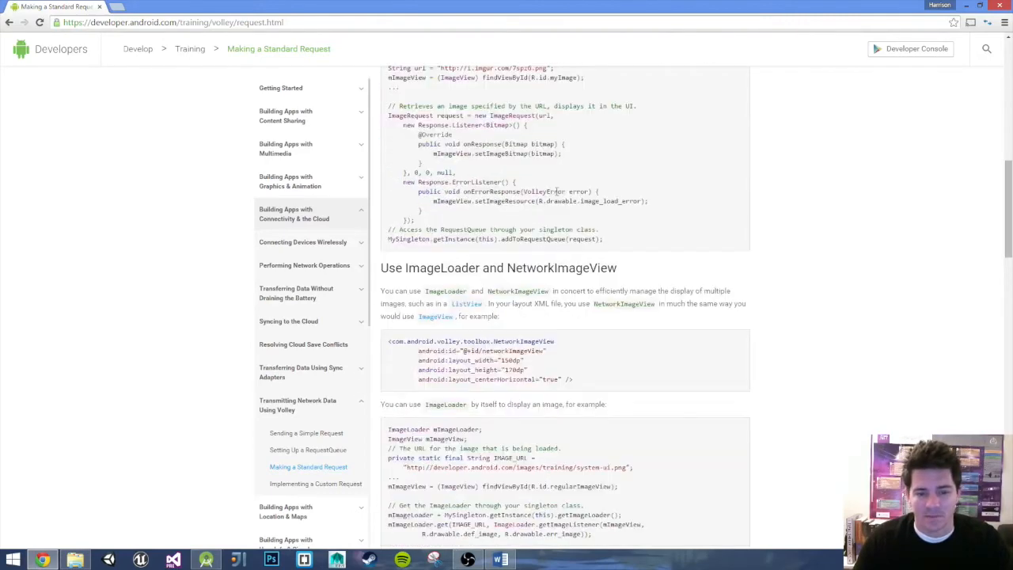
{"action": "scroll", "scroll_direction": "down", "scroll_amount": 3}
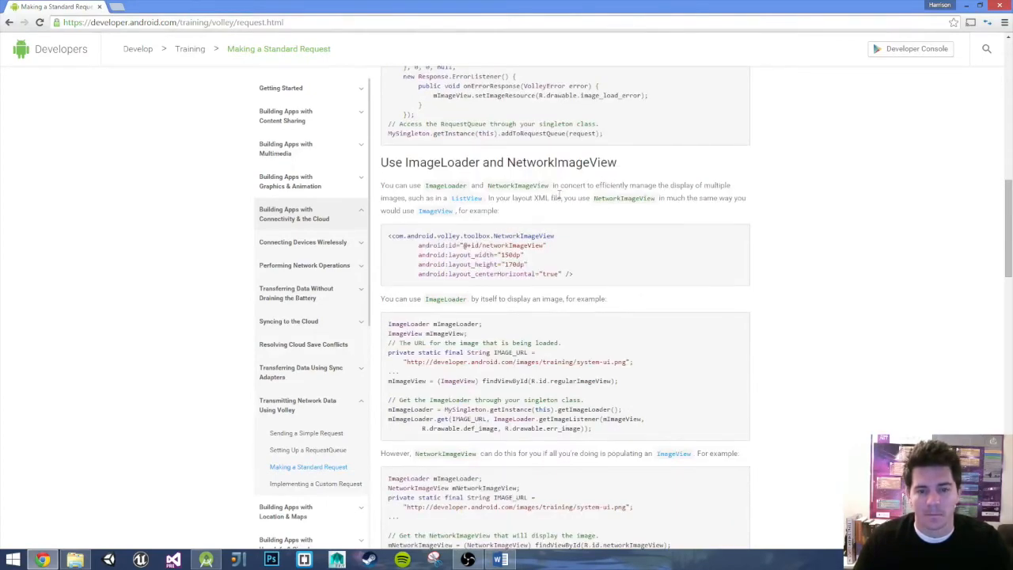
{"action": "scroll", "scroll_direction": "down", "scroll_amount": 3}
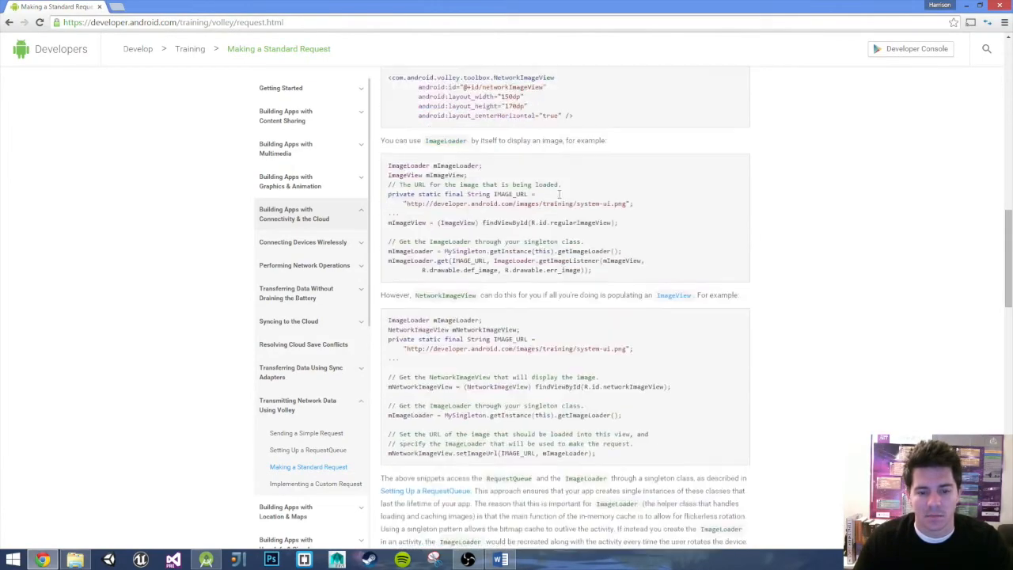
{"action": "scroll", "scroll_direction": "down", "scroll_amount": 3}
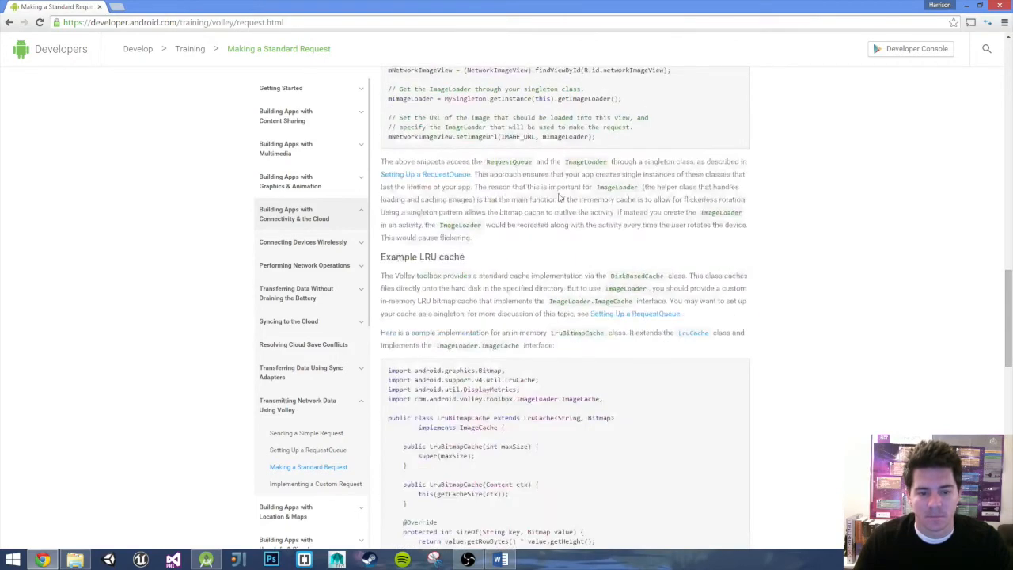
Scroll the LruBitmapCache sample down to its getCacheSize helper
{"action": "scroll", "scroll_direction": "down", "scroll_amount": 3}
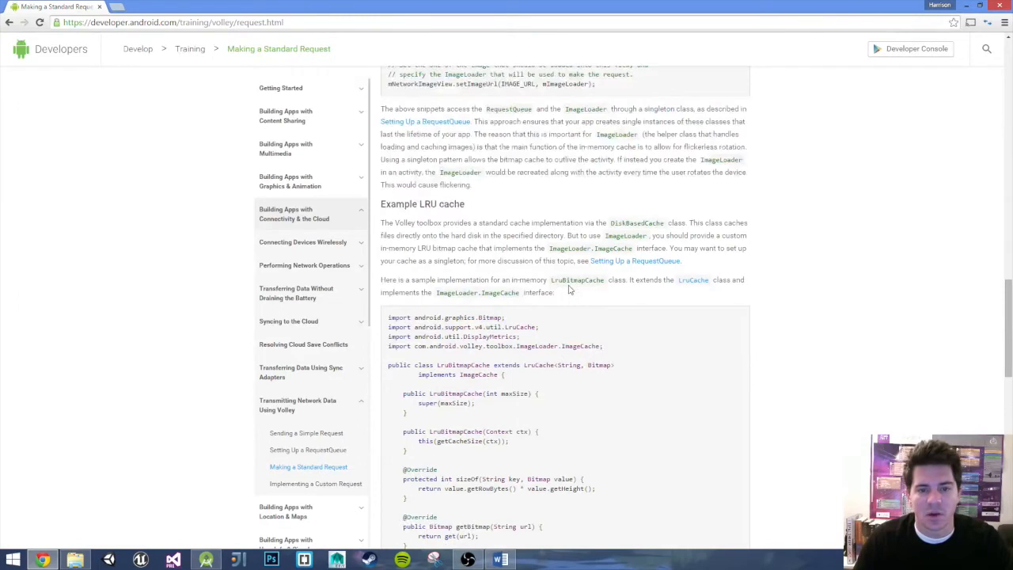
{"action": "mouse_move", "coordinate": [481, 246]}
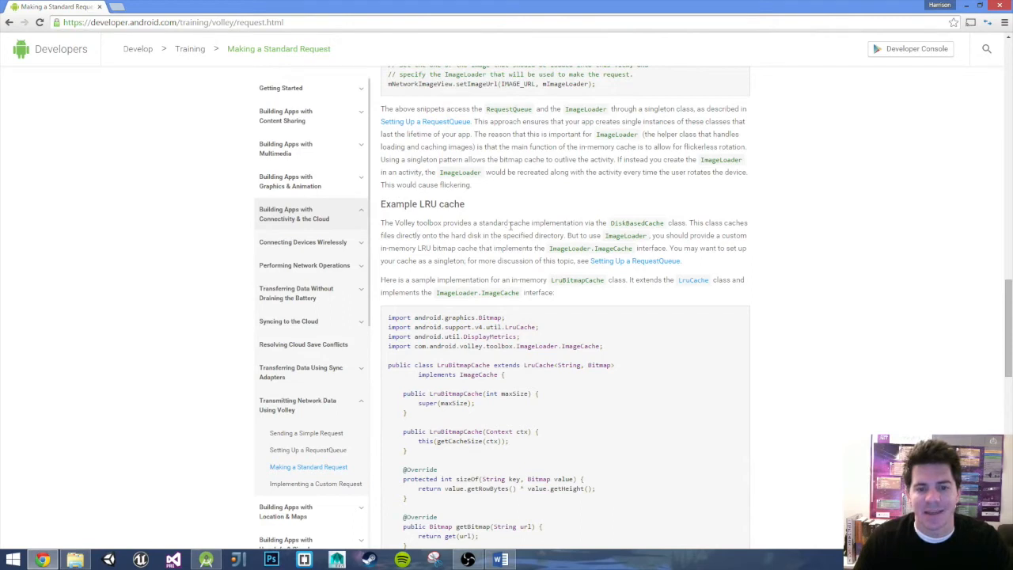
{"action": "mouse_move", "coordinate": [610, 231]}
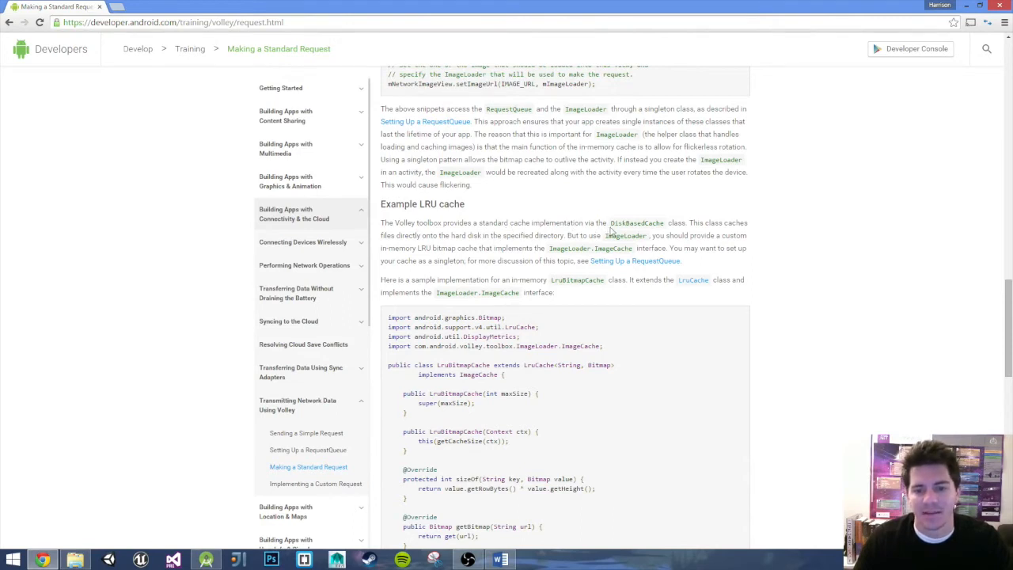
{"action": "mouse_move", "coordinate": [589, 231]}
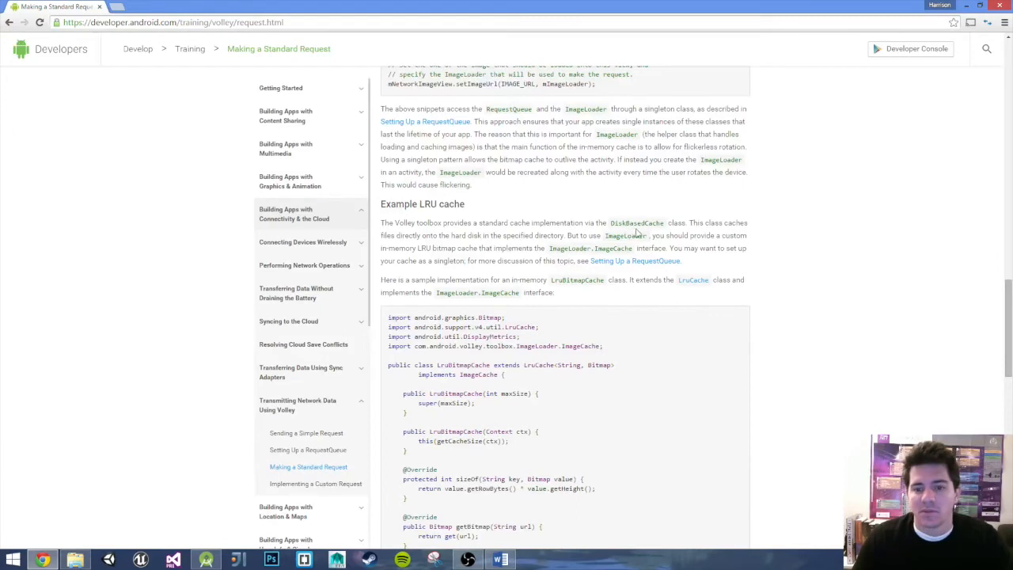
{"action": "mouse_move", "coordinate": [486, 256]}
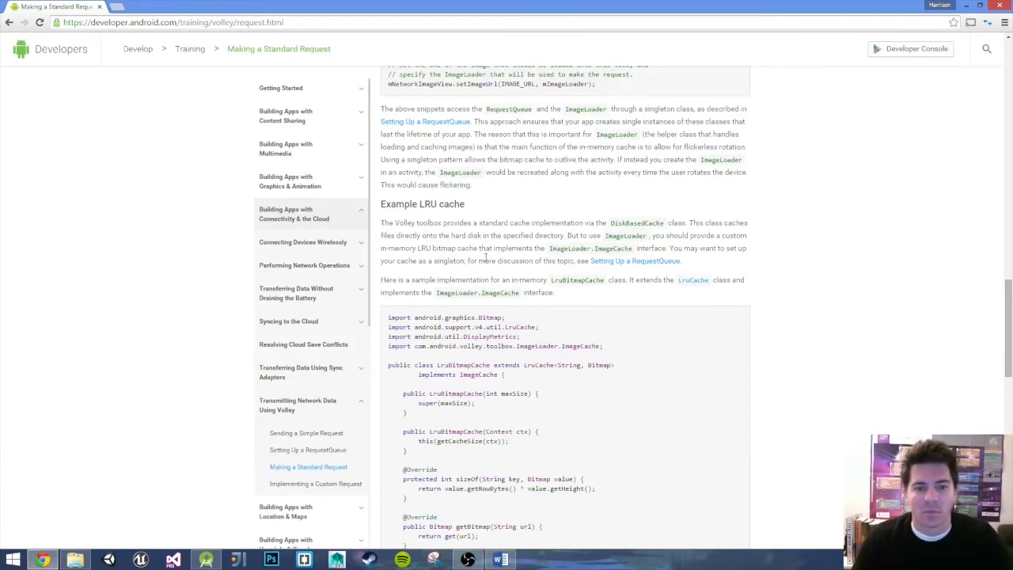
{"action": "mouse_move", "coordinate": [588, 274]}
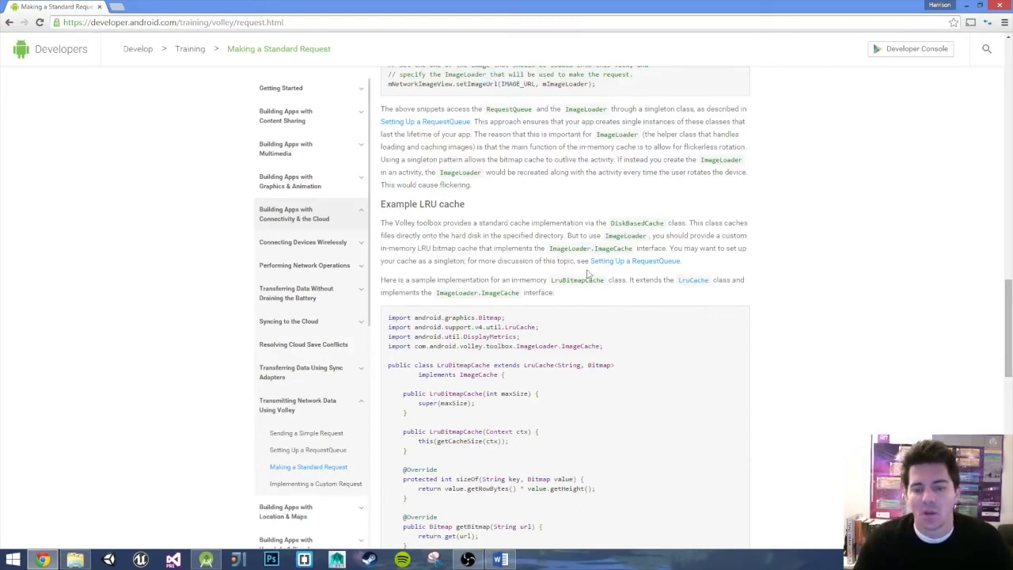
{"action": "scroll", "scroll_direction": "down", "scroll_amount": 3}
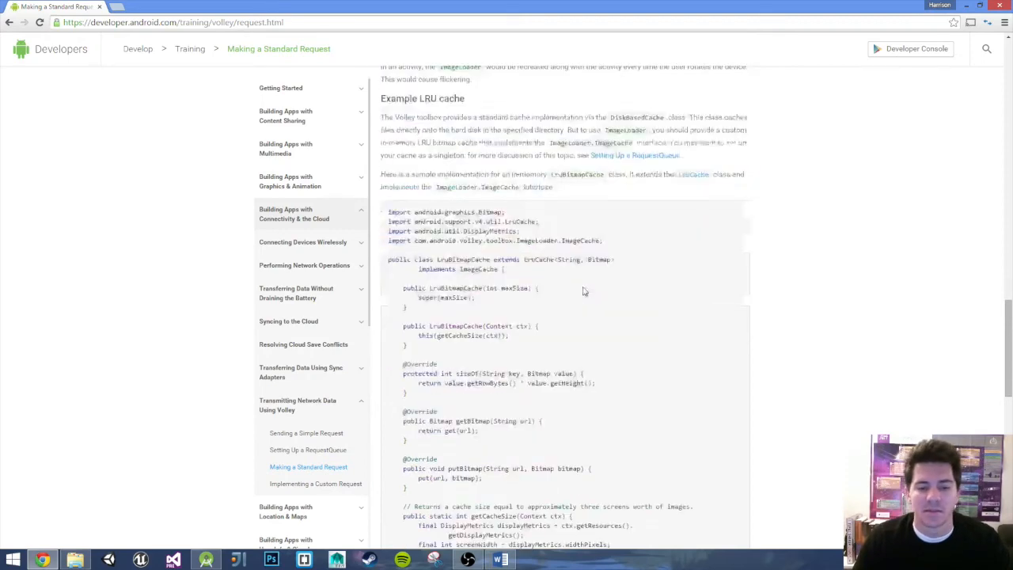
Select the full sample LruBitmapCache class code, then switch to the Word notes
{"action": "scroll", "scroll_direction": "down", "scroll_amount": 3}
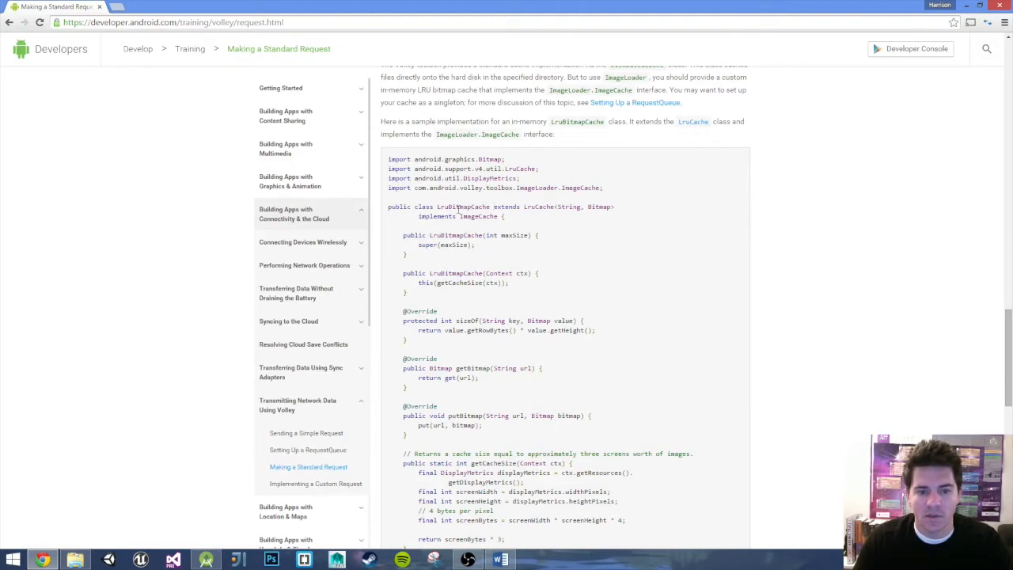
{"action": "left_click_drag", "start_coordinate": [497, 206], "coordinate": [503, 215]}
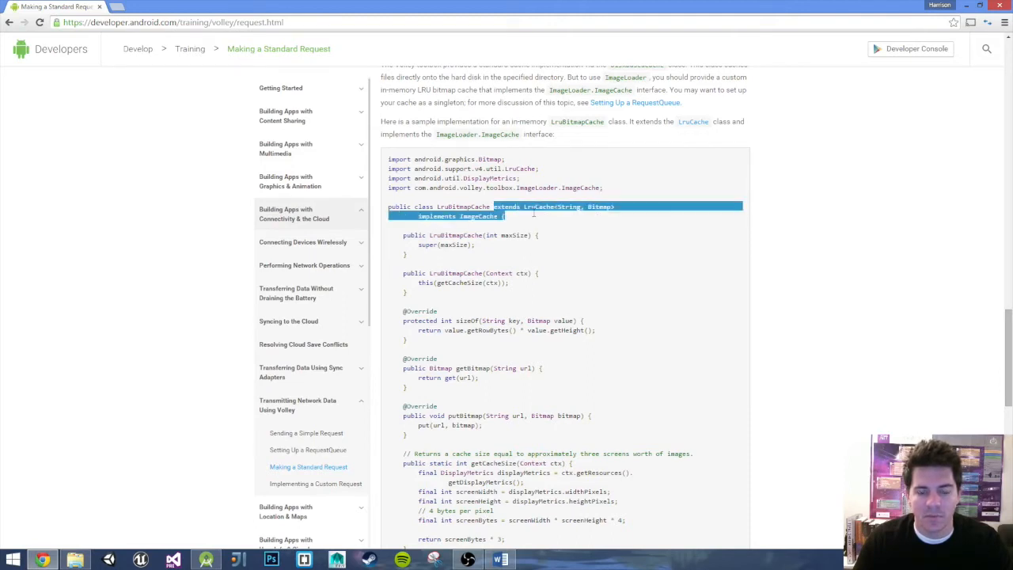
{"action": "scroll", "scroll_direction": "down", "scroll_amount": 3}
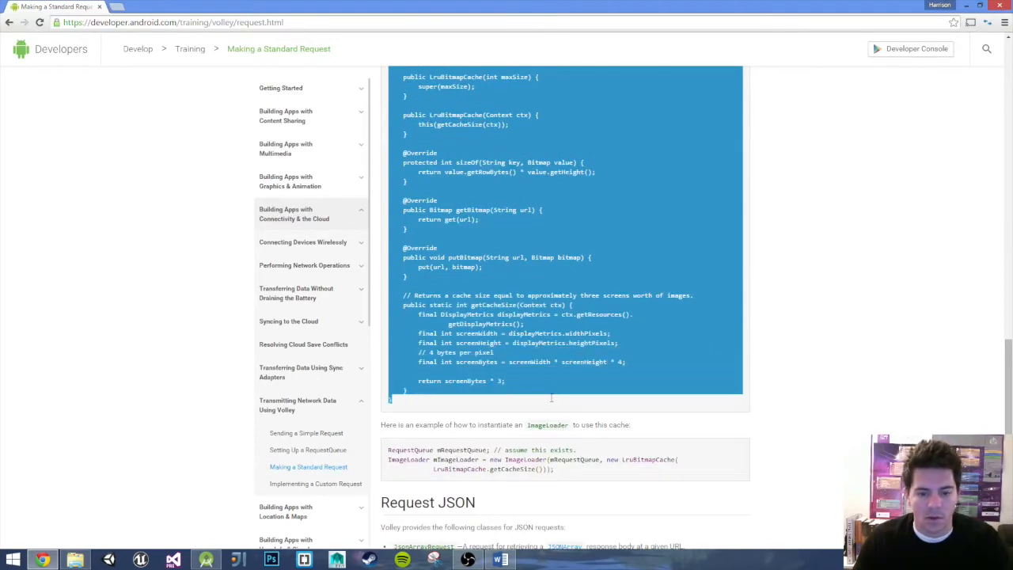
{"action": "mouse_move", "coordinate": [775, 412]}
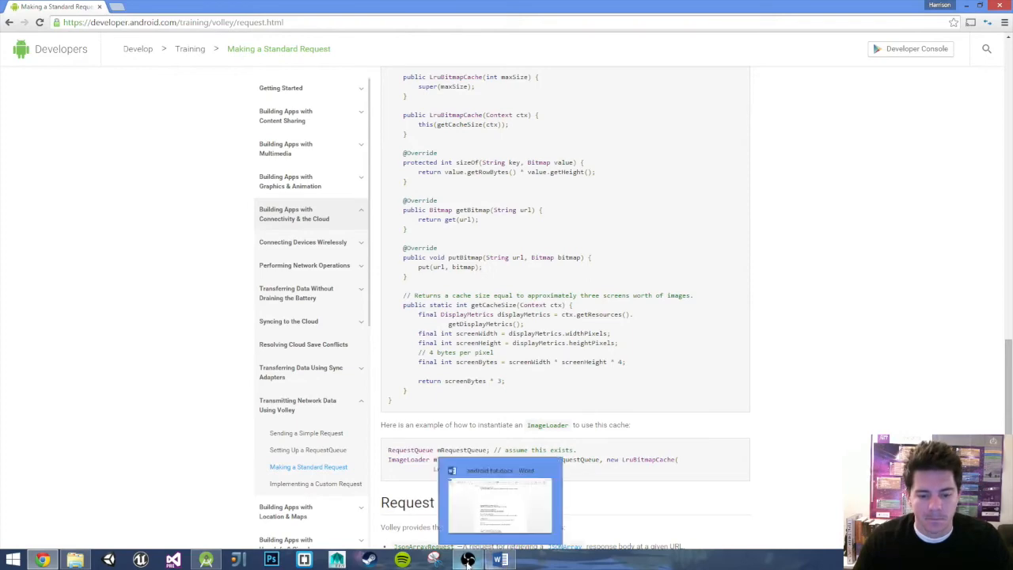
{"action": "left_click", "coordinate": [469, 561]}
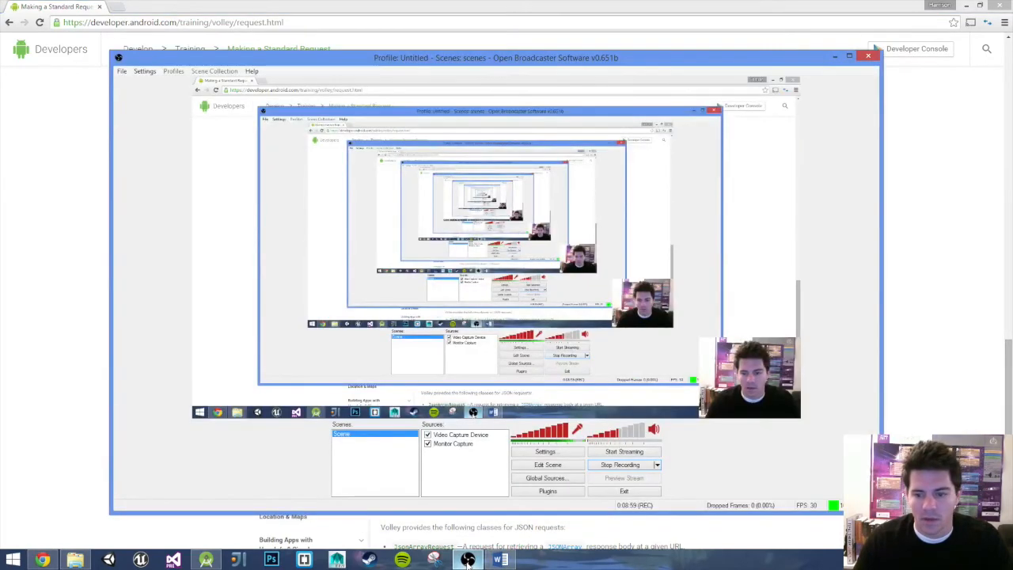
{"action": "left_click", "coordinate": [499, 560]}
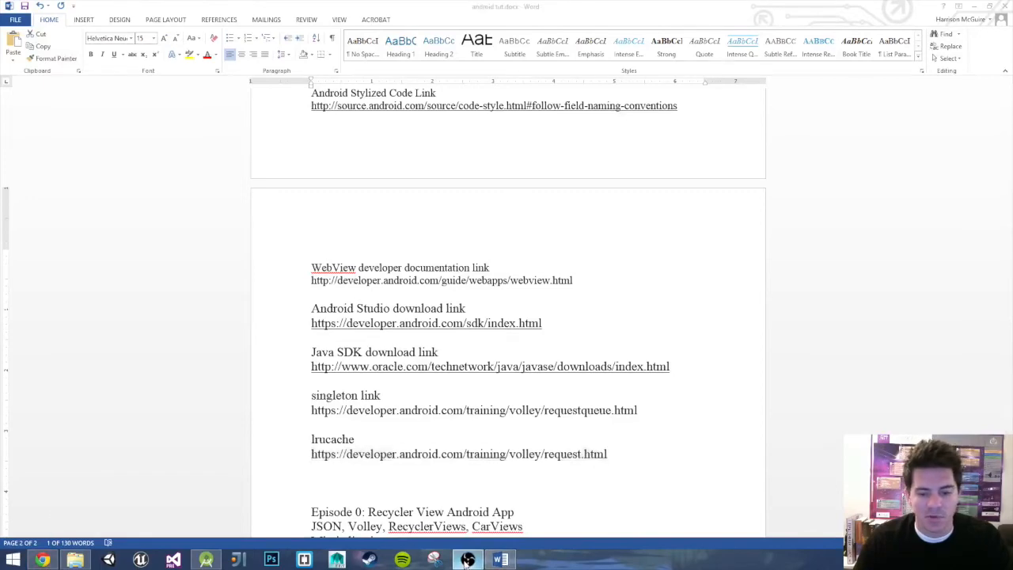
Return from the Word notes via Chrome to the Android Studio project
{"action": "left_click", "coordinate": [467, 560]}
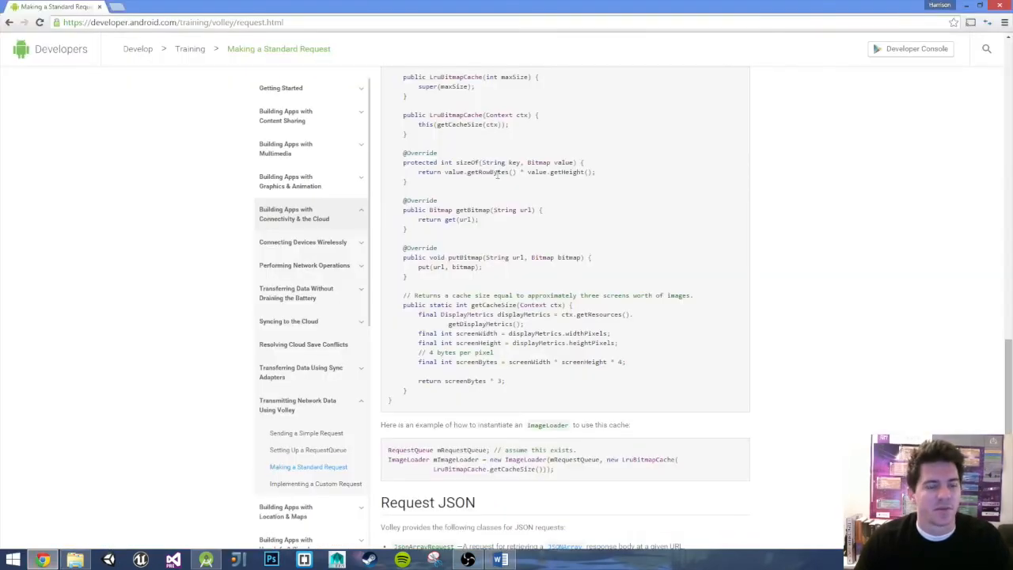
{"action": "left_click", "coordinate": [205, 560]}
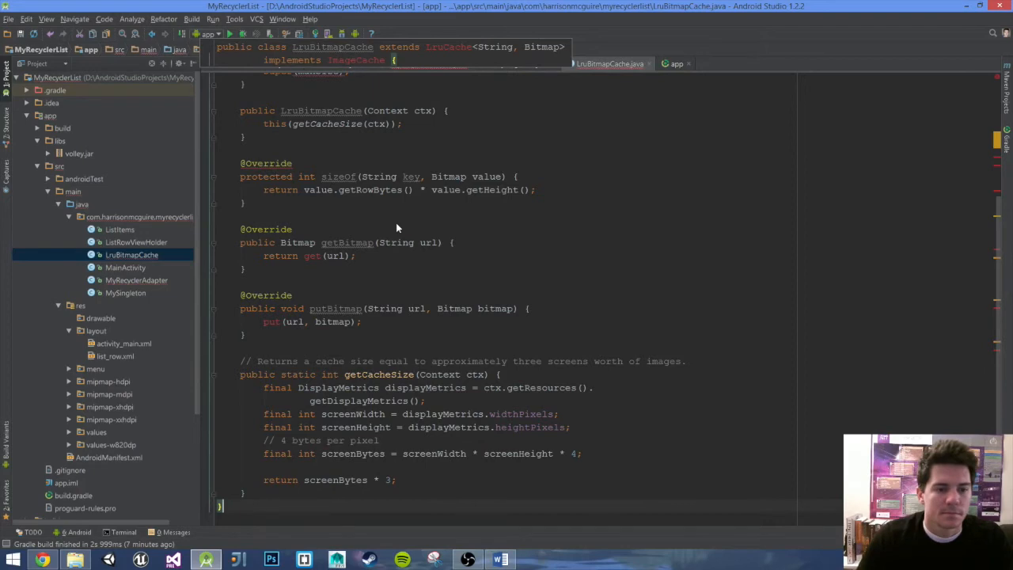
{"action": "mouse_move", "coordinate": [442, 228]}
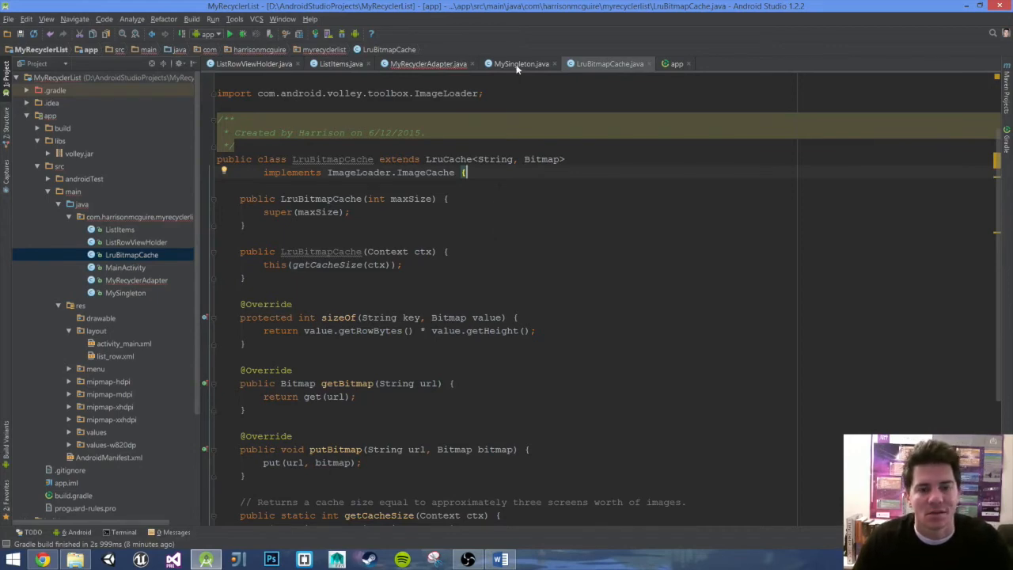
Switch to the MySingleton class after LruBitmapCache receives the sample cache code
{"action": "left_click", "coordinate": [519, 64]}
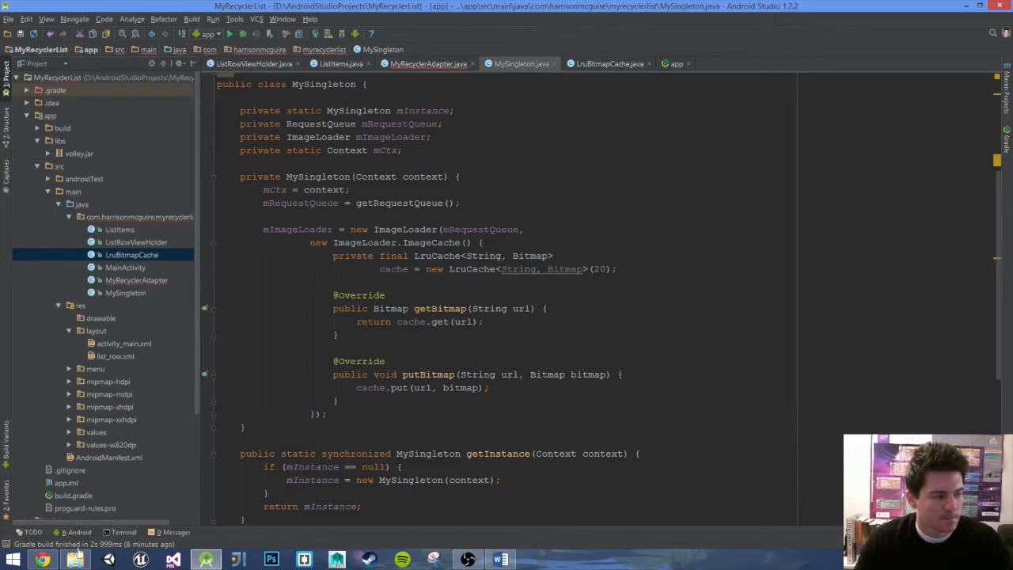
Select the Volley example creating an ImageLoader with a new LruBitmapCache
{"action": "left_click", "coordinate": [43, 560]}
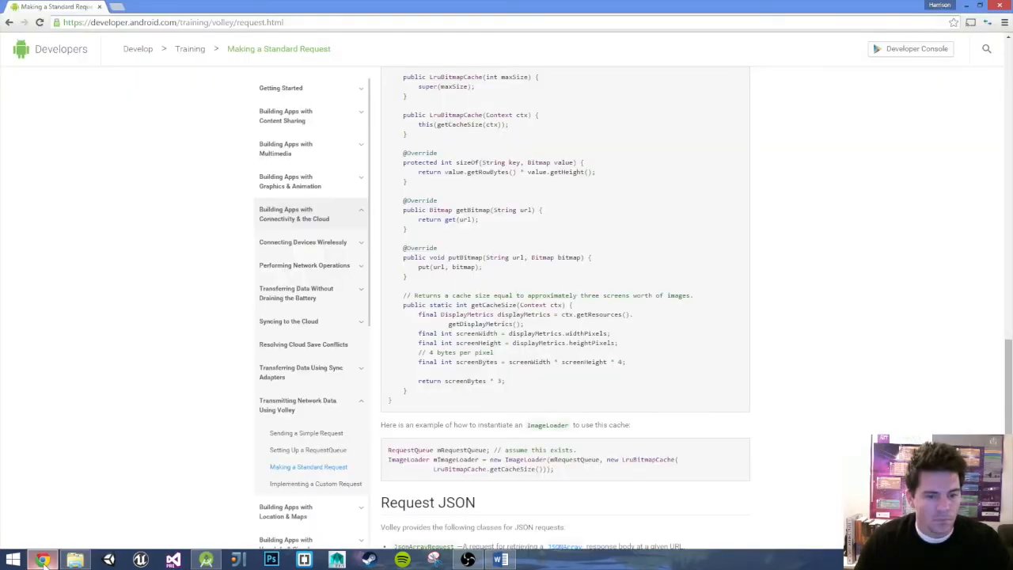
{"action": "scroll", "scroll_direction": "down", "scroll_amount": 3}
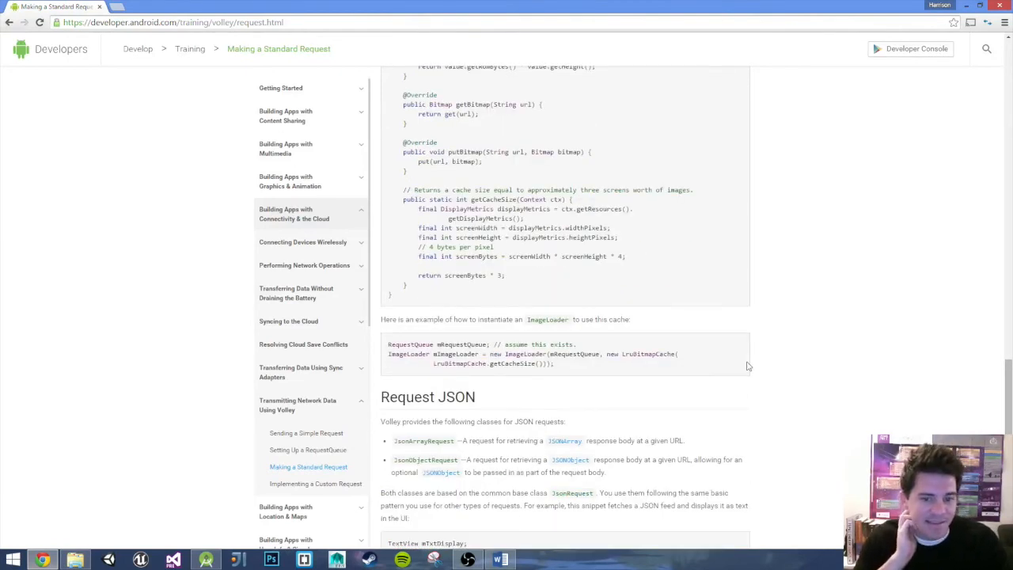
{"action": "mouse_move", "coordinate": [630, 369]}
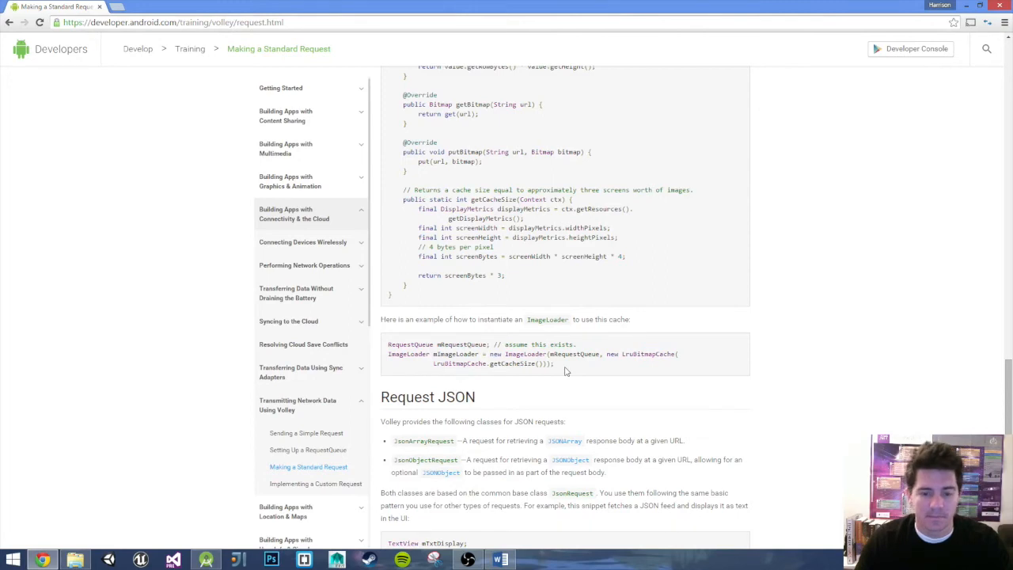
{"action": "left_click_drag", "start_coordinate": [388, 354], "coordinate": [554, 362]}
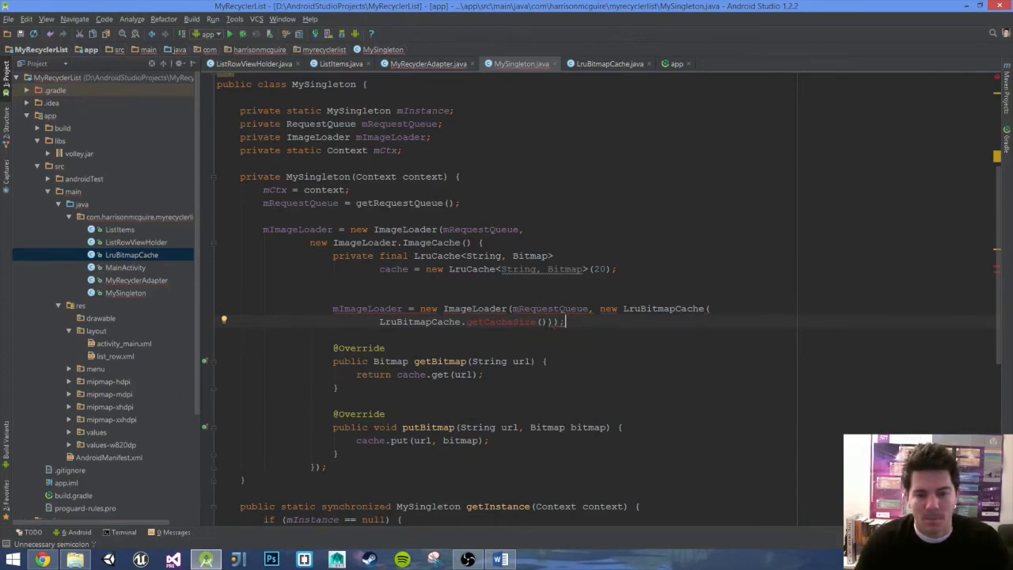
Size the new LruBitmapCache from mCtx and delete the old inline ImageCache block
{"action": "type", "text": "m"}
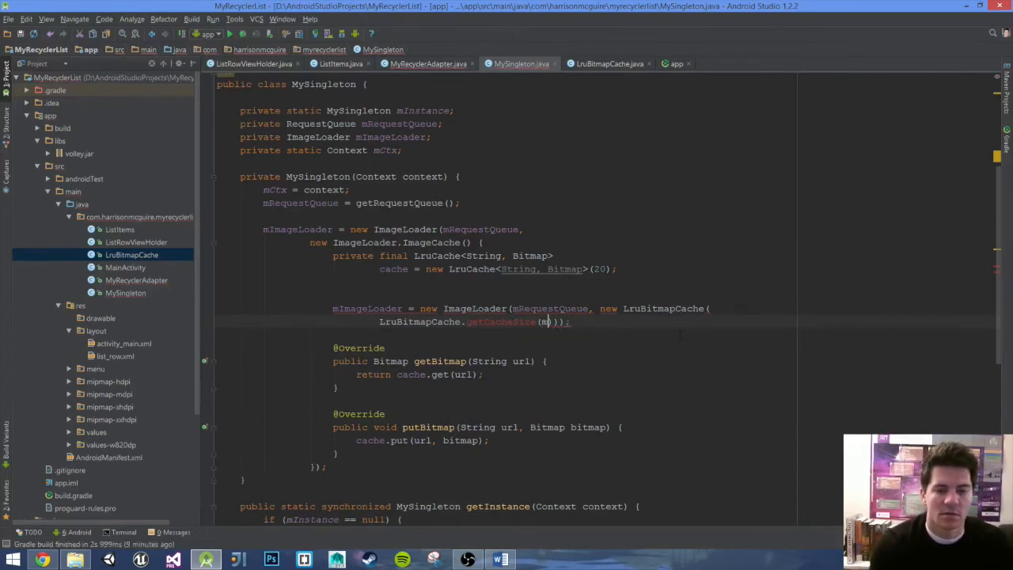
{"action": "type", "text": "Ctx)"}
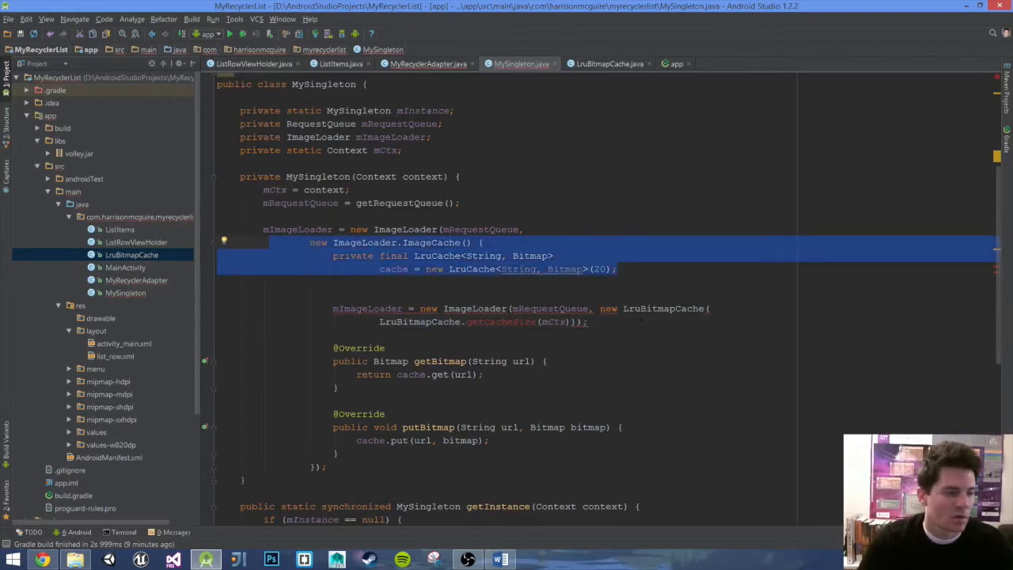
{"action": "left_click", "coordinate": [238, 282]}
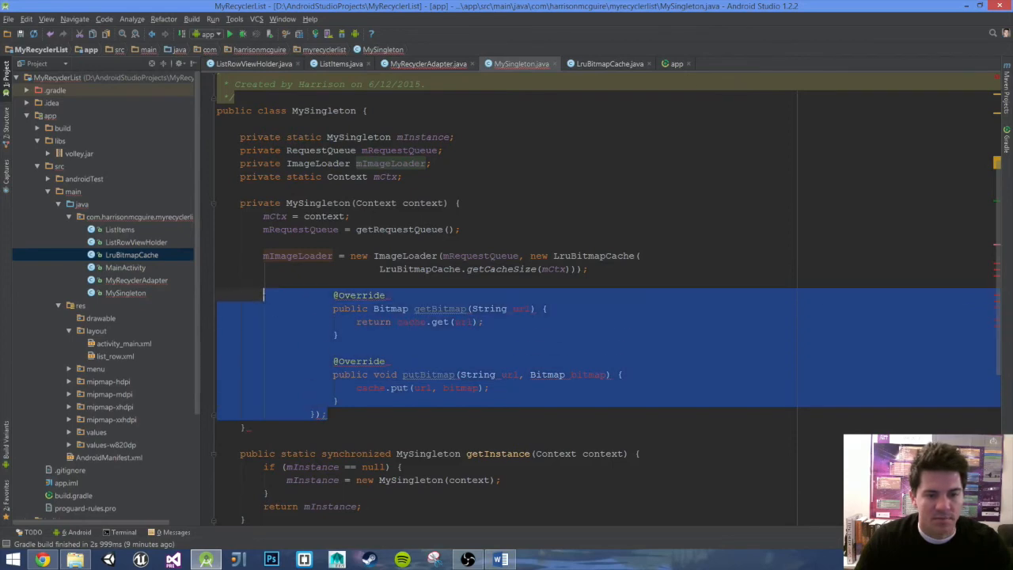
{"action": "key", "text": "Delete"}
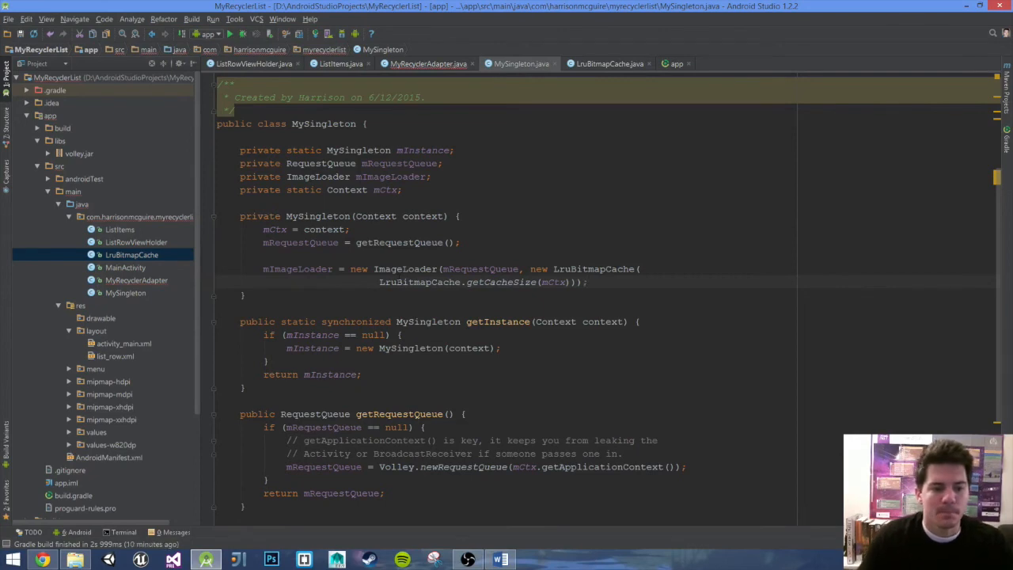
{"action": "left_click", "coordinate": [605, 63]}
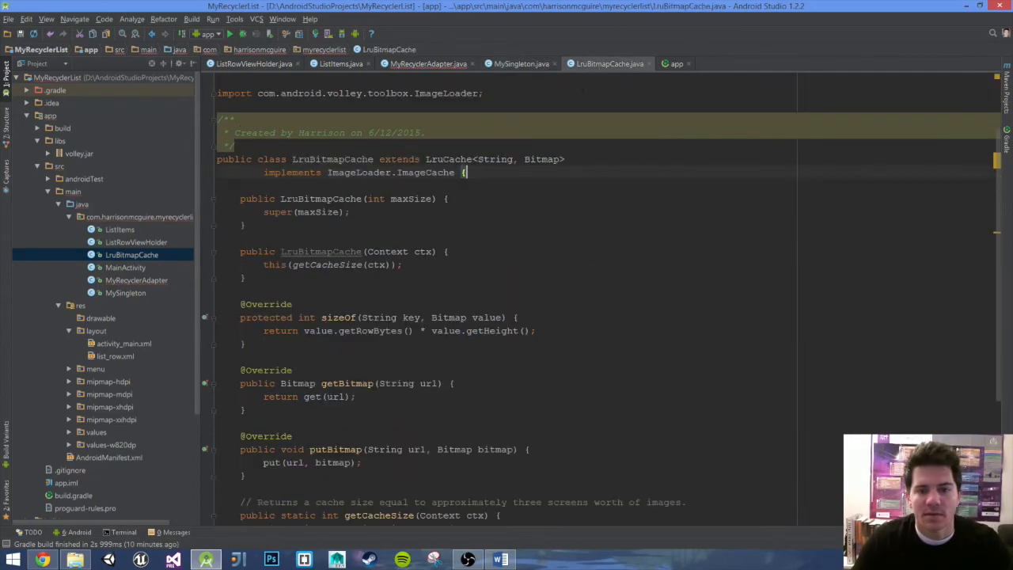
{"action": "scroll", "scroll_direction": "up", "scroll_amount": 3}
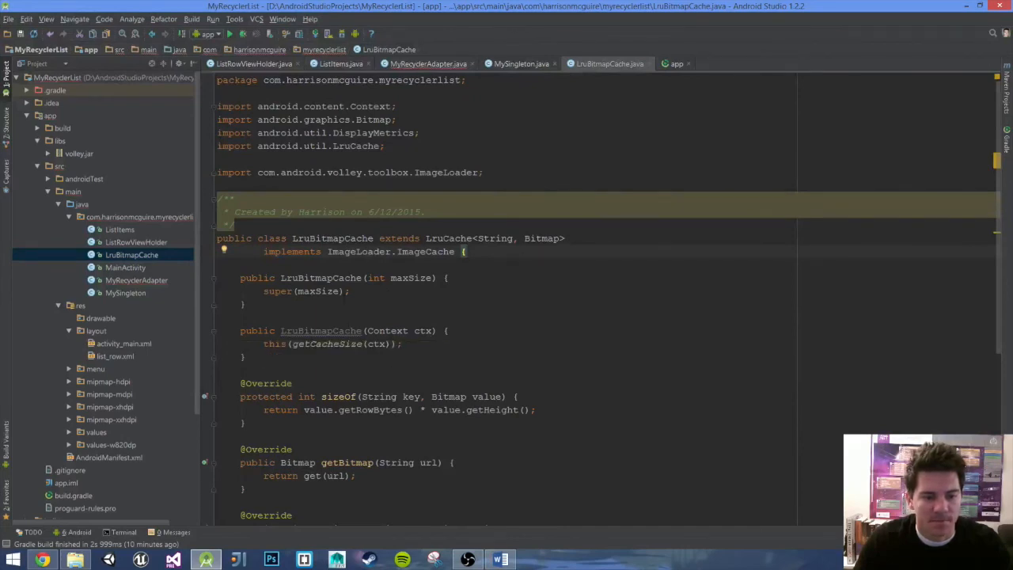
{"action": "scroll", "scroll_direction": "down", "scroll_amount": 3}
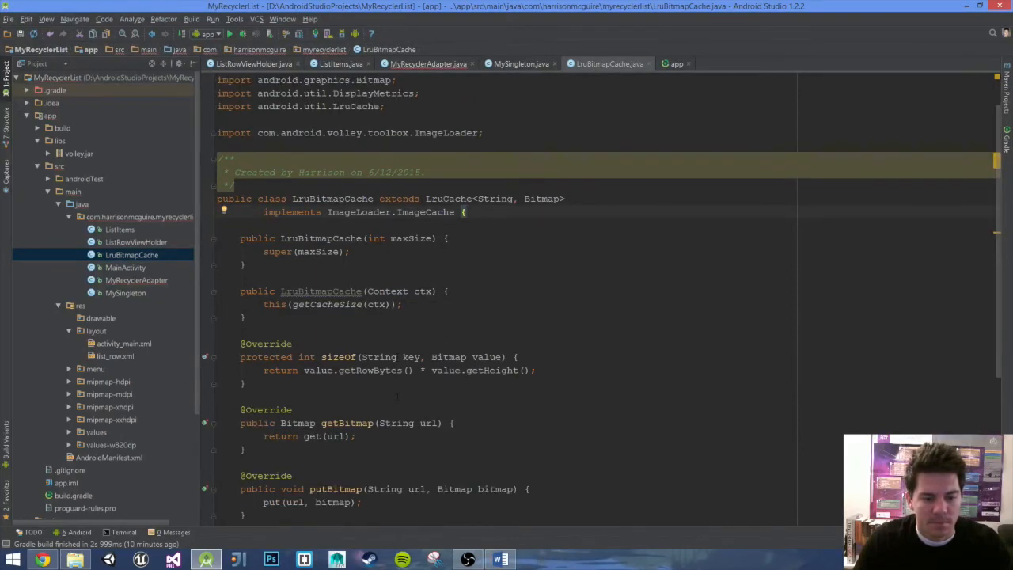
{"action": "scroll", "scroll_direction": "down", "scroll_amount": 3}
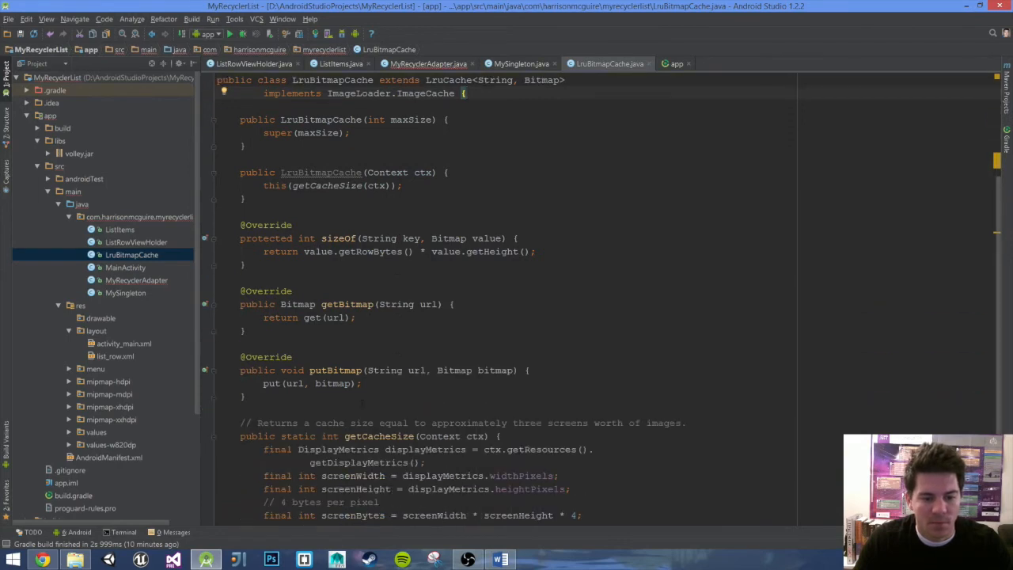
{"action": "scroll", "scroll_direction": "down", "scroll_amount": 3}
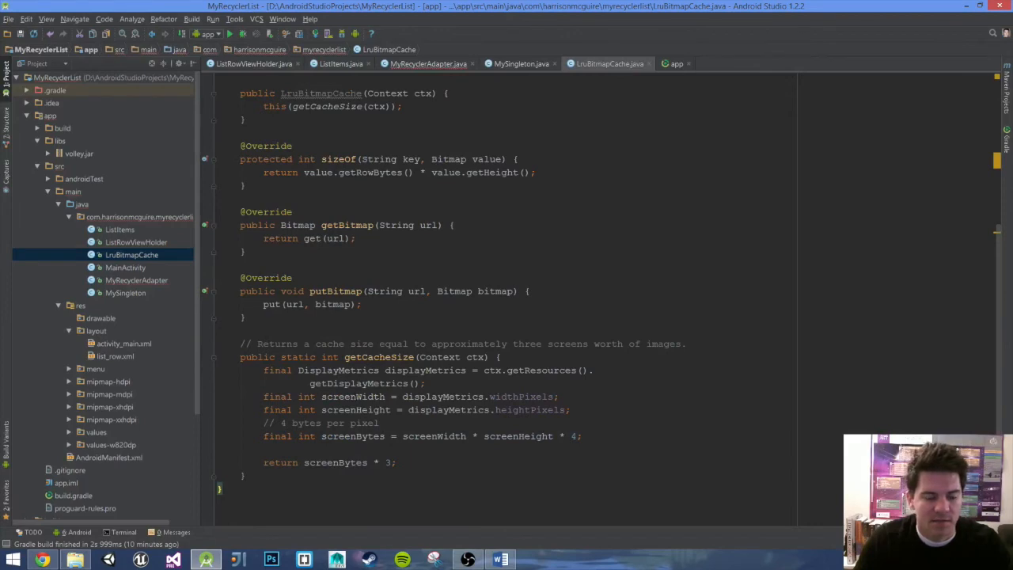
{"action": "scroll", "scroll_direction": "down", "scroll_amount": 3}
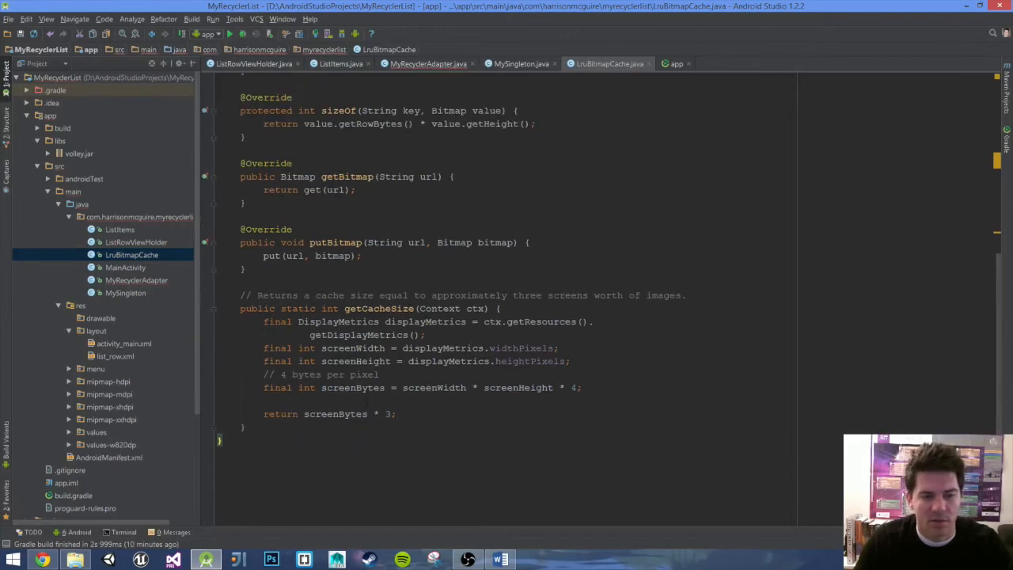
{"action": "scroll", "scroll_direction": "up", "scroll_amount": 3}
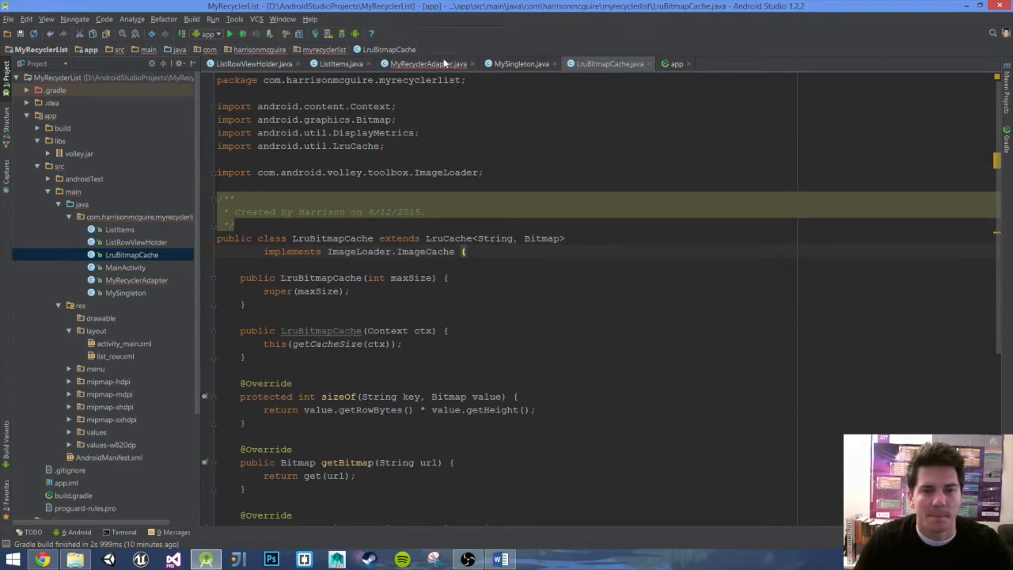
{"action": "left_click", "coordinate": [428, 63]}
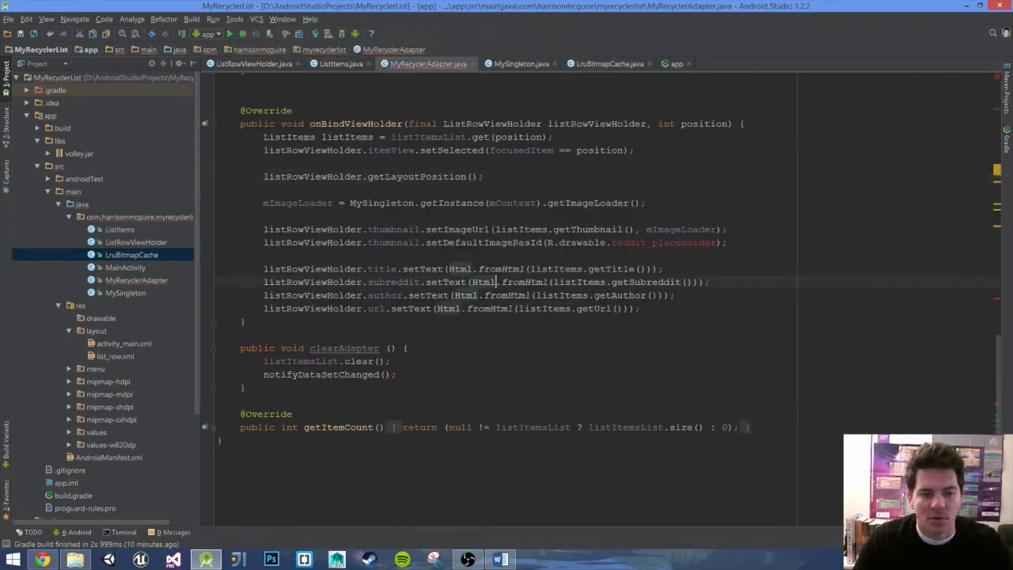
{"action": "scroll", "scroll_direction": "up", "scroll_amount": 3}
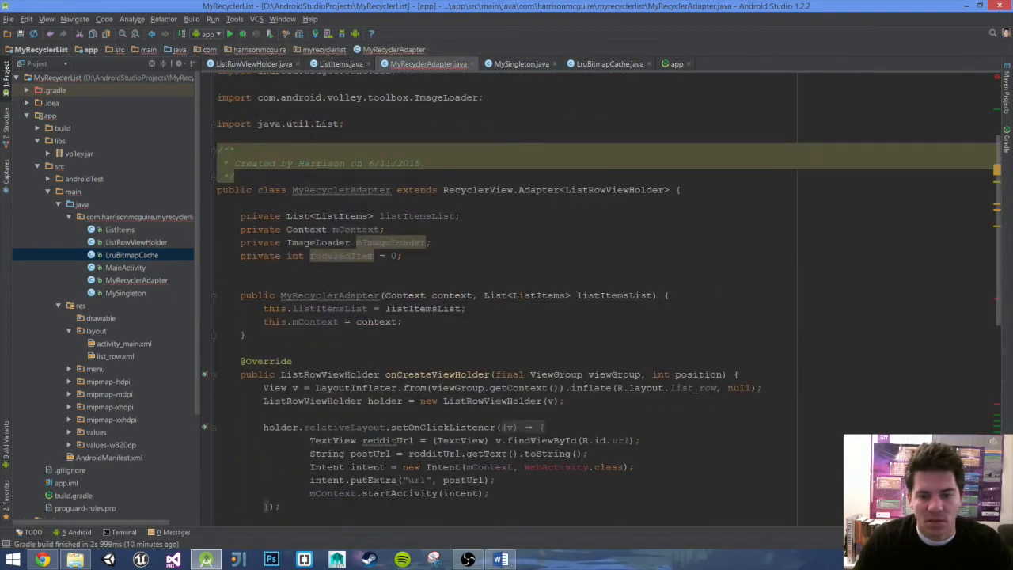
{"action": "scroll", "scroll_direction": "down", "scroll_amount": 3}
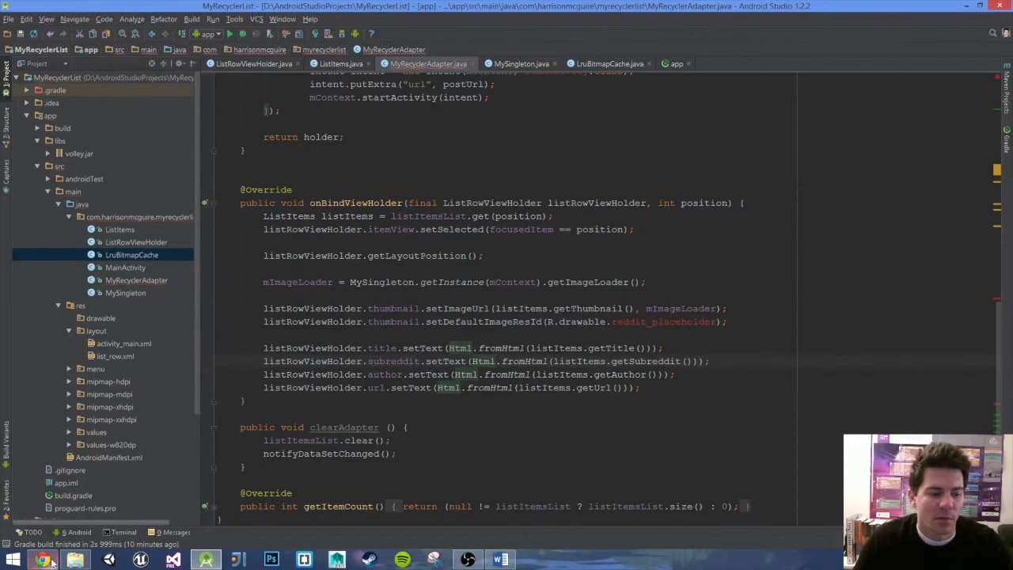
{"action": "left_click", "coordinate": [43, 560]}
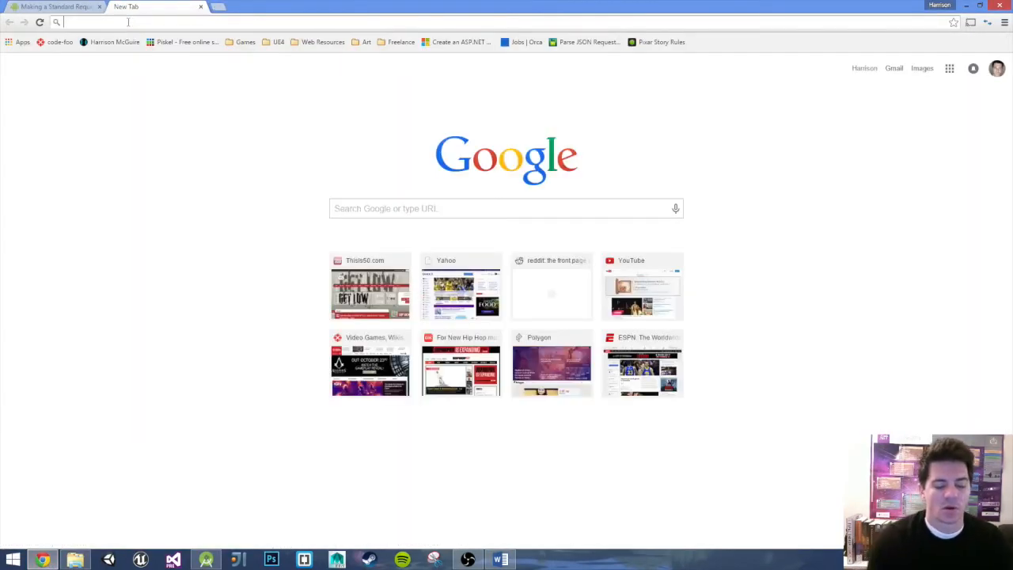
Search Google Images for 'placeholder'
{"action": "type", "text": "placeh"}
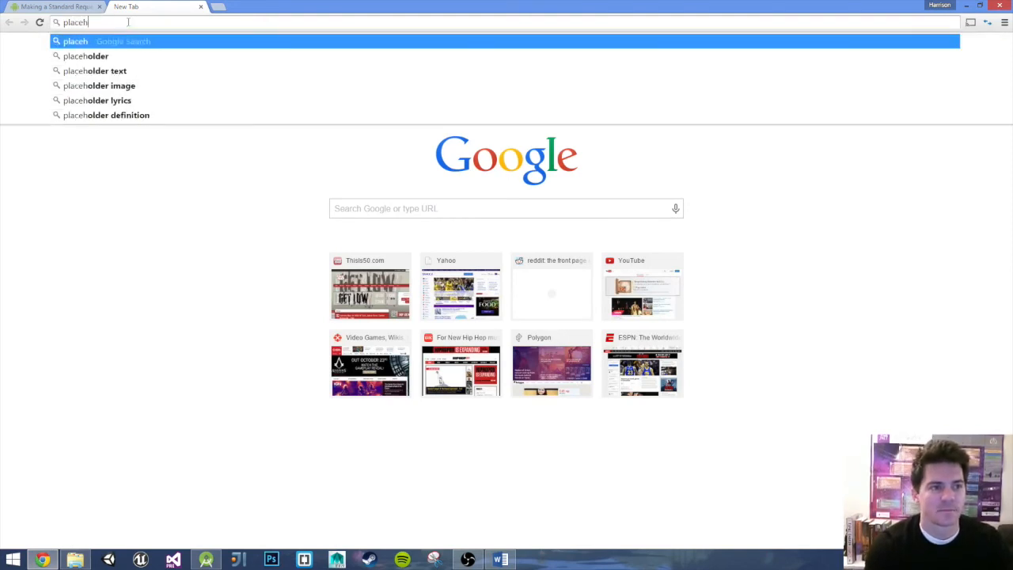
{"action": "key", "text": "Return"}
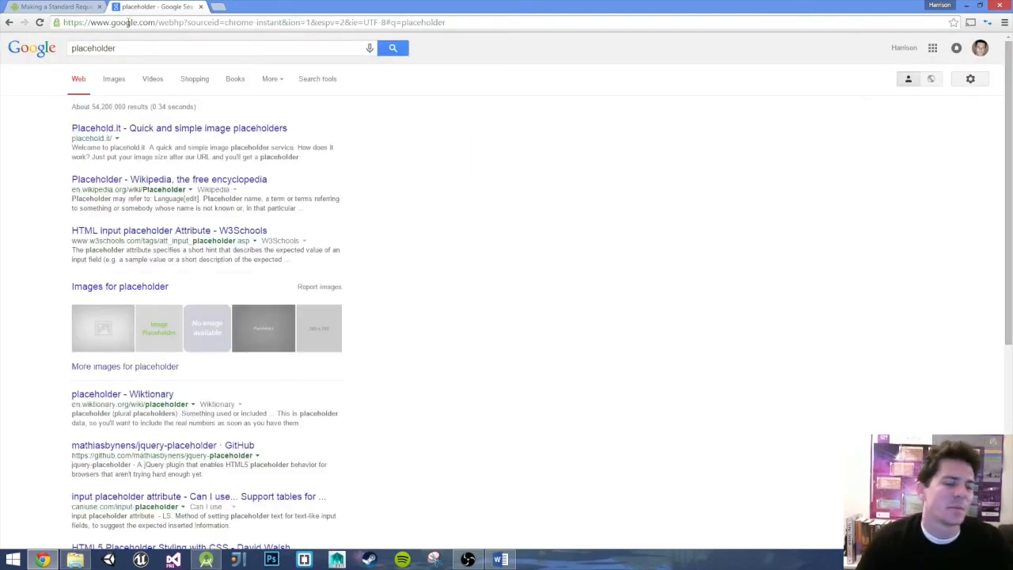
{"action": "left_click", "coordinate": [114, 79]}
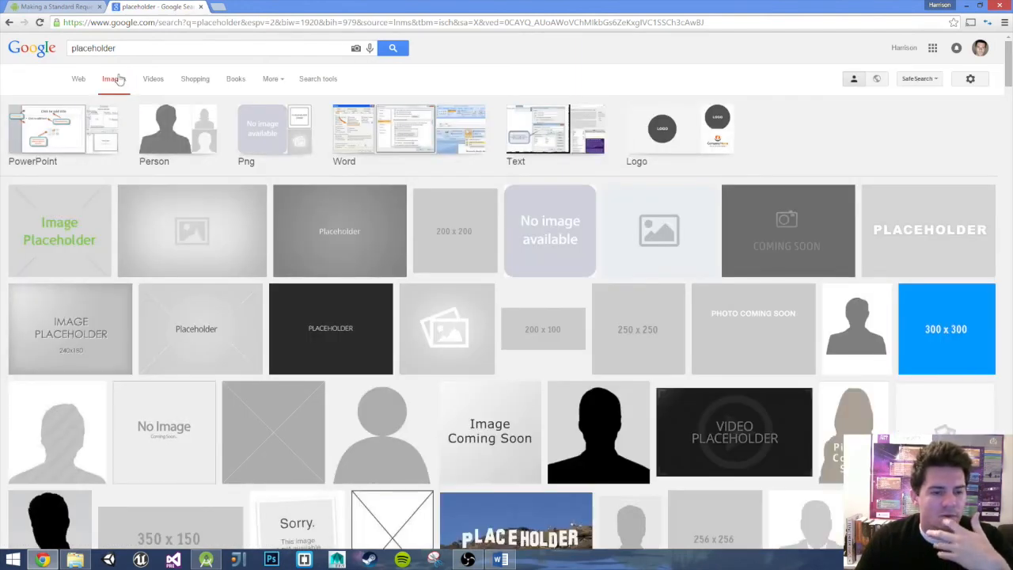
{"action": "mouse_move", "coordinate": [247, 225]}
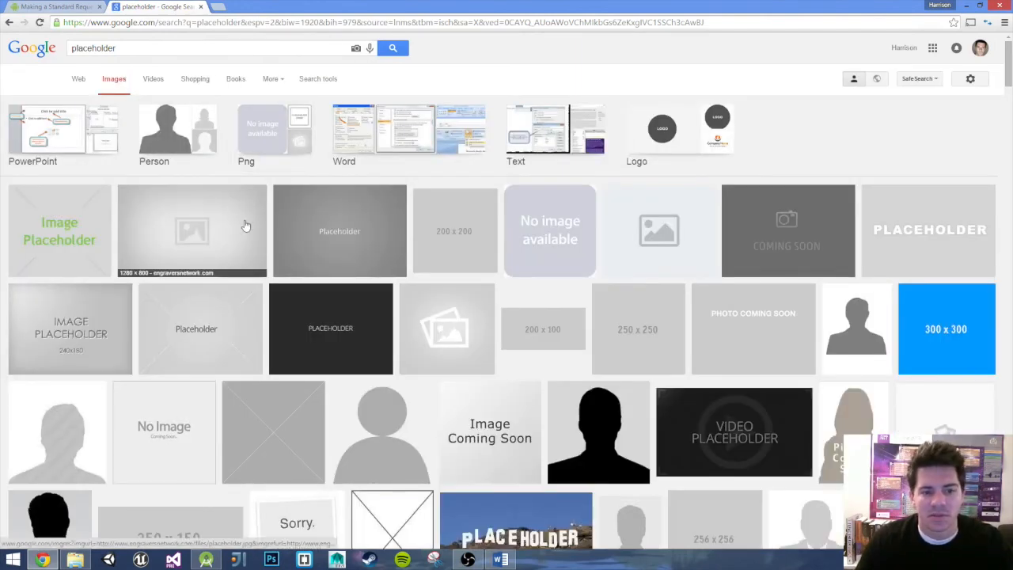
{"action": "mouse_move", "coordinate": [622, 261]}
{"action": "type", "text": " image"}
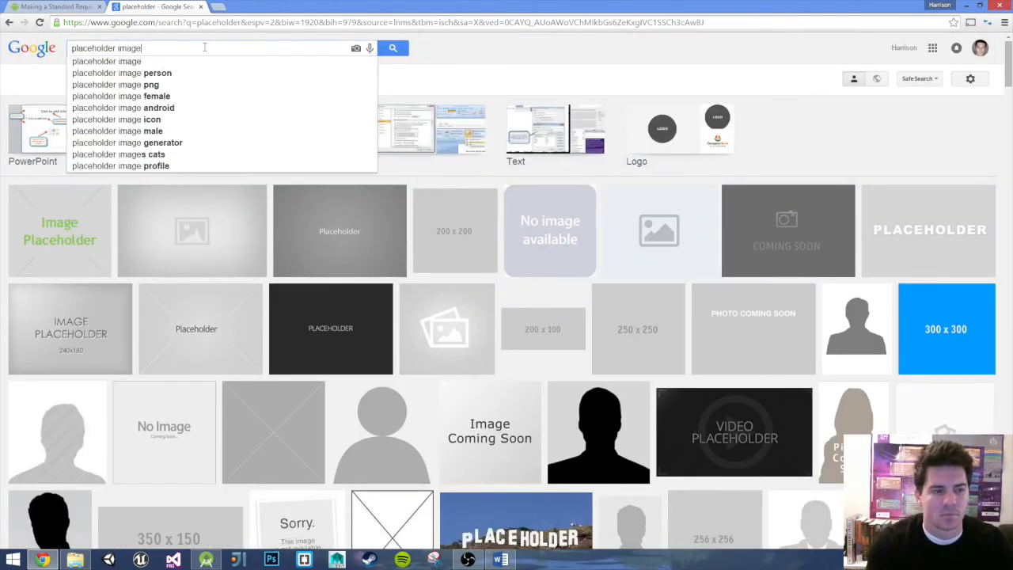
{"action": "left_click", "coordinate": [392, 48]}
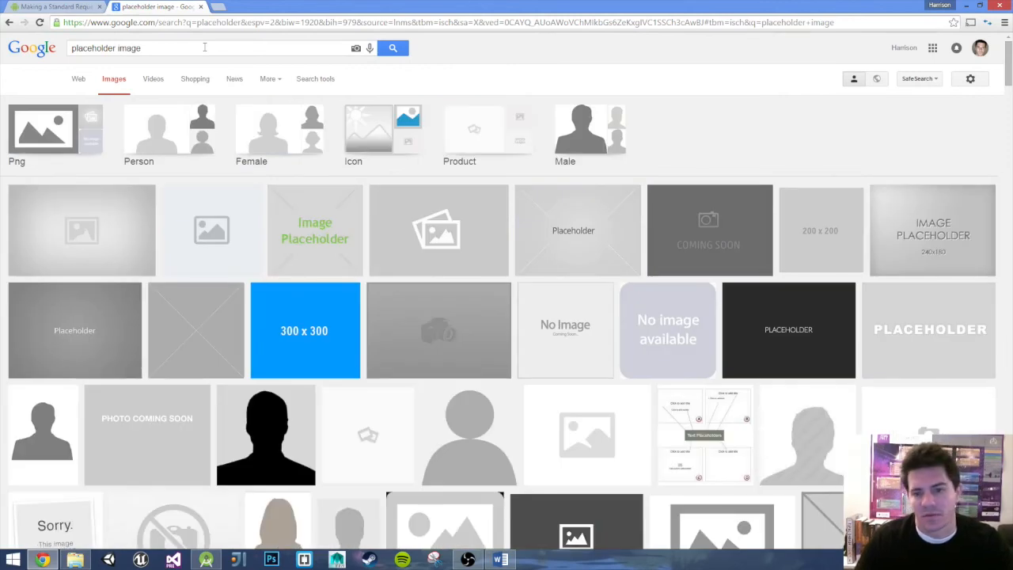
{"action": "mouse_move", "coordinate": [436, 229]}
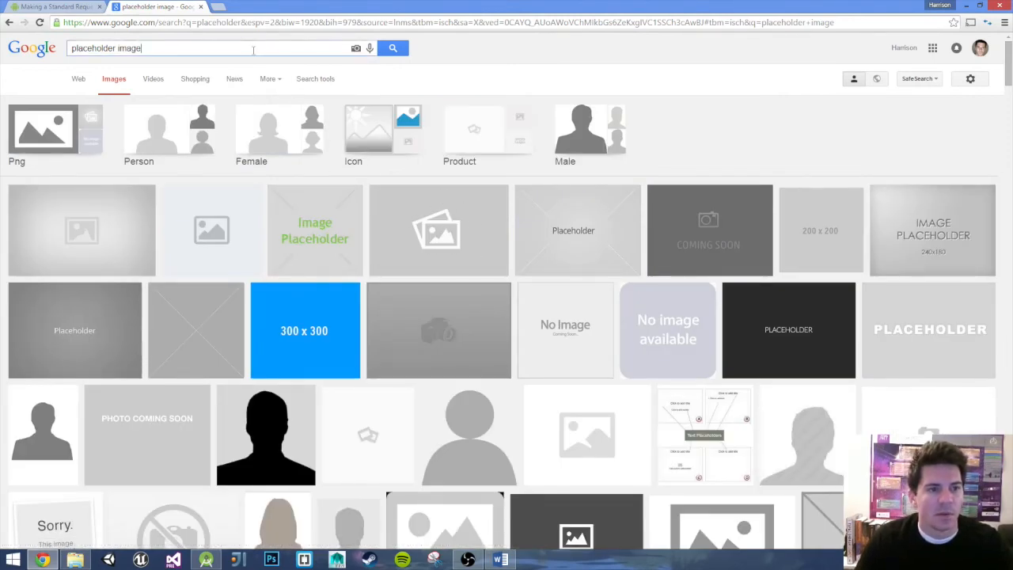
Search Google Images for 'reddit' and browse the alien logo results
{"action": "type", "text": "reddi"}
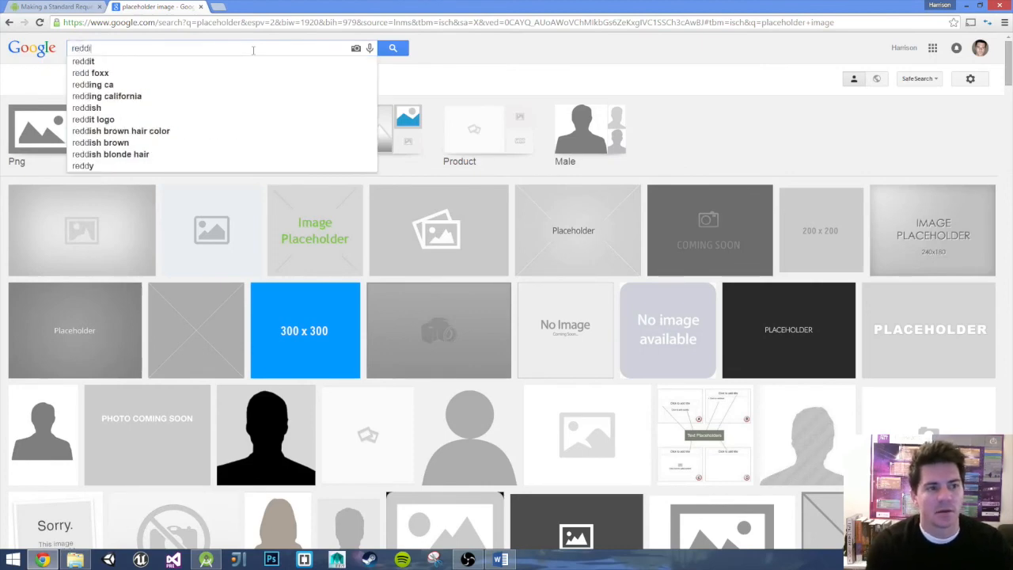
{"action": "type", "text": "t"}
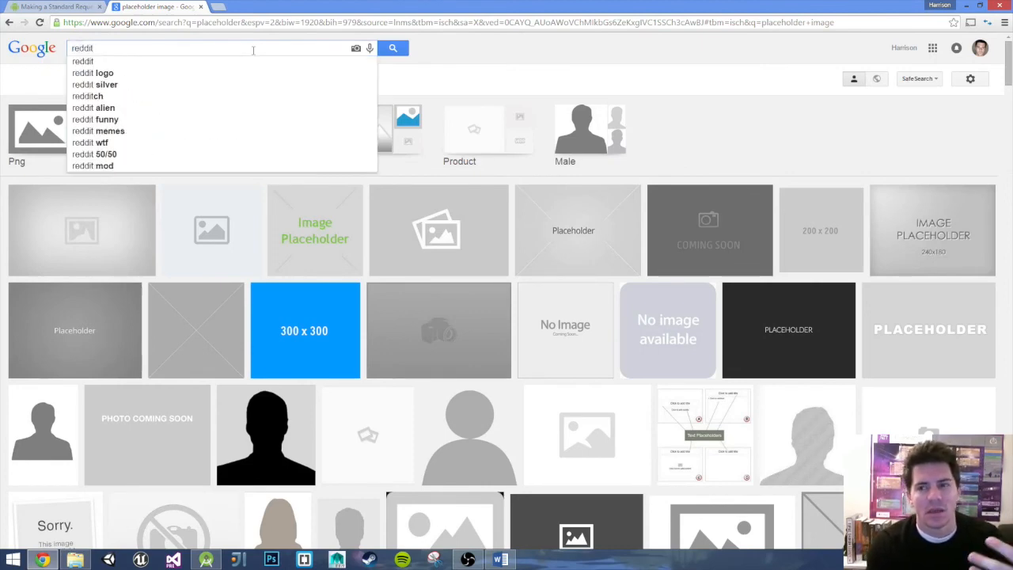
{"action": "left_click", "coordinate": [82, 47]}
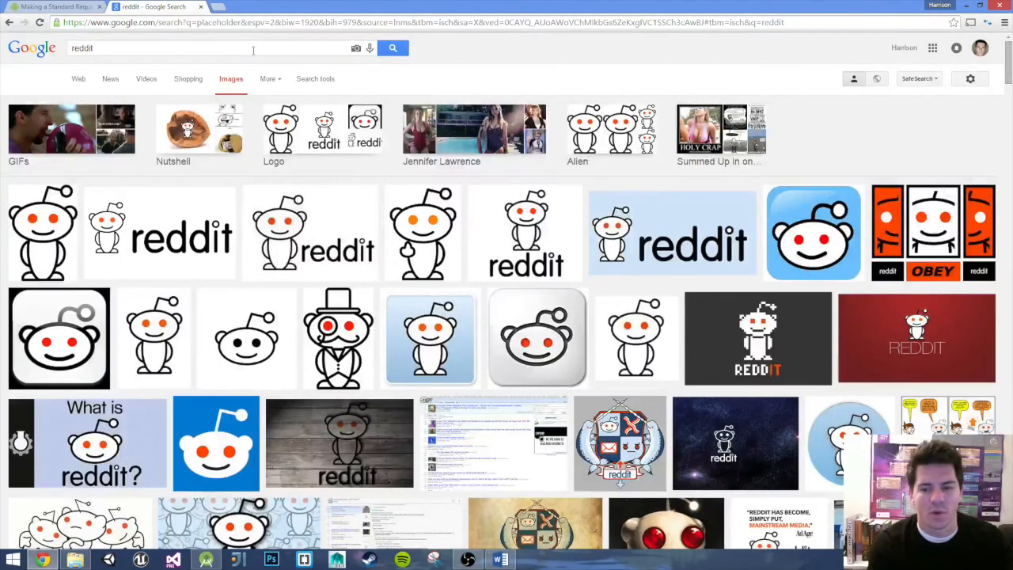
{"action": "scroll", "scroll_direction": "down", "scroll_amount": 3}
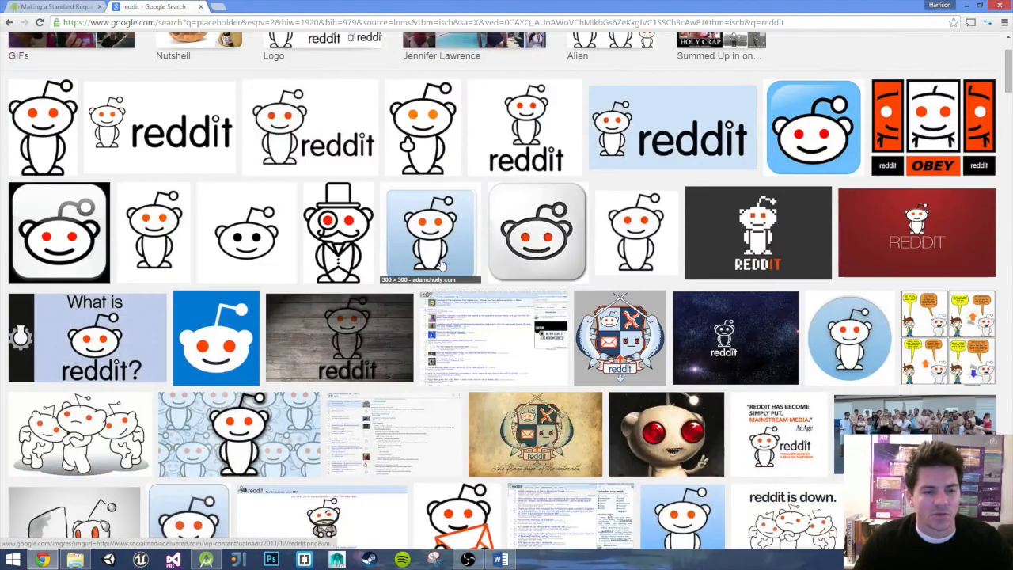
{"action": "scroll", "scroll_direction": "down", "scroll_amount": 3}
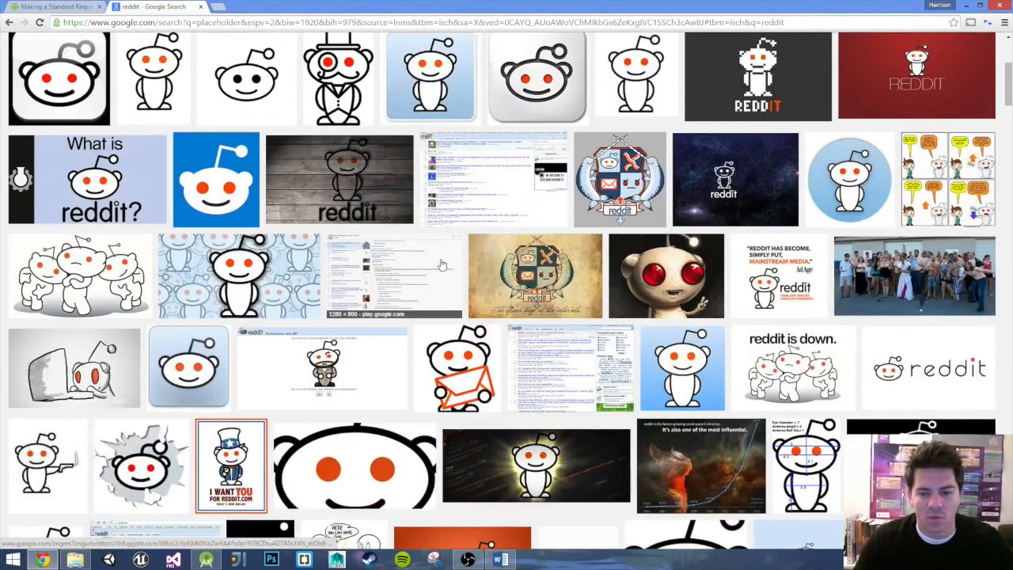
{"action": "mouse_move", "coordinate": [676, 371]}
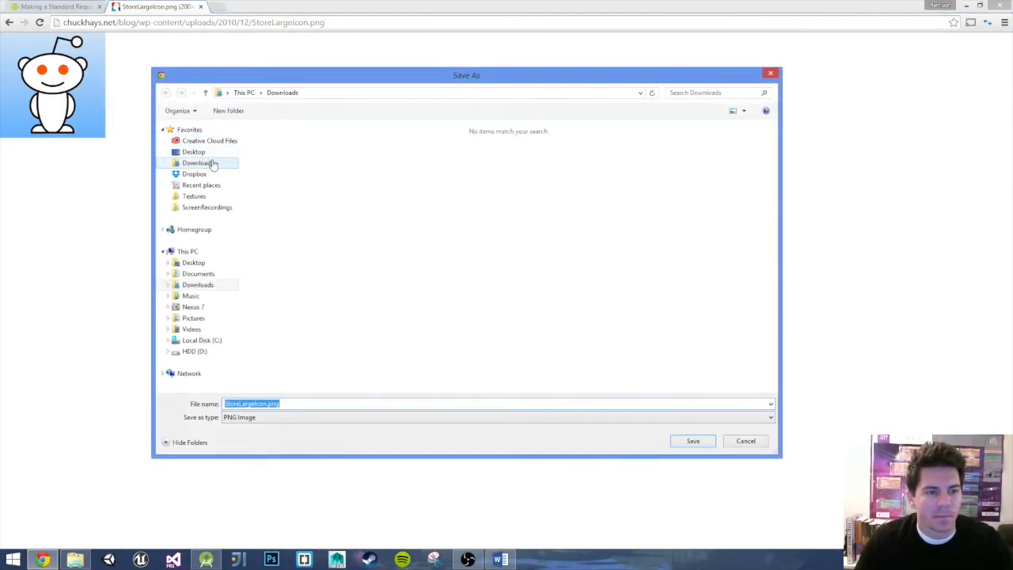
Save the chosen Reddit image to the Desktop as reddit_placeholder.png
{"action": "left_click", "coordinate": [193, 152]}
{"action": "type", "text": "reddit_placeholder"}
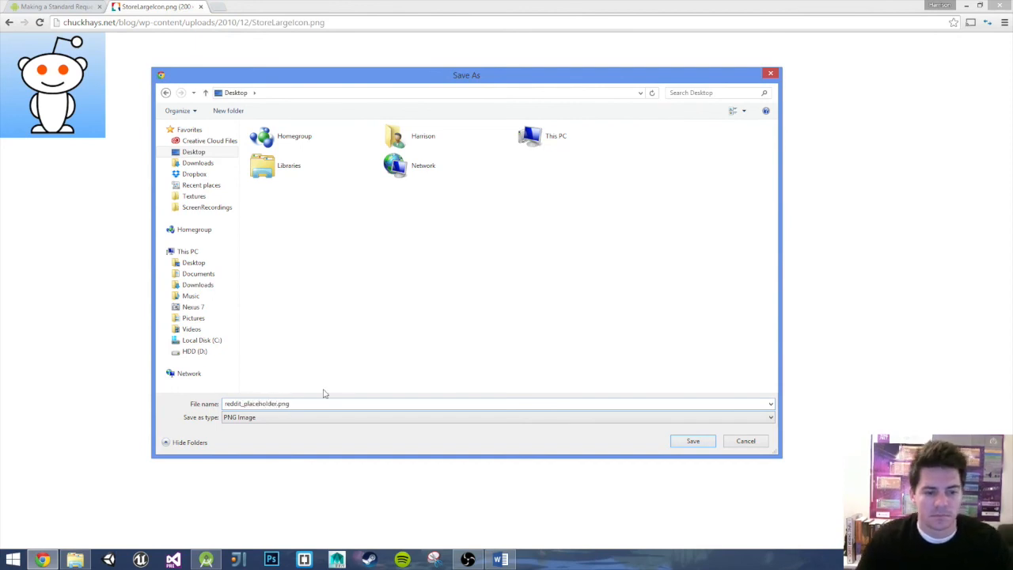
{"action": "left_click", "coordinate": [694, 440]}
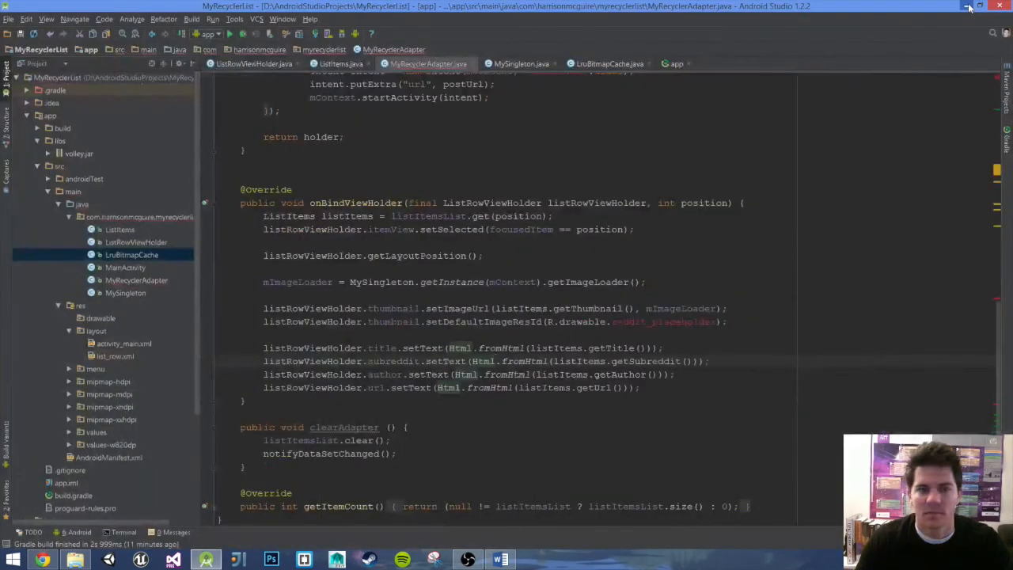
Copy reddit_placeholder.png into res/drawable and close the MySingleton file
{"action": "left_click", "coordinate": [500, 560]}
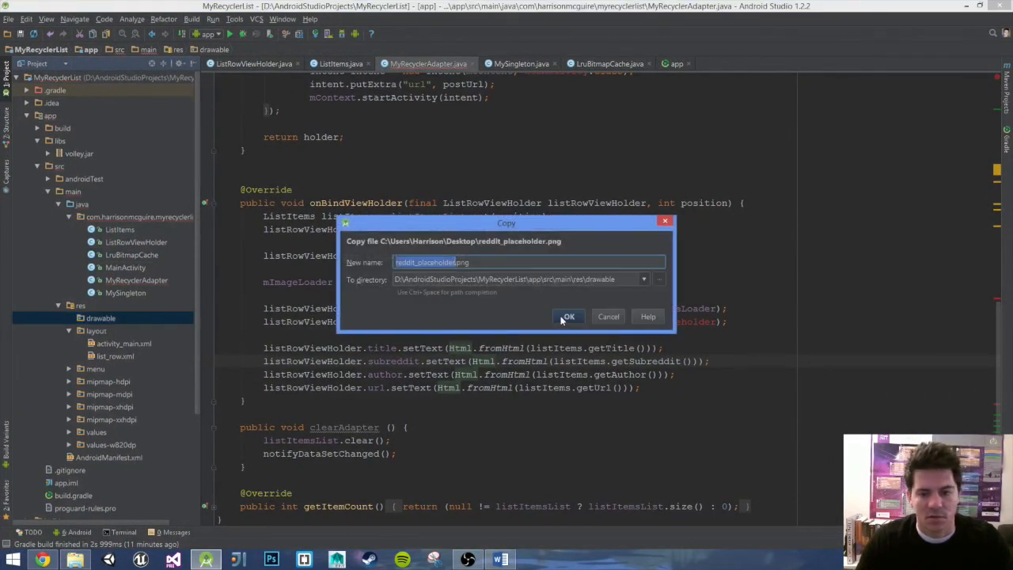
{"action": "left_click", "coordinate": [567, 316]}
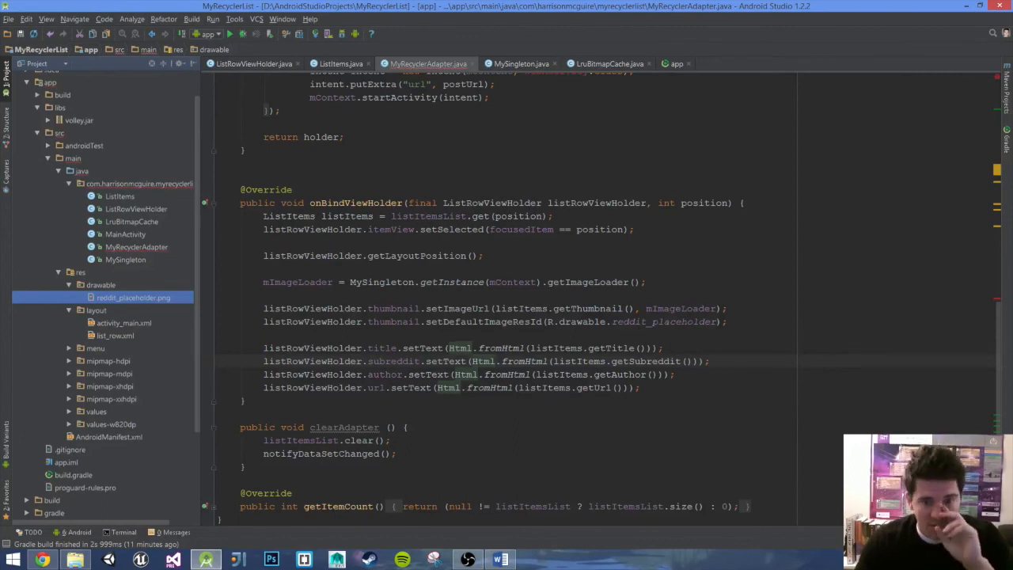
{"action": "scroll", "scroll_direction": "up", "scroll_amount": 3}
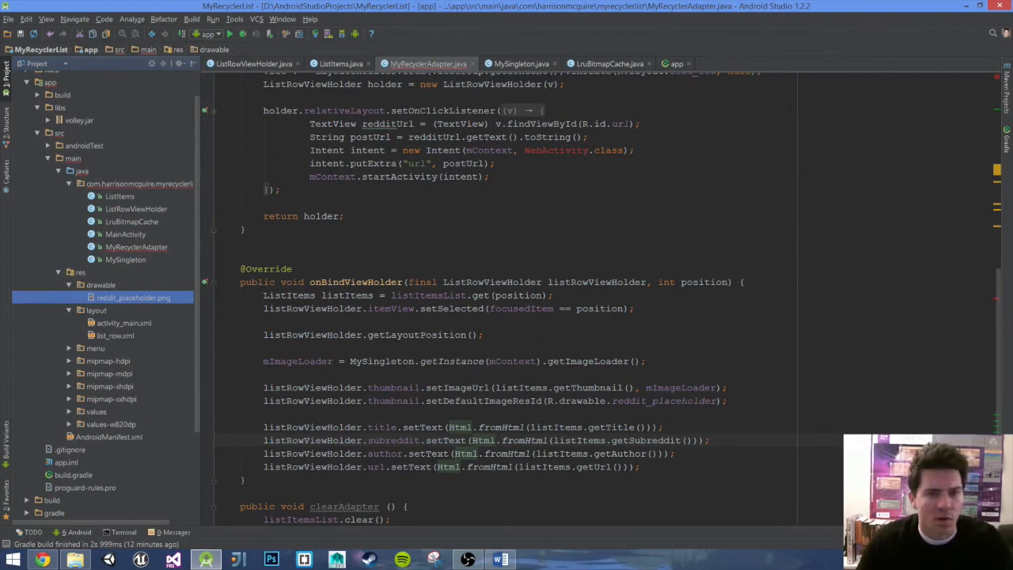
{"action": "scroll", "scroll_direction": "up", "scroll_amount": 3}
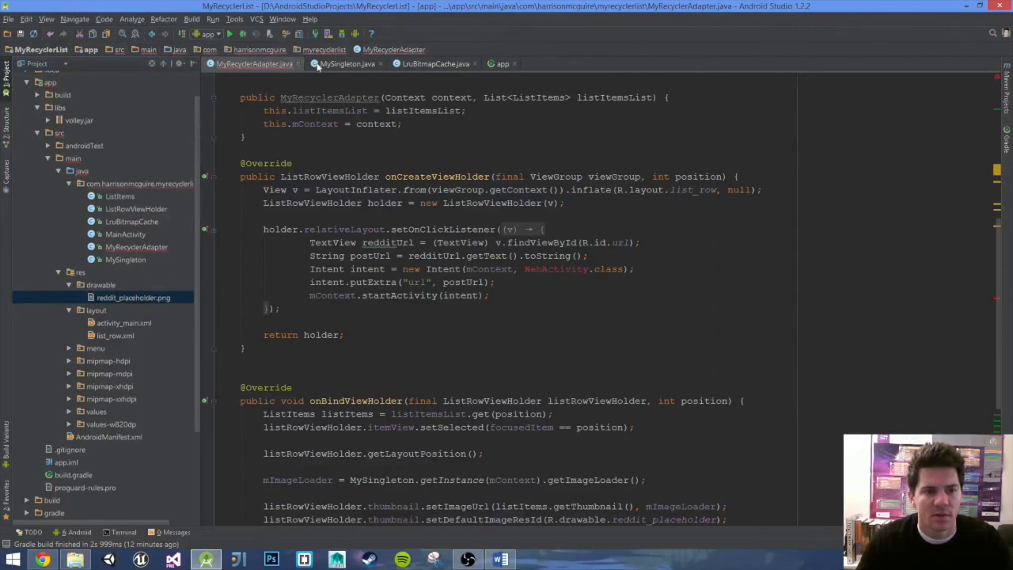
{"action": "left_click", "coordinate": [380, 63]}
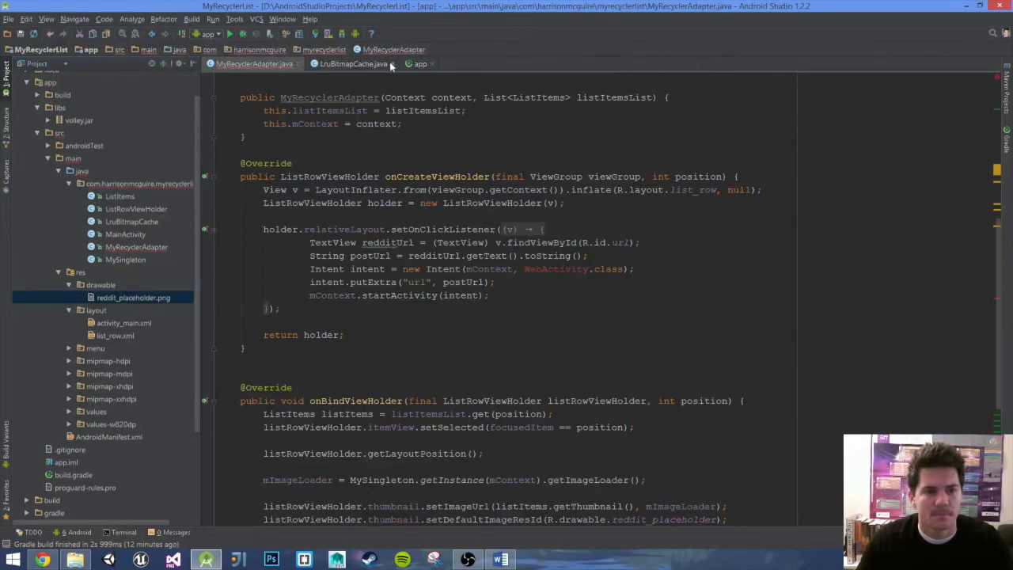